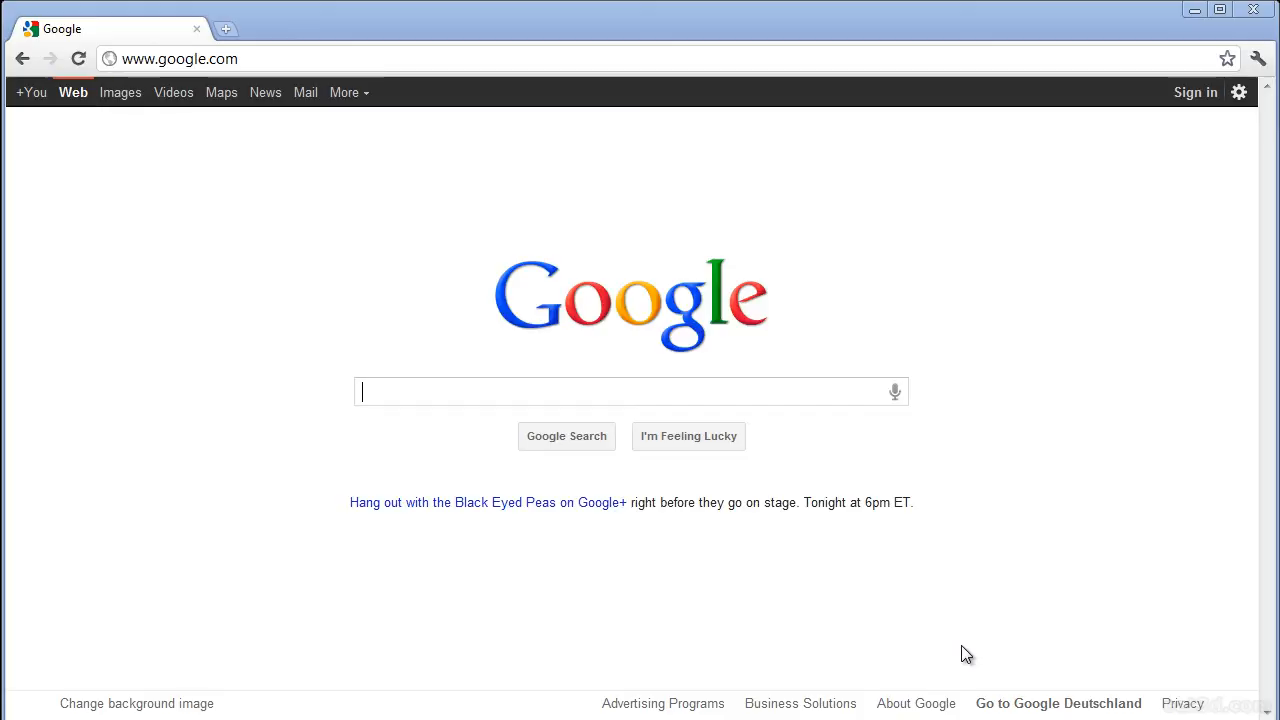
{"action": "mouse_move", "coordinate": [438, 603]}
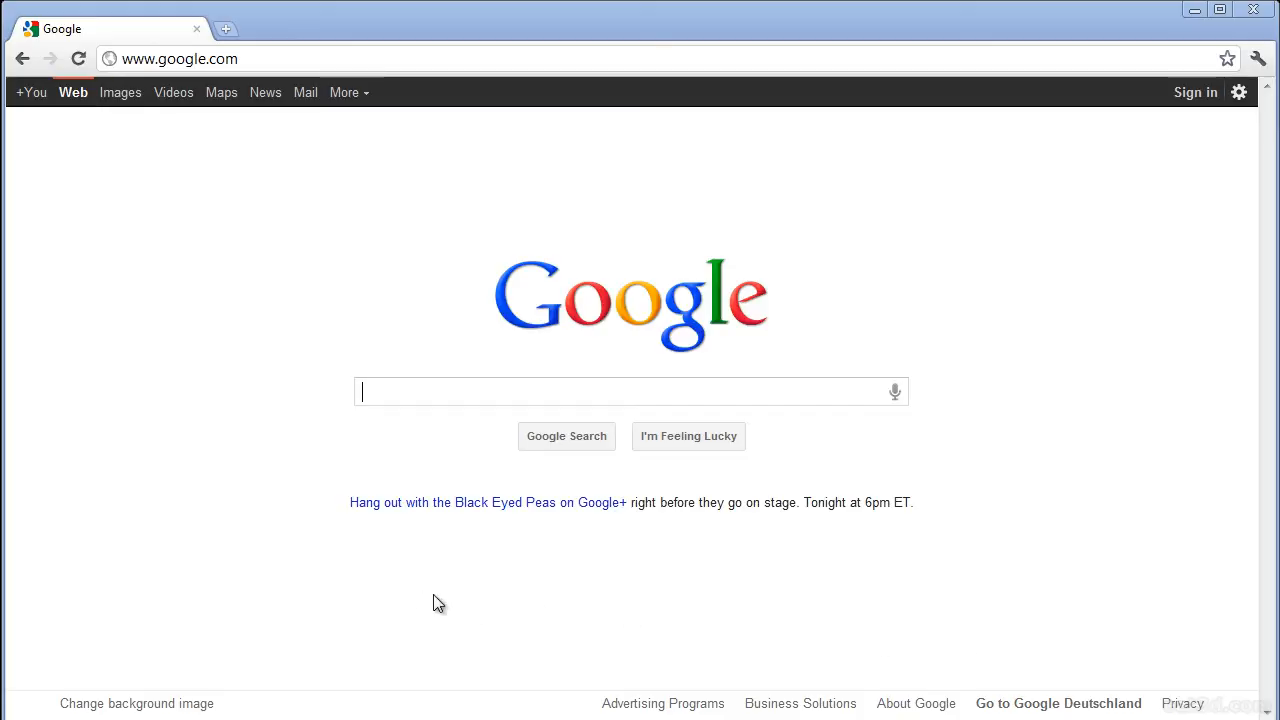
Search Google Images for glass facade reflections and open the wavy reflection photo full-size.
{"action": "left_click", "coordinate": [120, 92]}
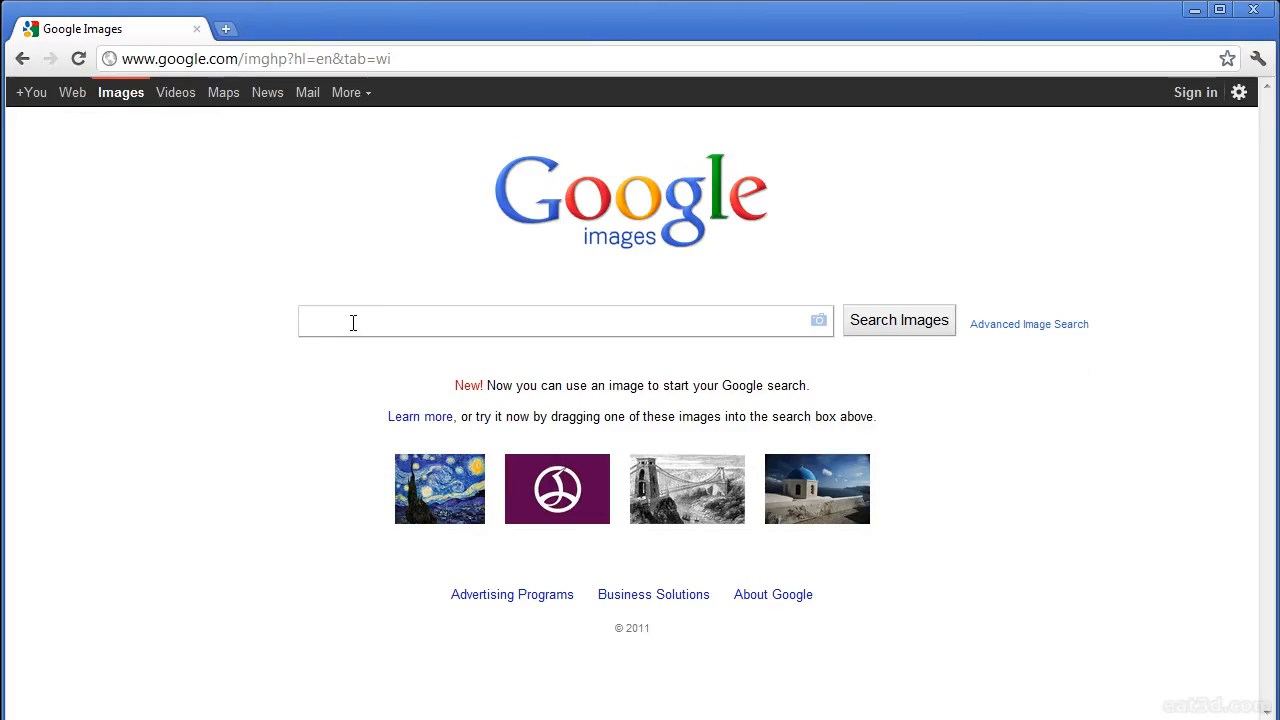
{"action": "type", "text": "glass facade reflections"}
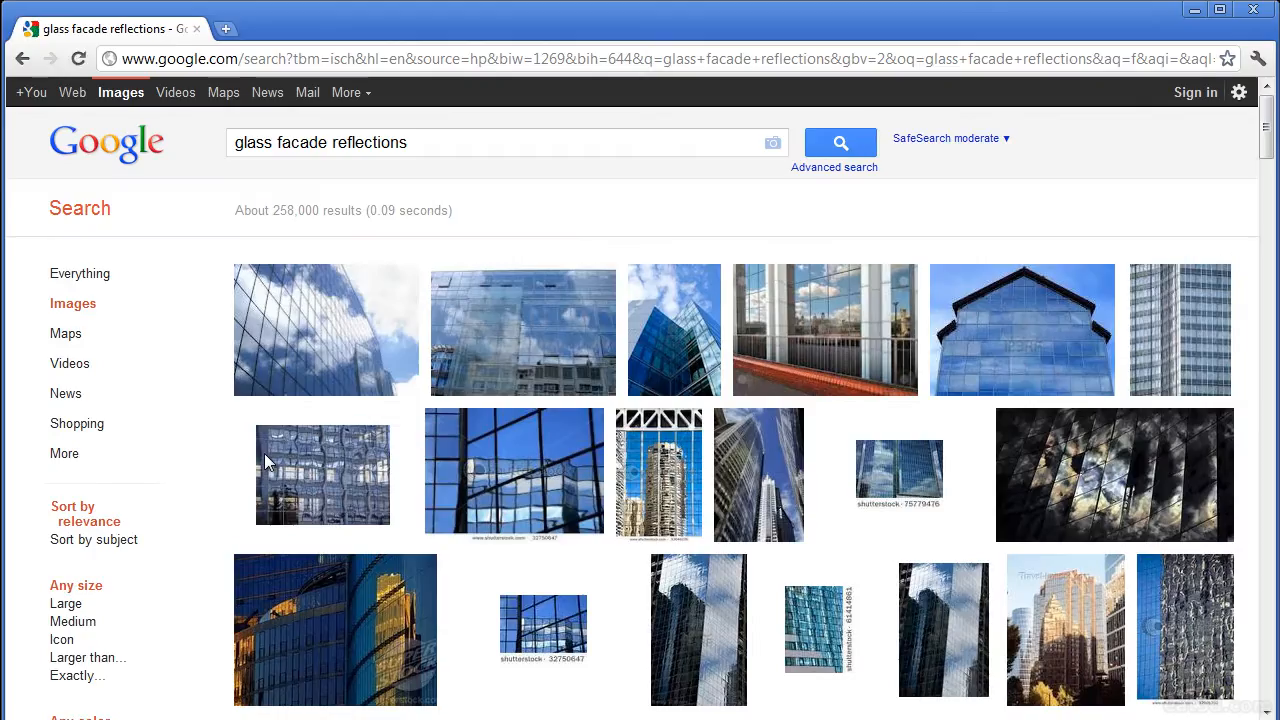
{"action": "left_click", "coordinate": [68, 603]}
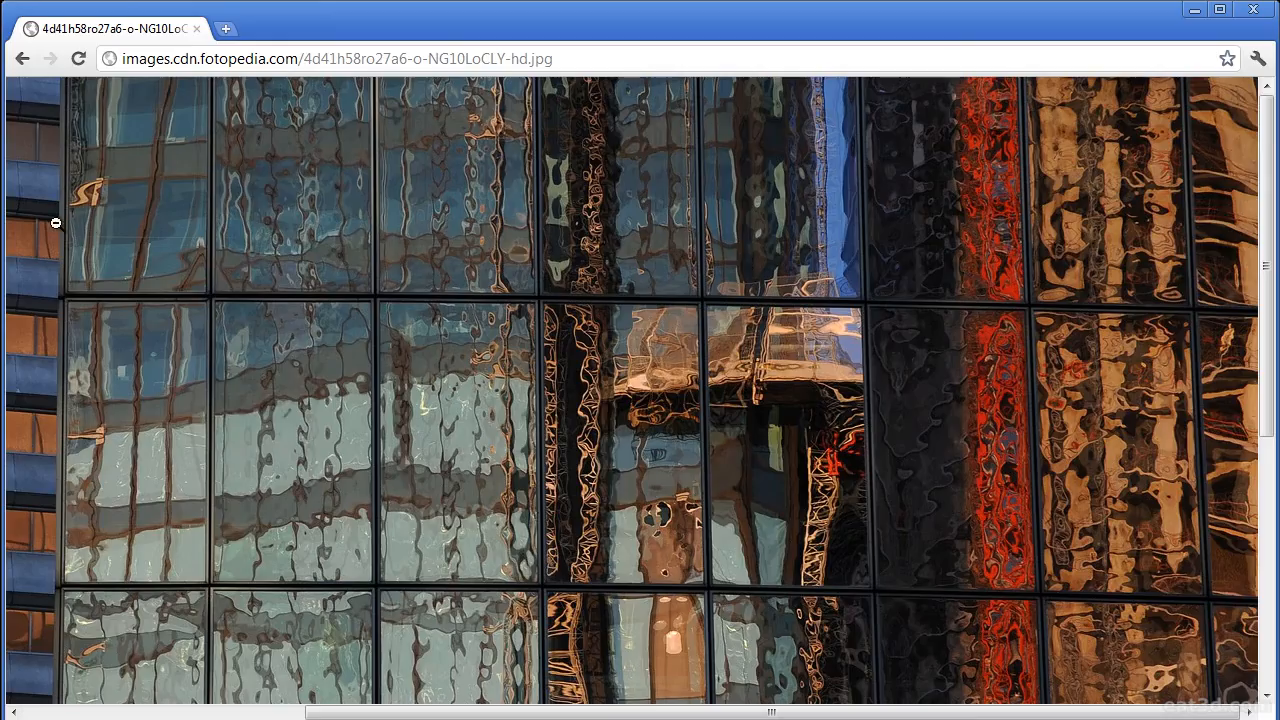
{"action": "mouse_move", "coordinate": [1062, 233]}
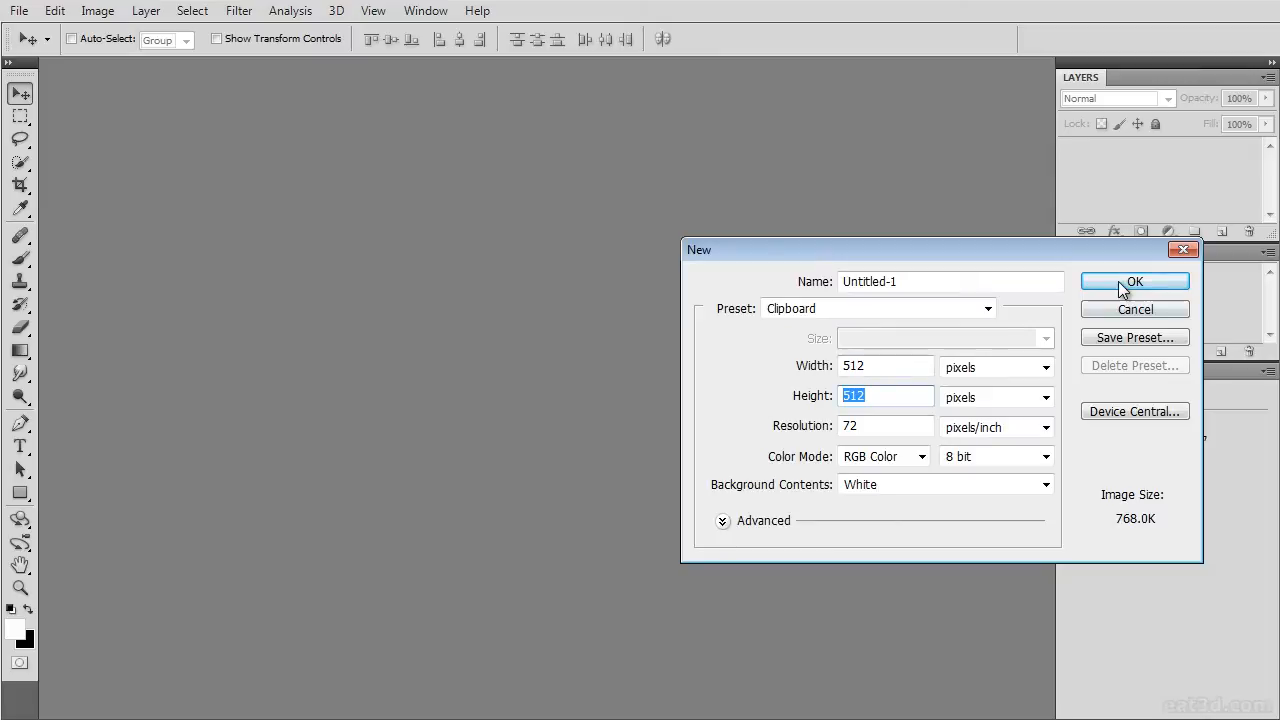
Create a 512x512 Photoshop document and fill it with the Render Clouds filter.
{"action": "left_click", "coordinate": [1135, 281]}
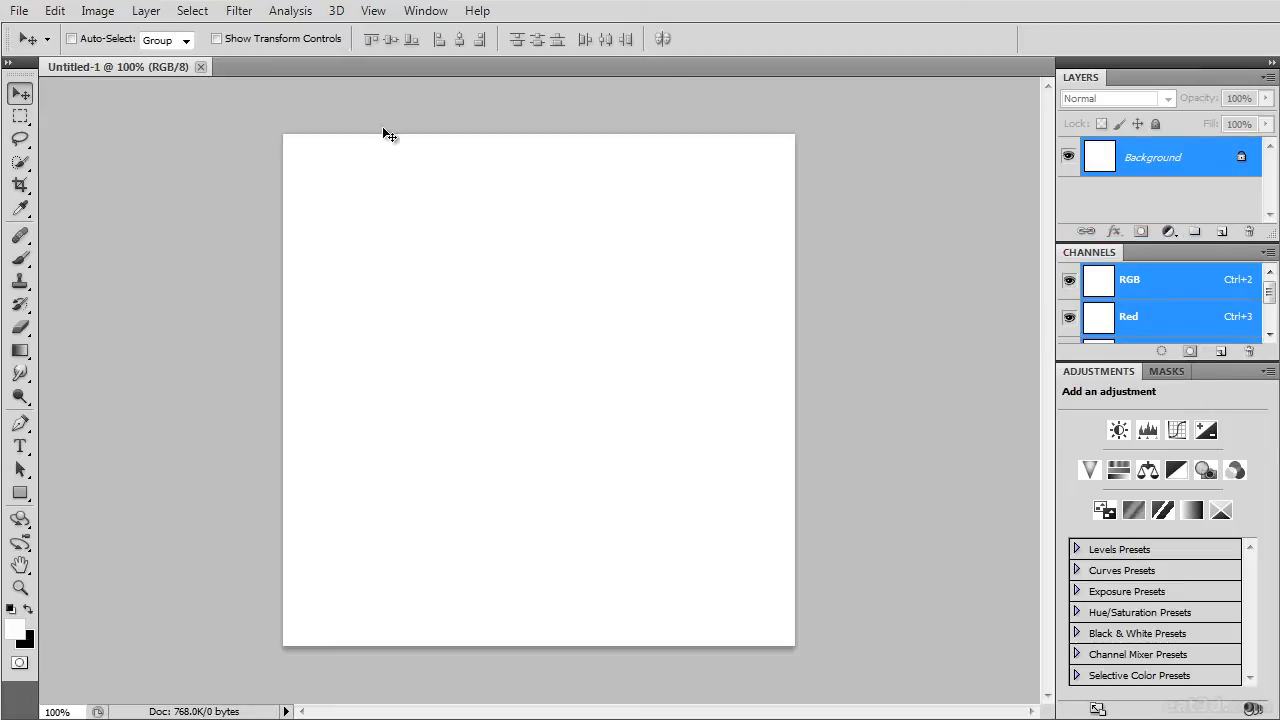
{"action": "left_click", "coordinate": [238, 11]}
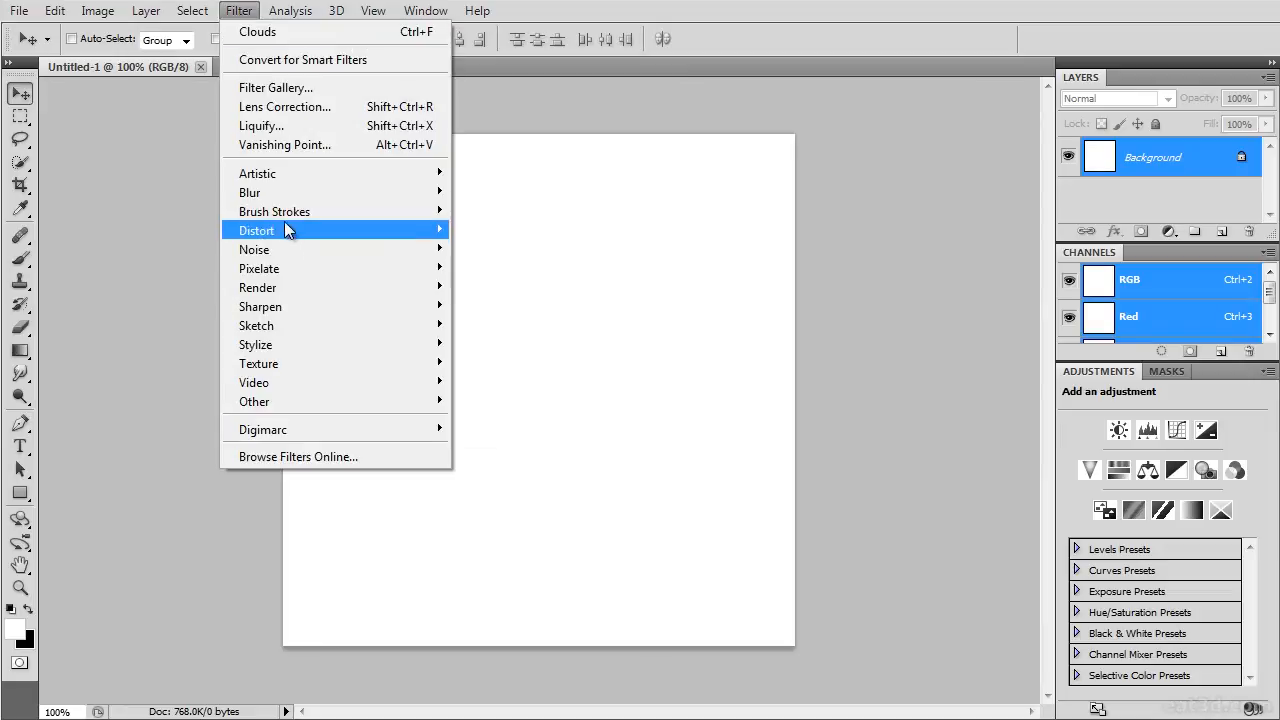
{"action": "left_click", "coordinate": [256, 31]}
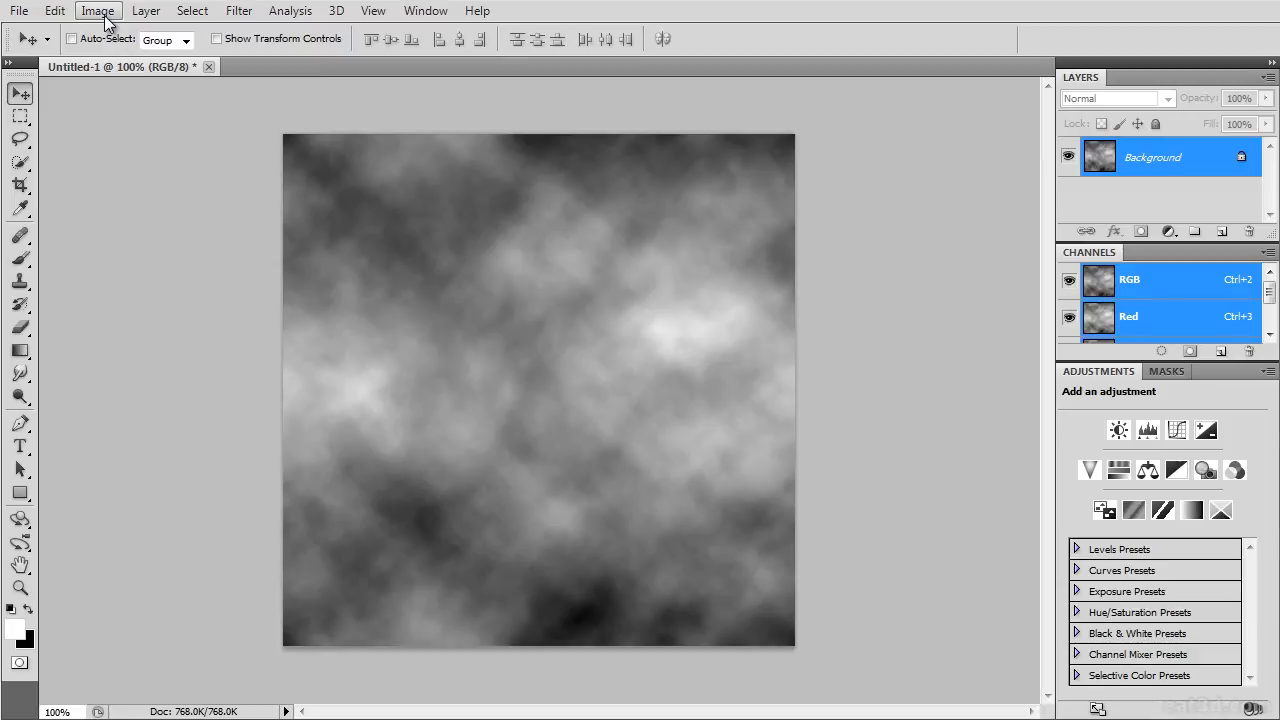
Apply Levels to the clouds with black input 33 and white input 217.
{"action": "left_click", "coordinate": [97, 10]}
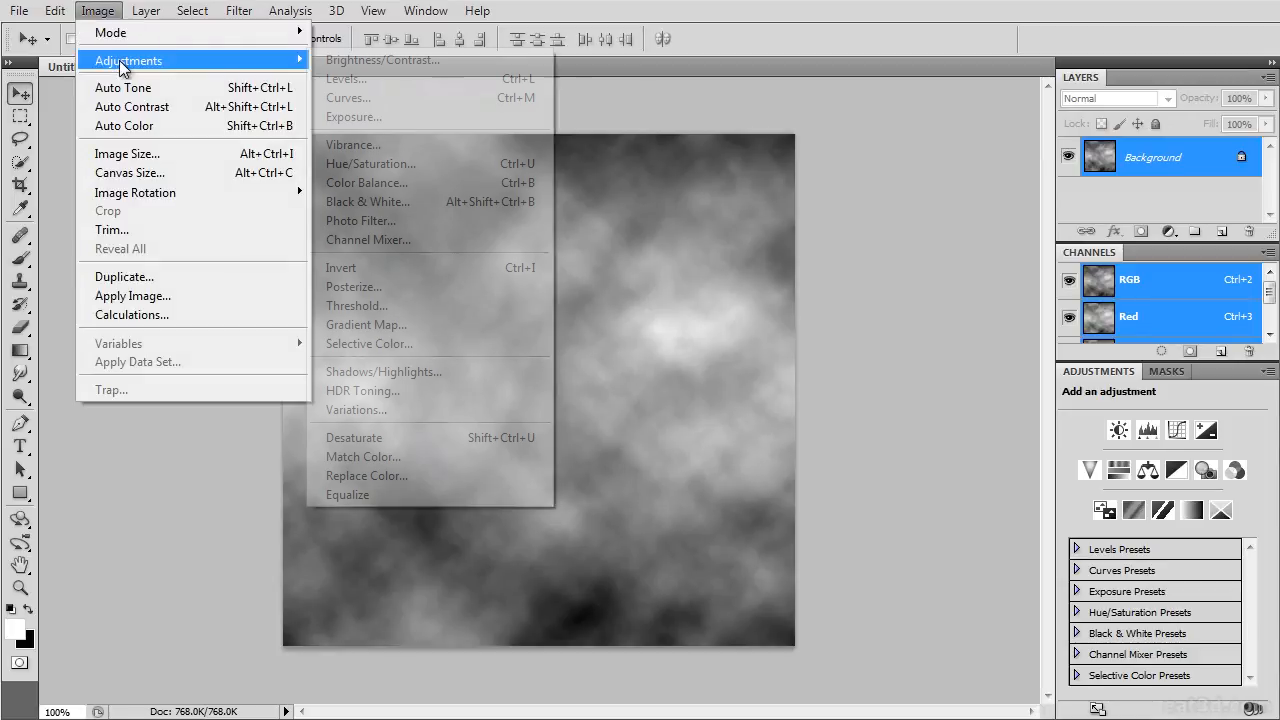
{"action": "left_click", "coordinate": [346, 78]}
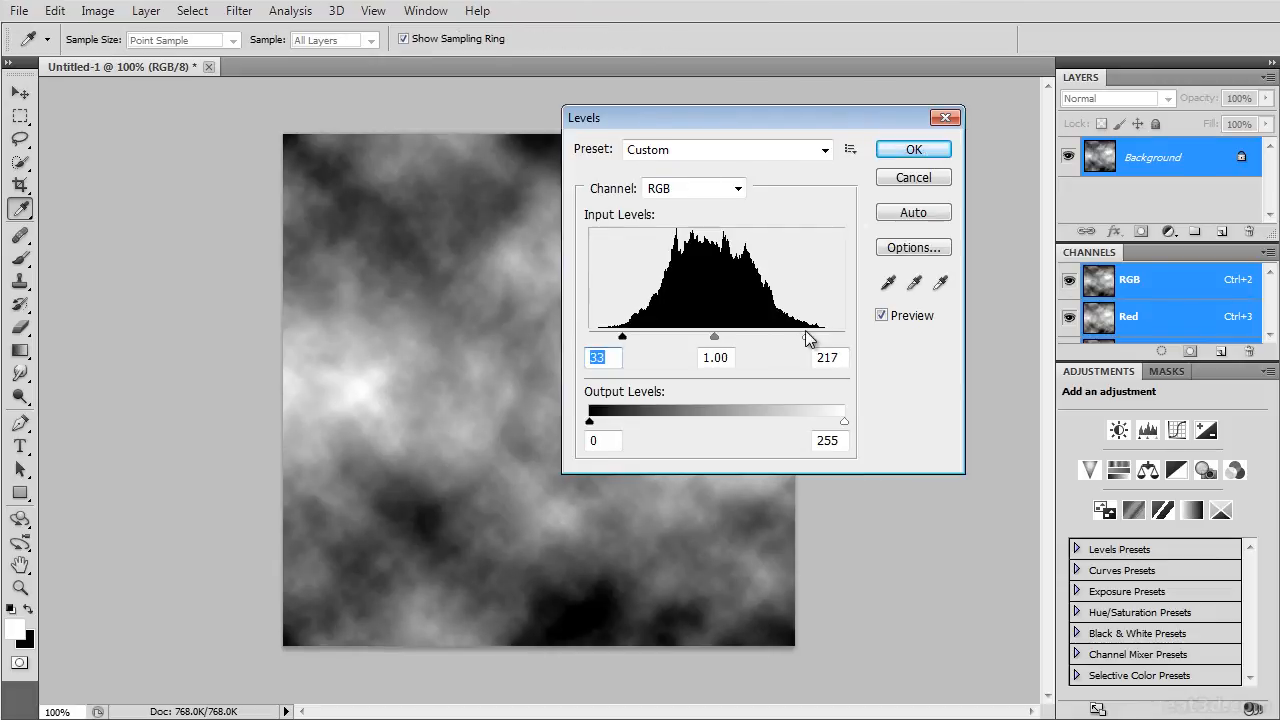
{"action": "left_click", "coordinate": [911, 149]}
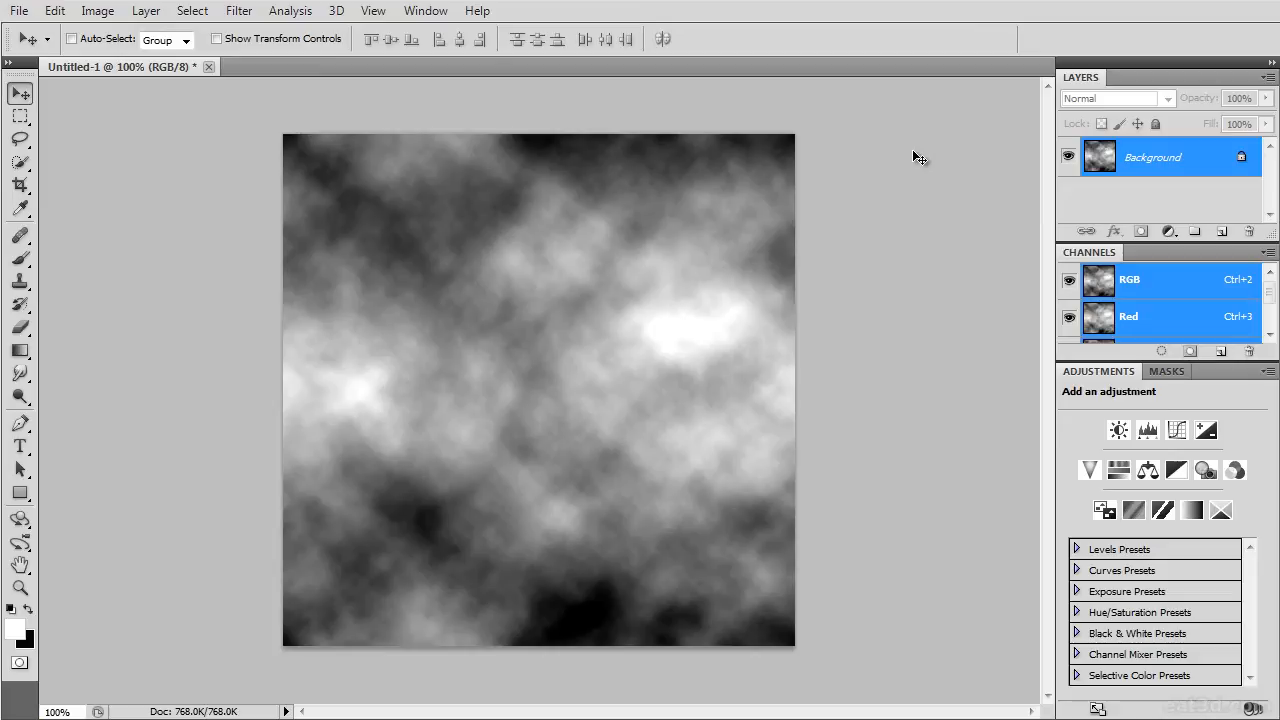
{"action": "mouse_move", "coordinate": [380, 112]}
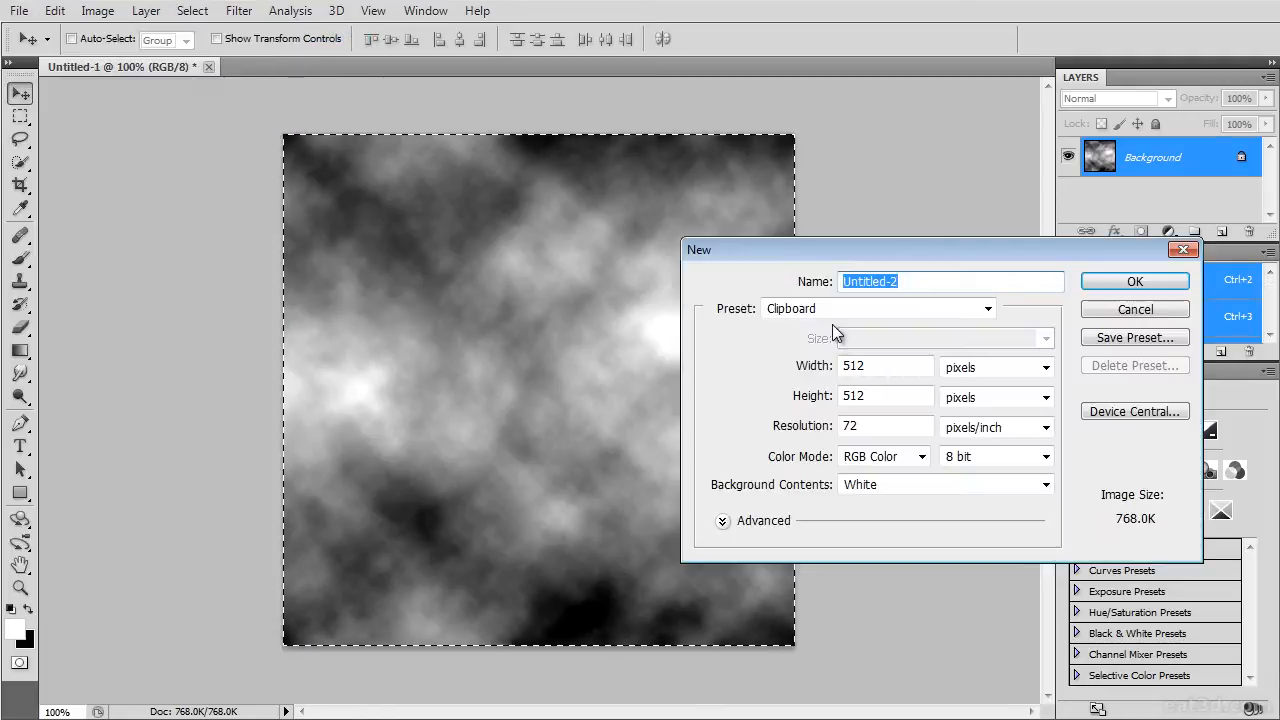
Create a 1024-wide document of tiled clouds and apply a 2.4 px Gaussian Blur.
{"action": "type", "text": "1024"}
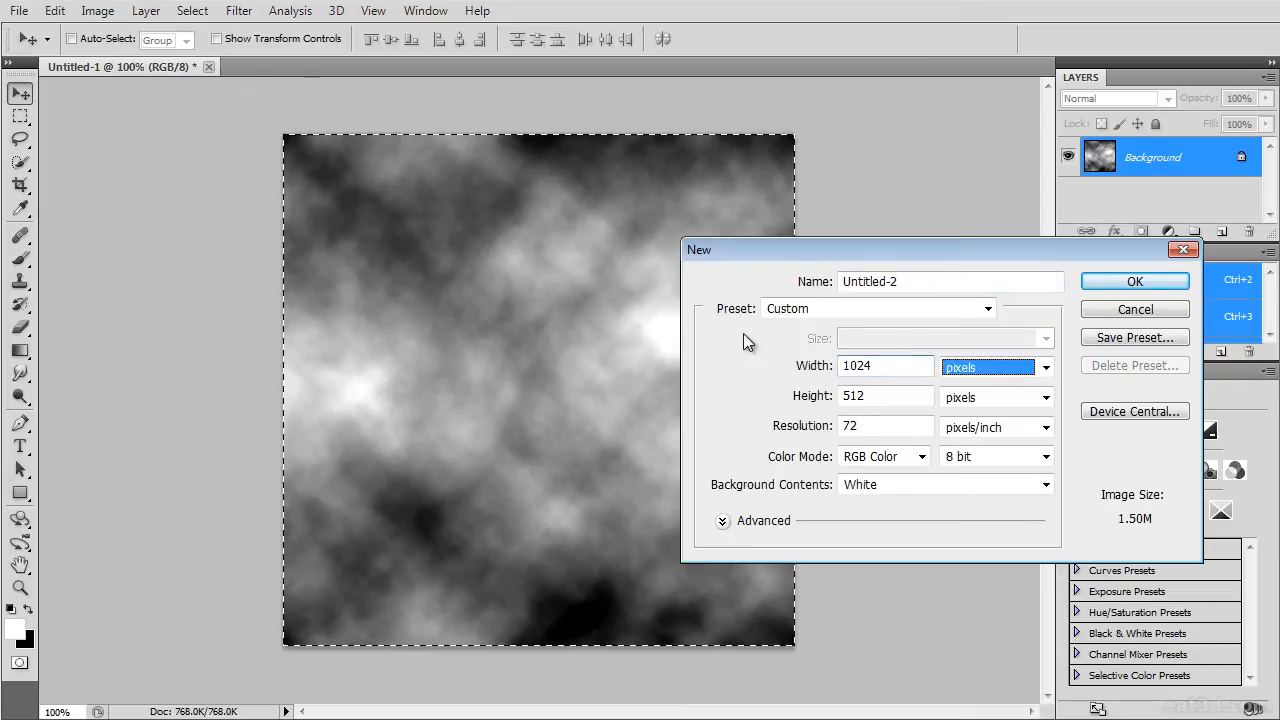
{"action": "left_click", "coordinate": [1134, 281]}
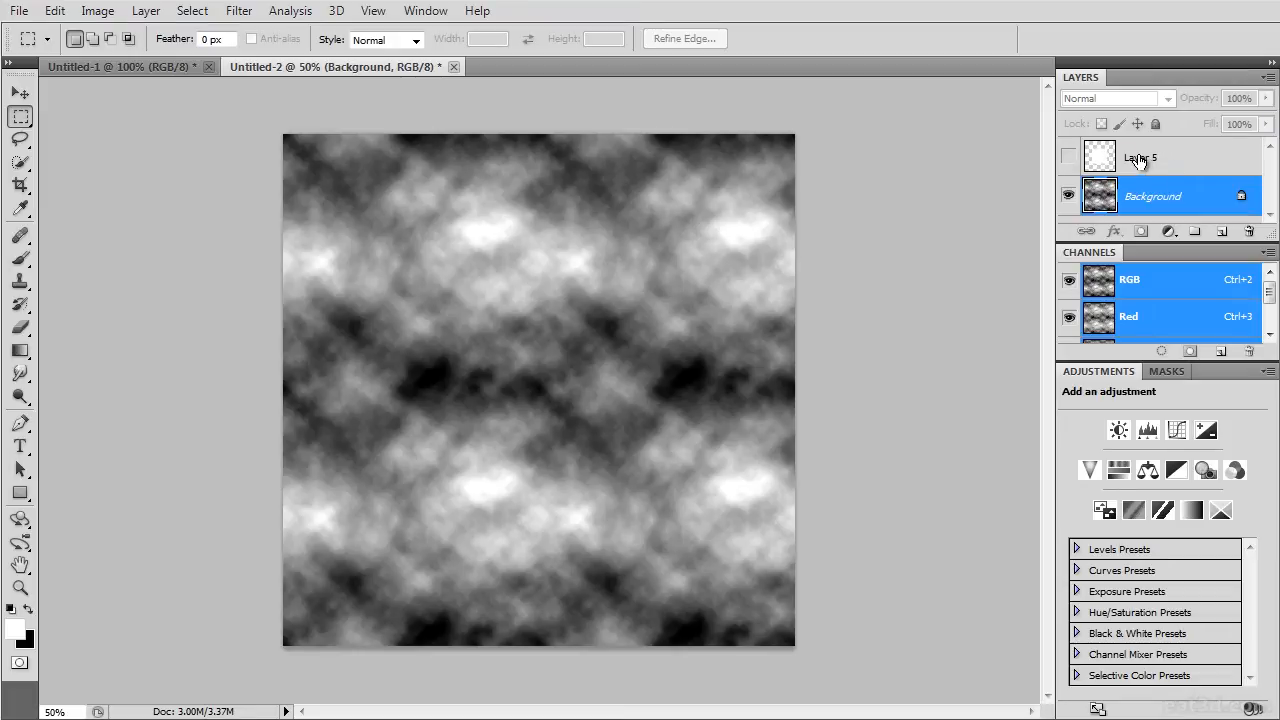
{"action": "left_click", "coordinate": [238, 11]}
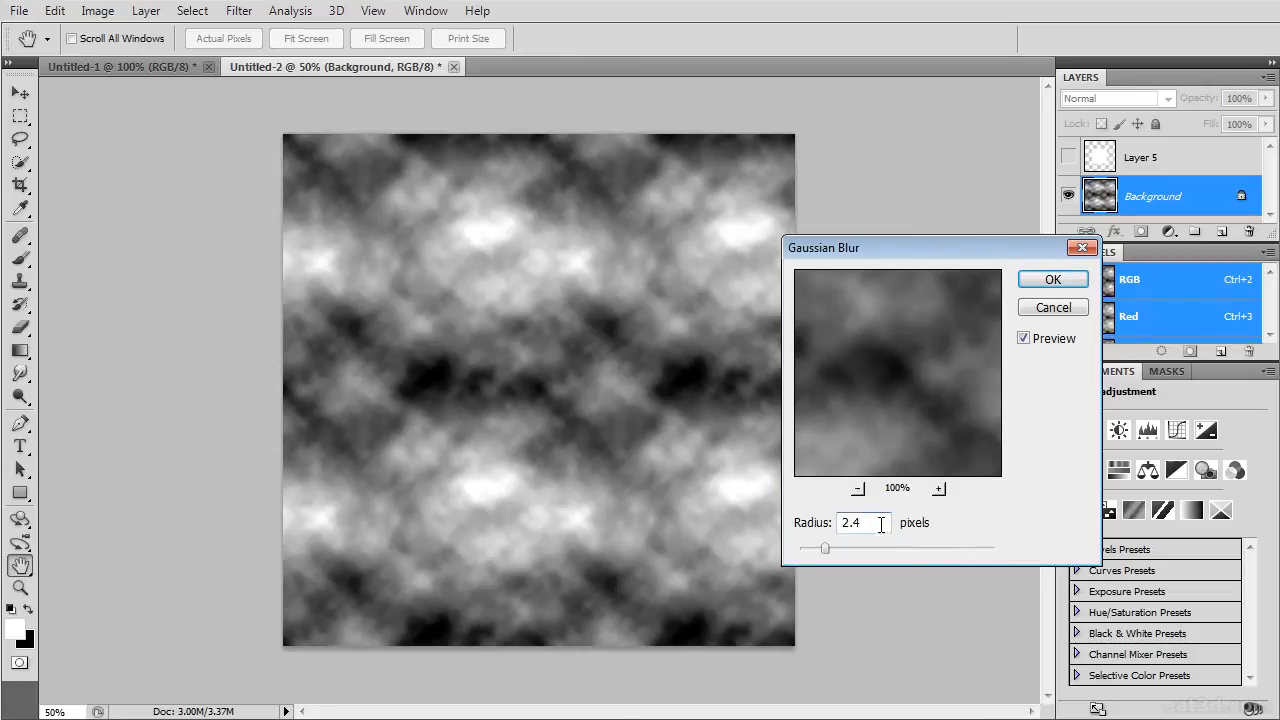
{"action": "left_click", "coordinate": [1052, 279]}
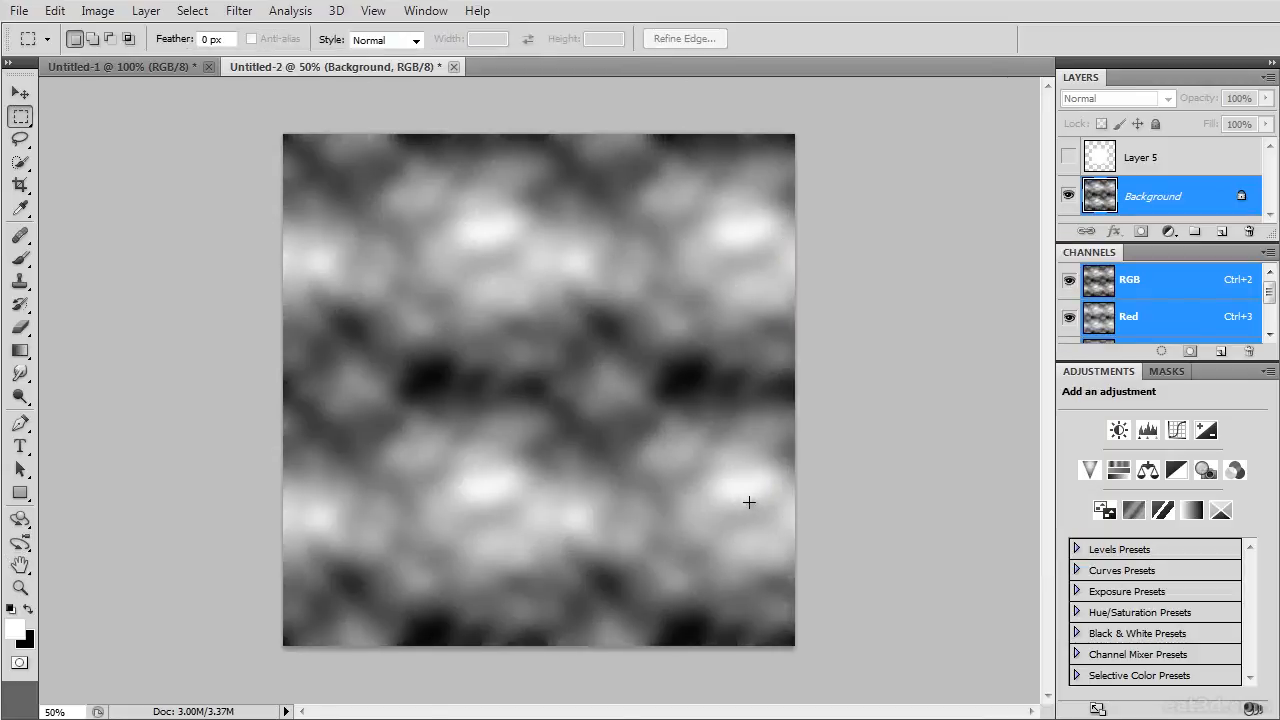
Show Layer 5, load its white square as a selection, then return to the background layer.
{"action": "left_click", "coordinate": [1140, 157]}
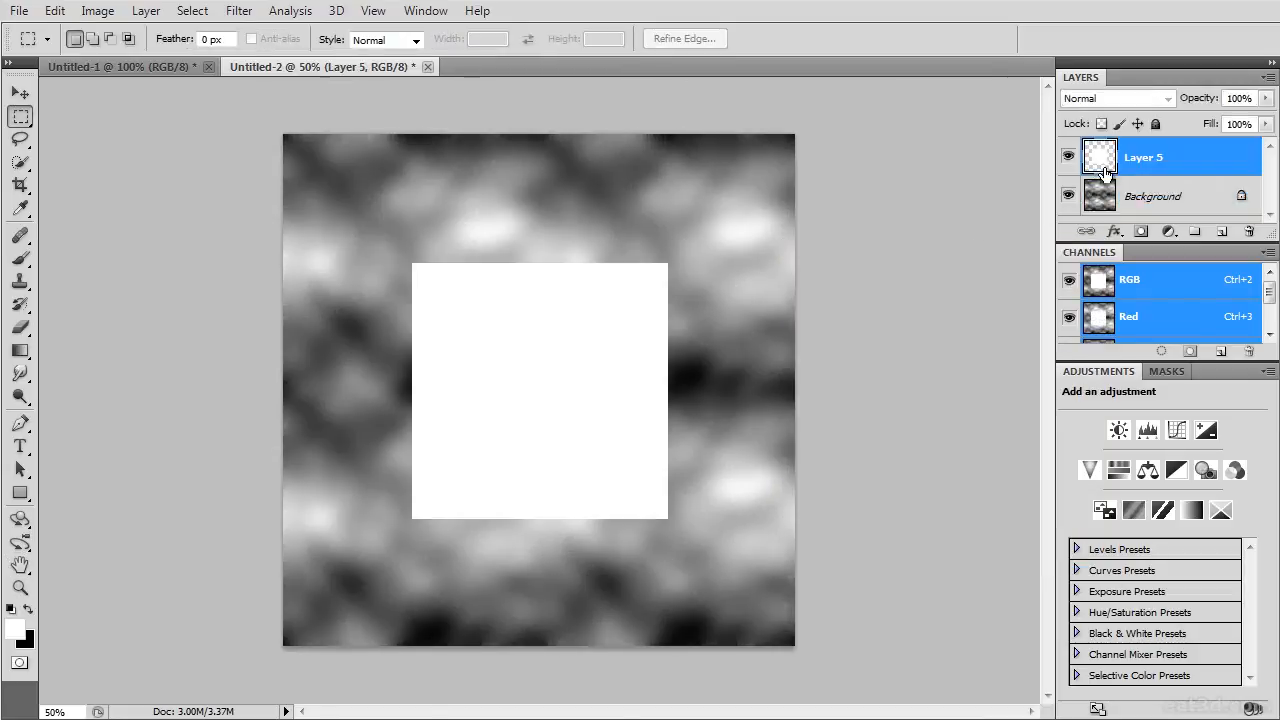
{"action": "left_click", "coordinate": [1068, 157]}
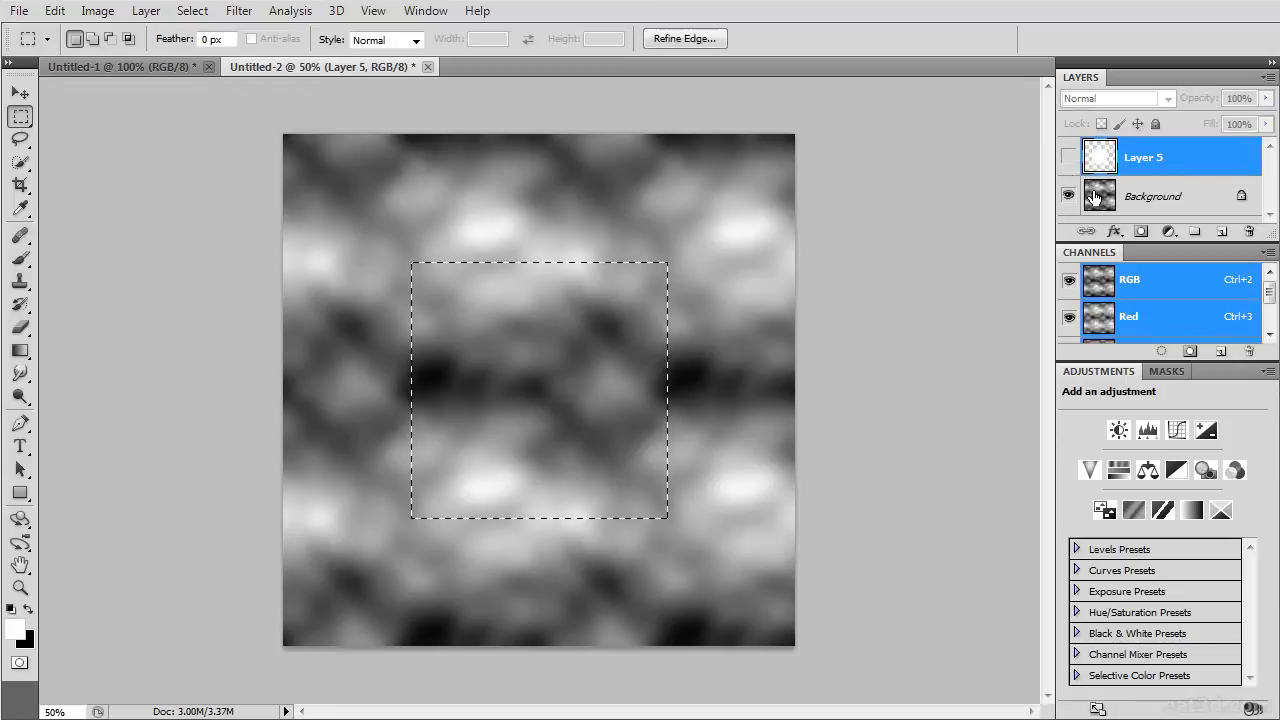
{"action": "left_click", "coordinate": [55, 11]}
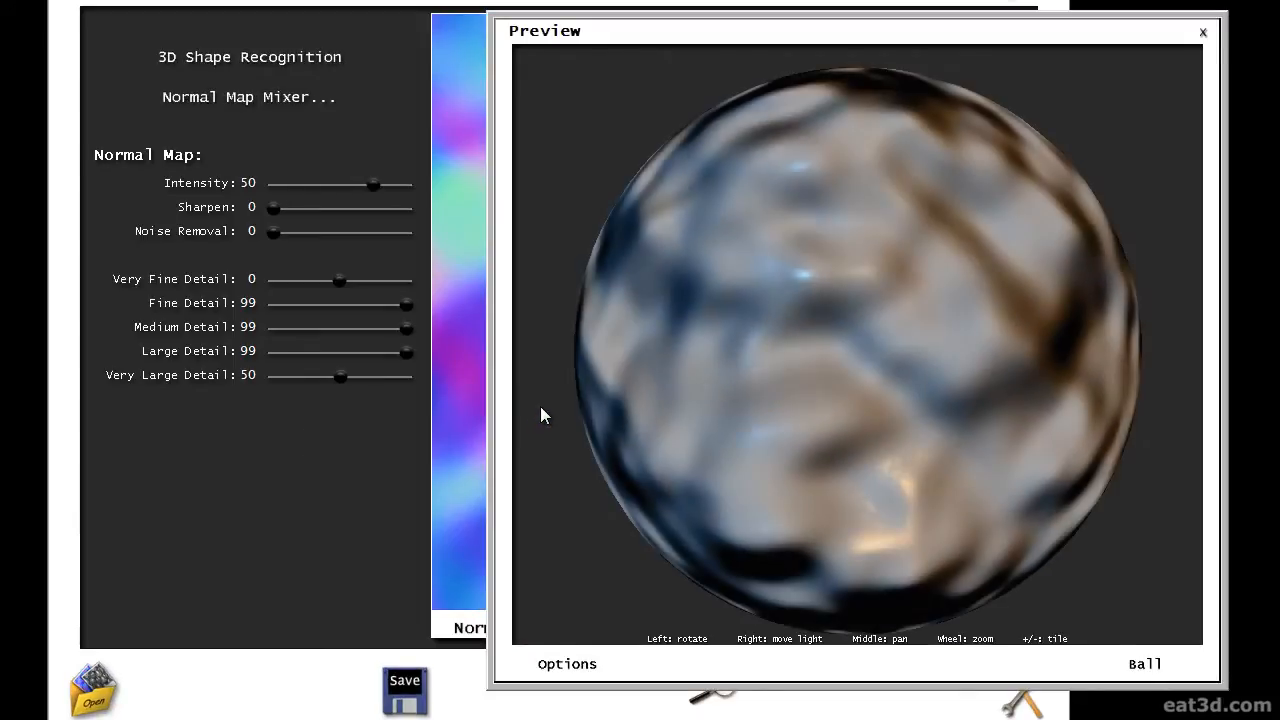
Preview on a box, set Fine Detail 0, Medium 50, Very Large 99, and save the map.
{"action": "left_click", "coordinate": [1145, 663]}
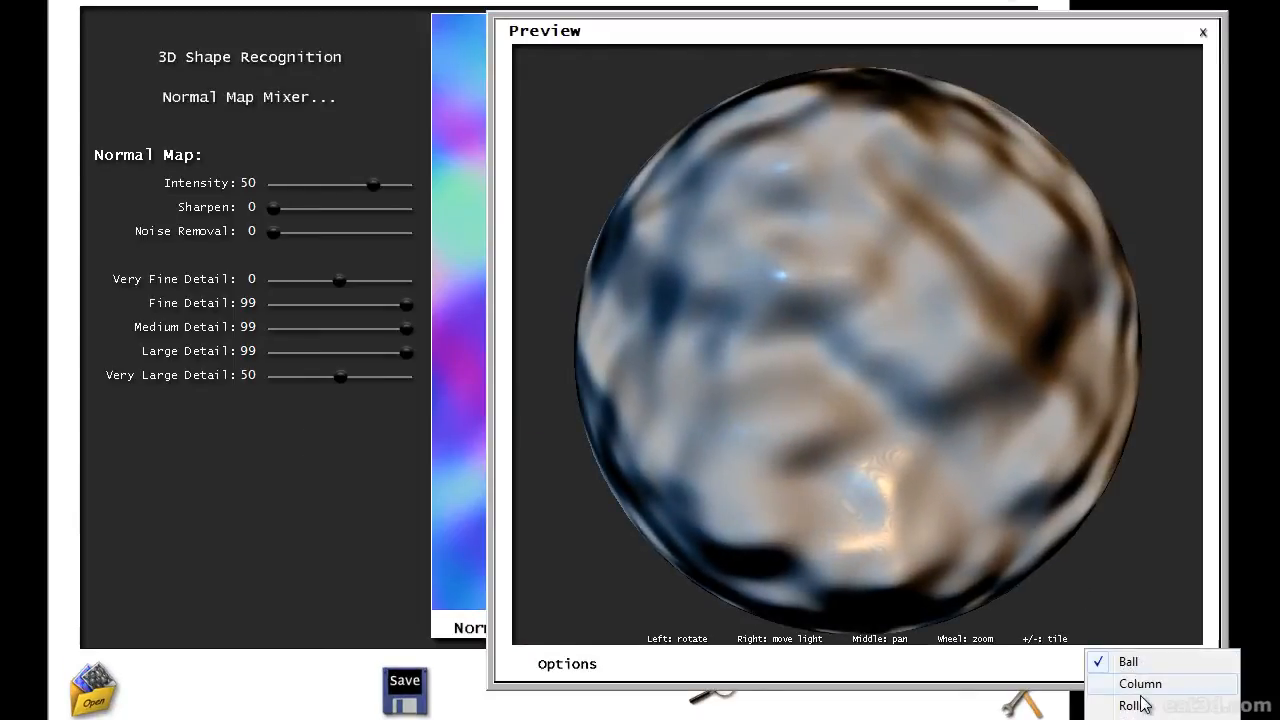
{"action": "left_click", "coordinate": [1135, 705]}
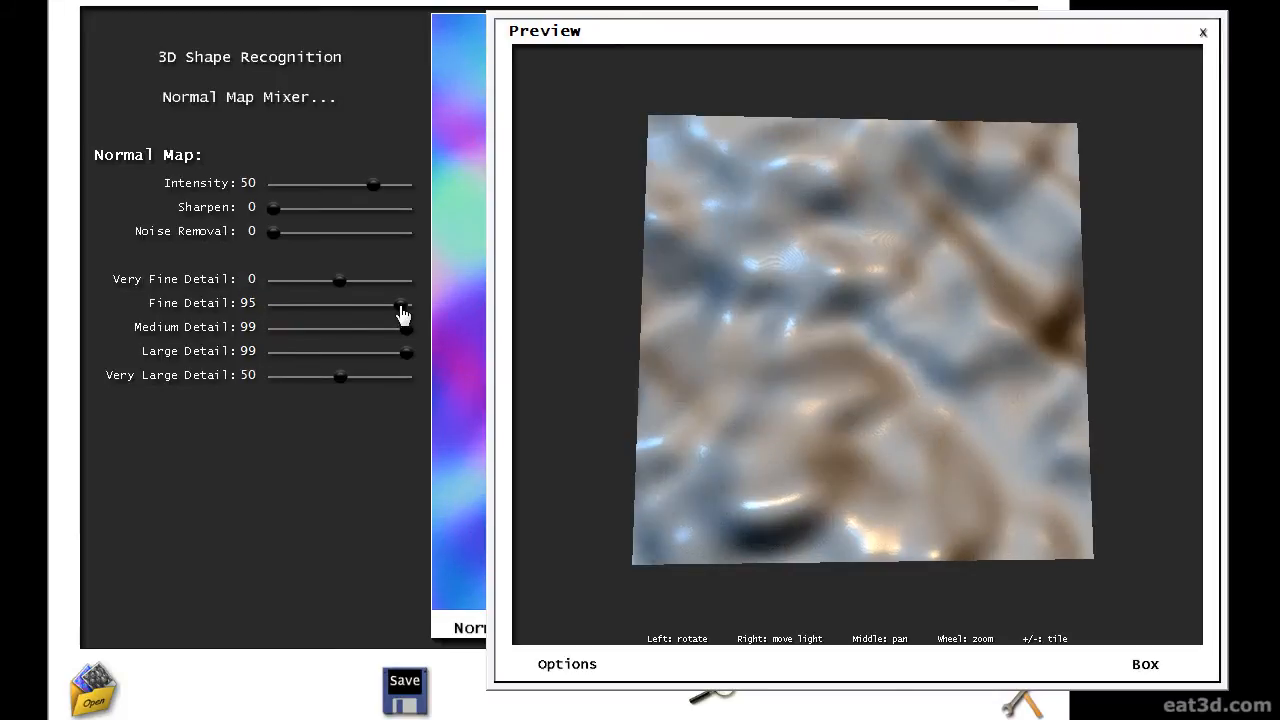
{"action": "left_click_drag", "start_coordinate": [398, 303], "coordinate": [270, 303]}
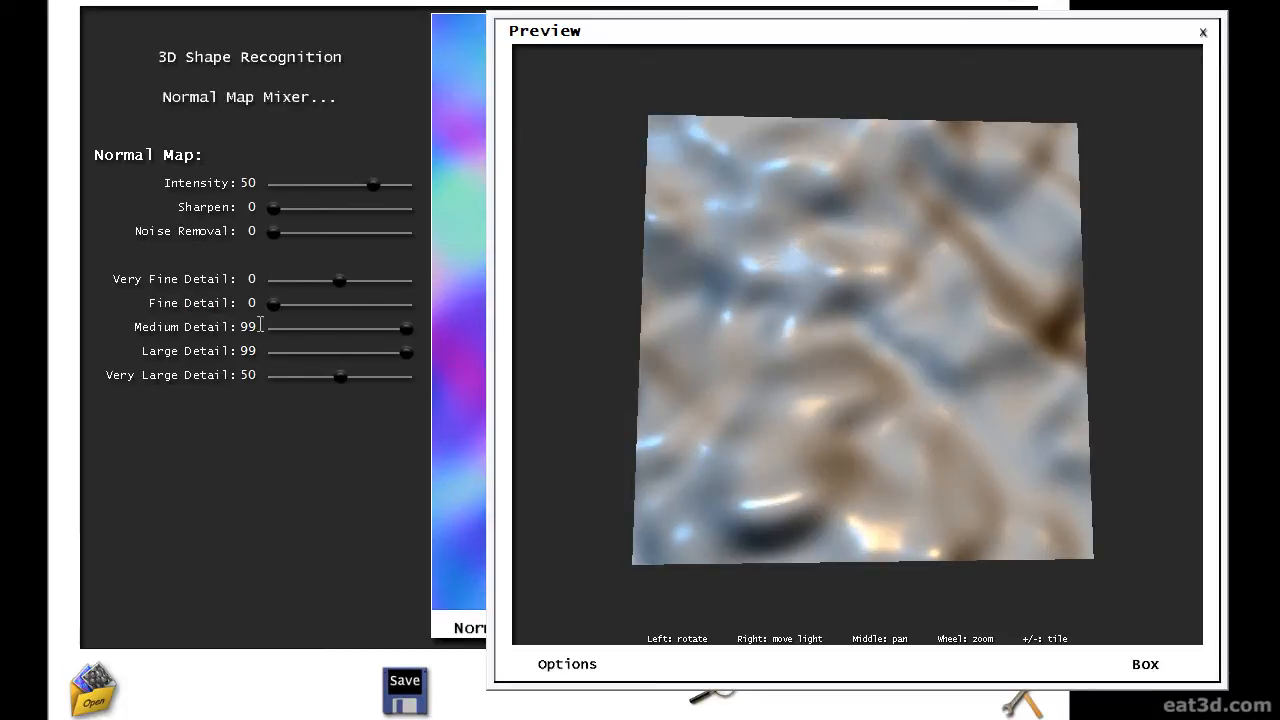
{"action": "left_click_drag", "start_coordinate": [405, 327], "coordinate": [340, 327]}
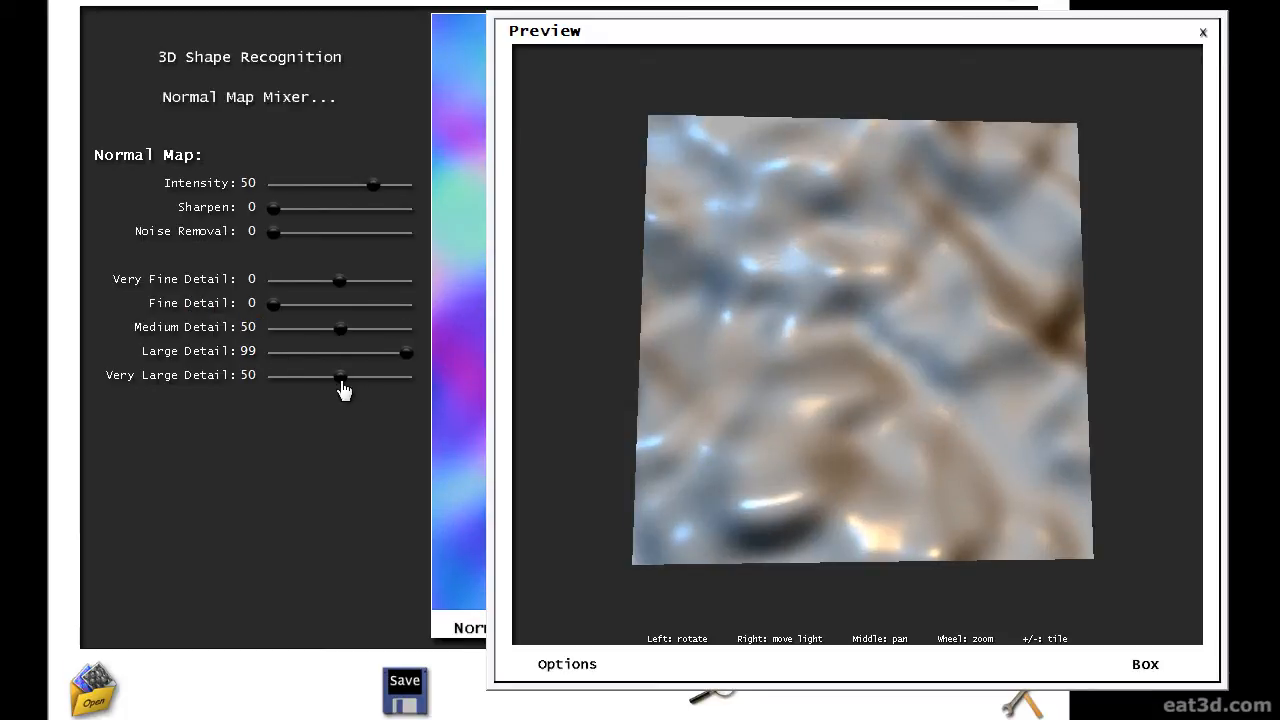
{"action": "left_click_drag", "start_coordinate": [340, 375], "coordinate": [405, 375]}
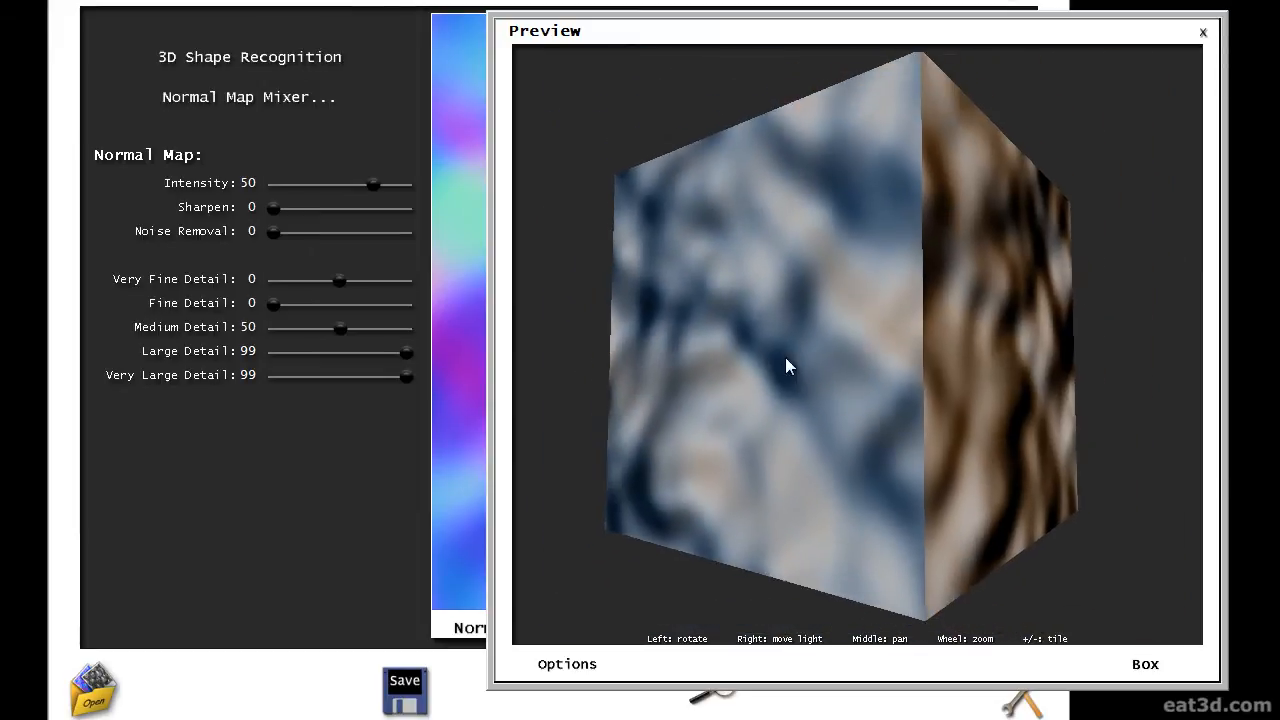
{"action": "left_click_drag", "start_coordinate": [790, 367], "coordinate": [940, 418]}
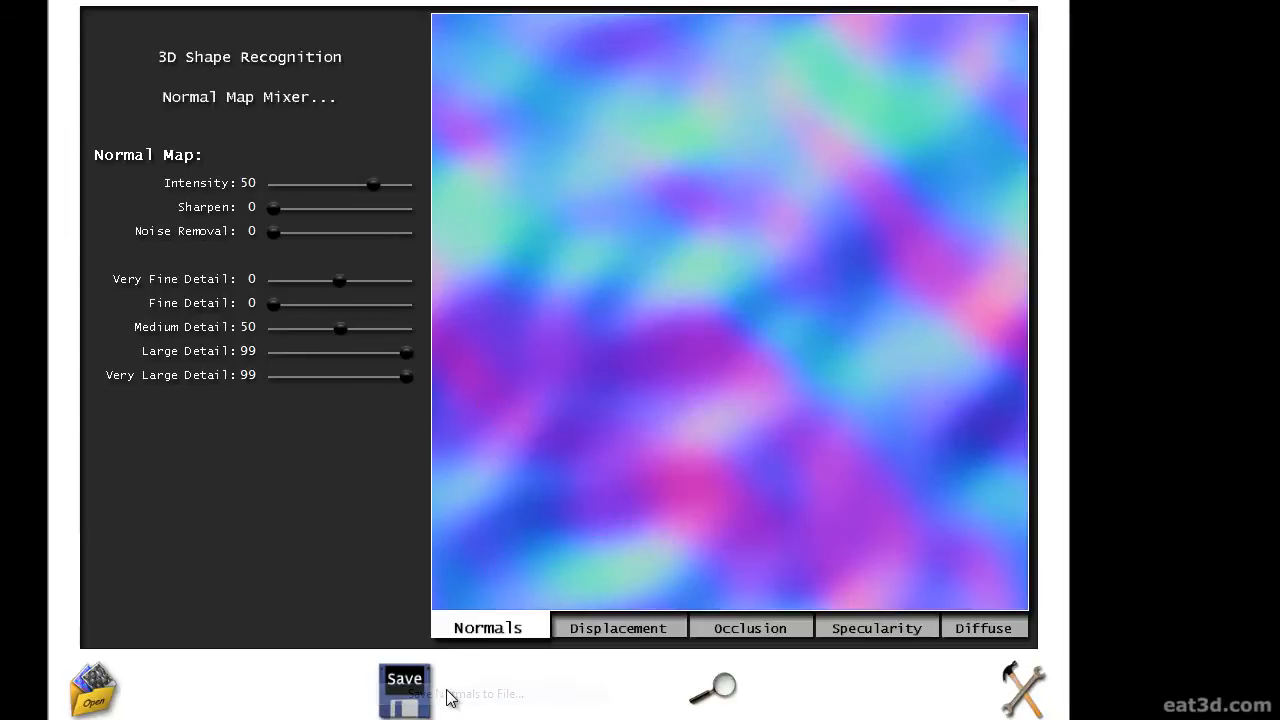
{"action": "left_click", "coordinate": [405, 690]}
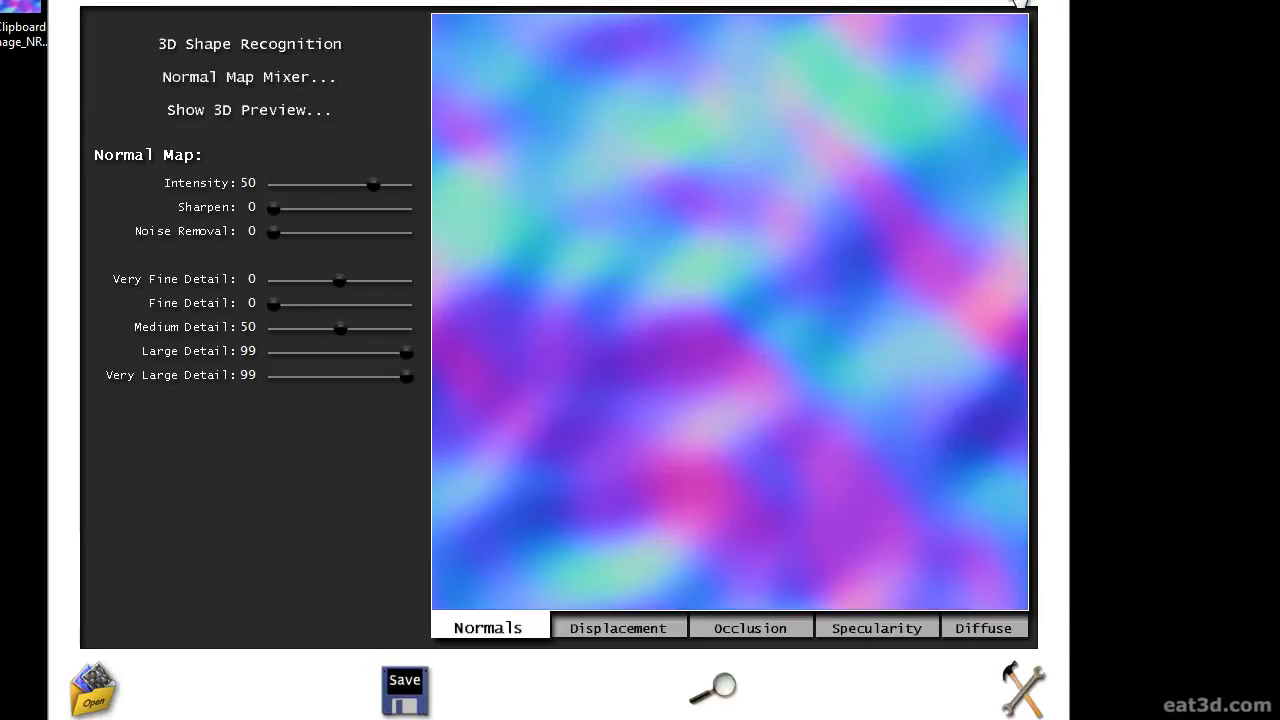
Open Clipboard Image_NRM.bmp in Photoshop.
{"action": "left_click", "coordinate": [92, 690]}
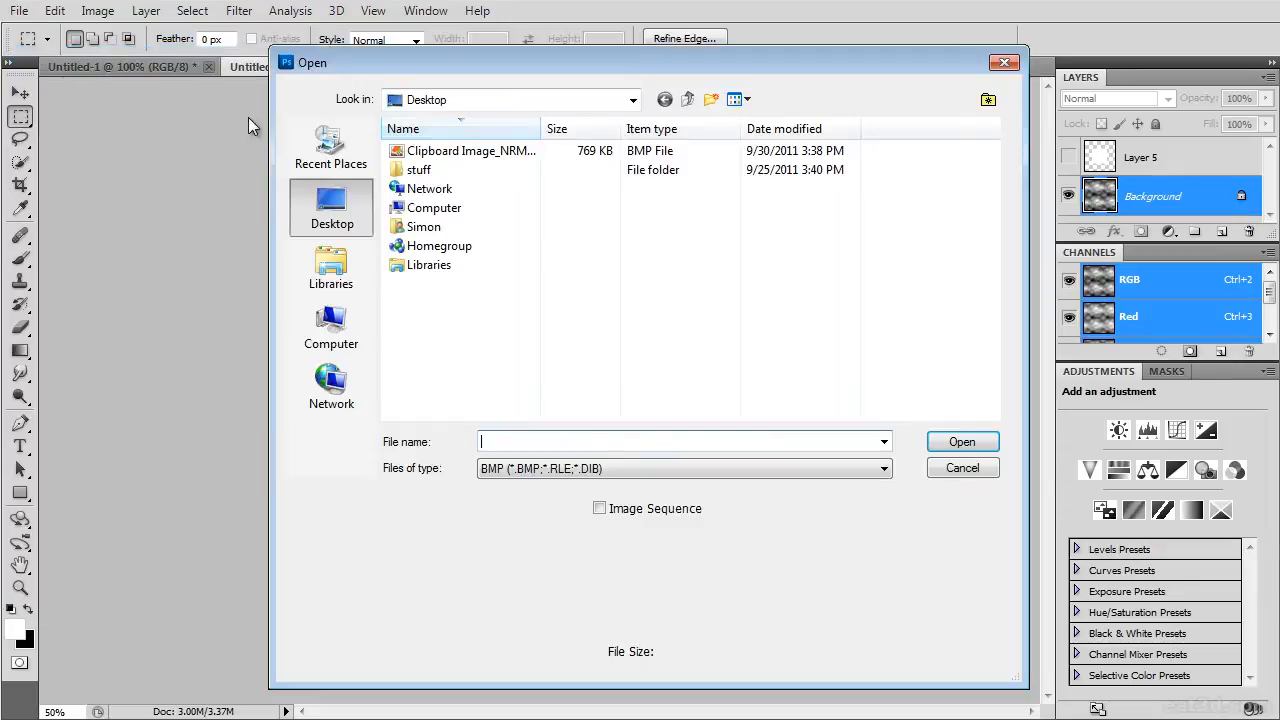
{"action": "left_click", "coordinate": [470, 150]}
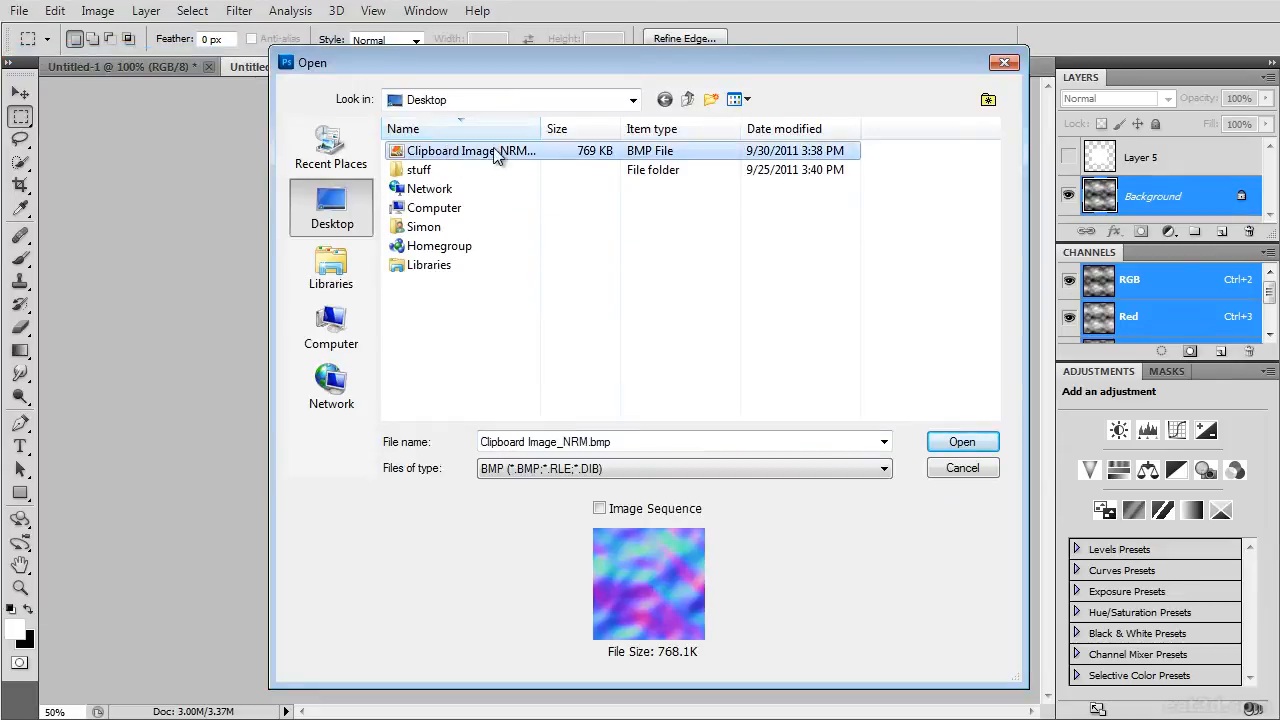
{"action": "left_click", "coordinate": [961, 441]}
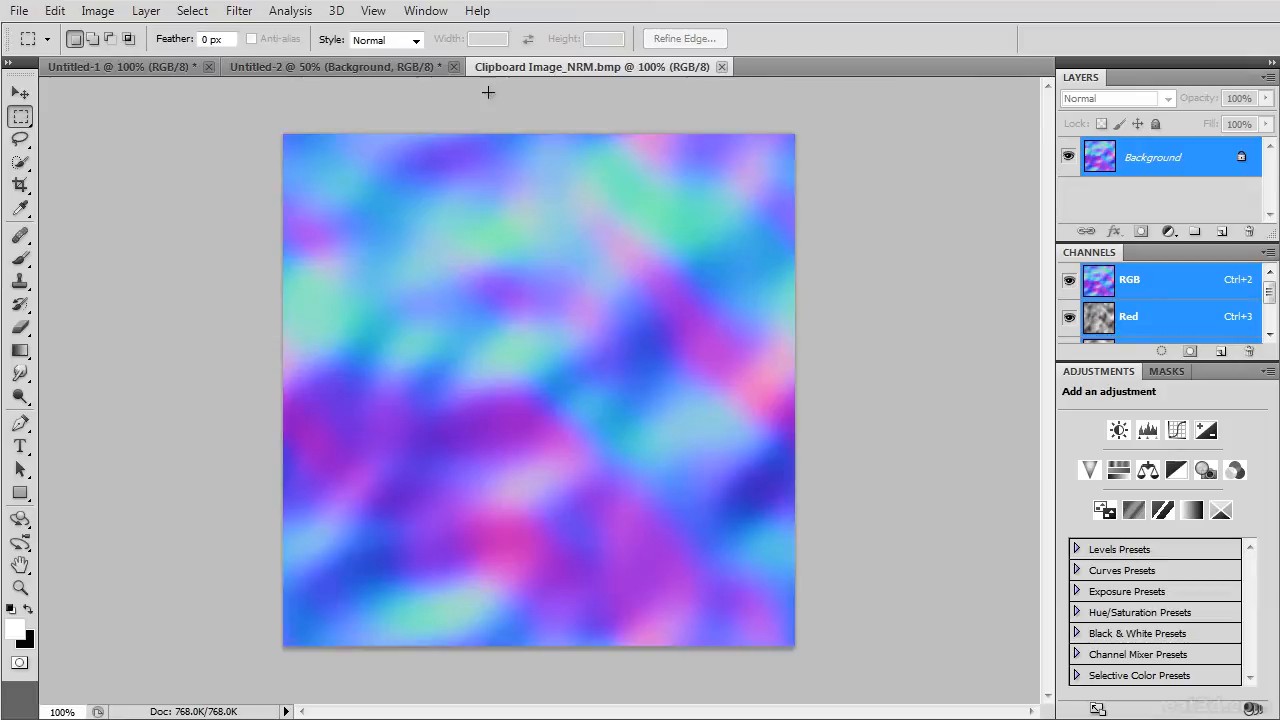
Apply the Offset filter with Horizontal 256, Vertical 128 and Wrap Around.
{"action": "left_click", "coordinate": [238, 10]}
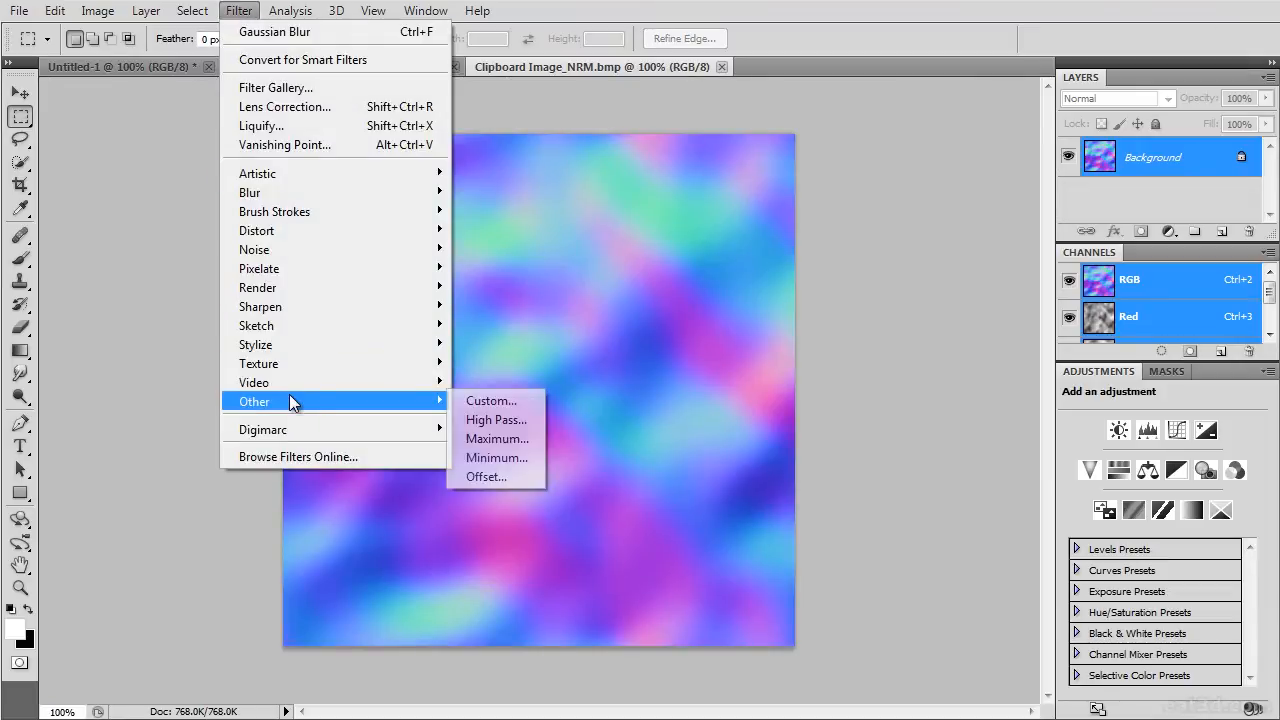
{"action": "left_click", "coordinate": [486, 477]}
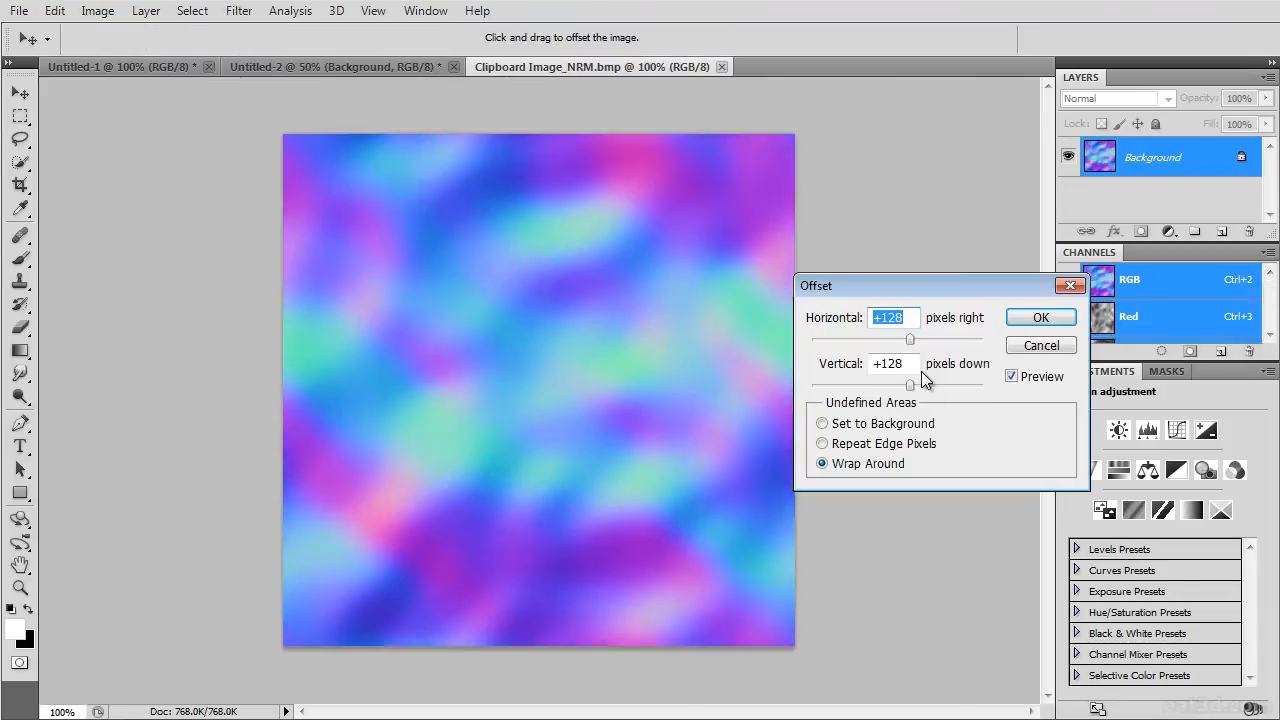
{"action": "type", "text": "256"}
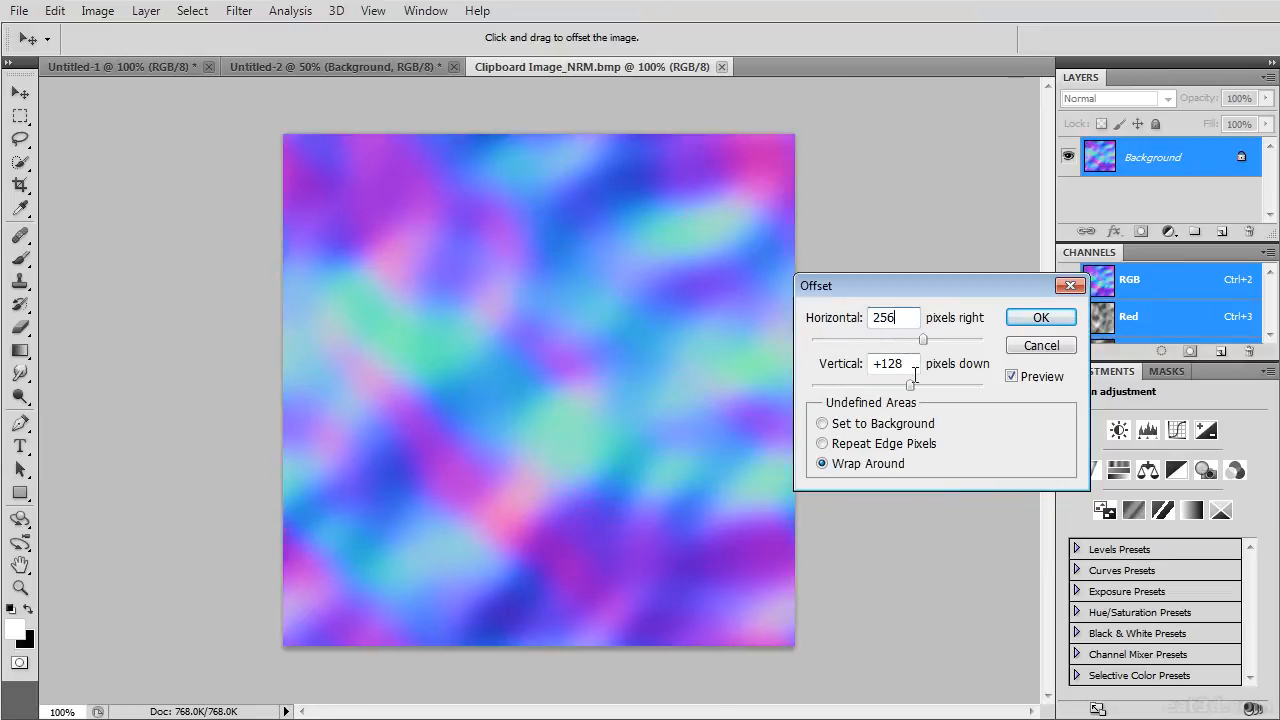
{"action": "left_click", "coordinate": [1040, 317]}
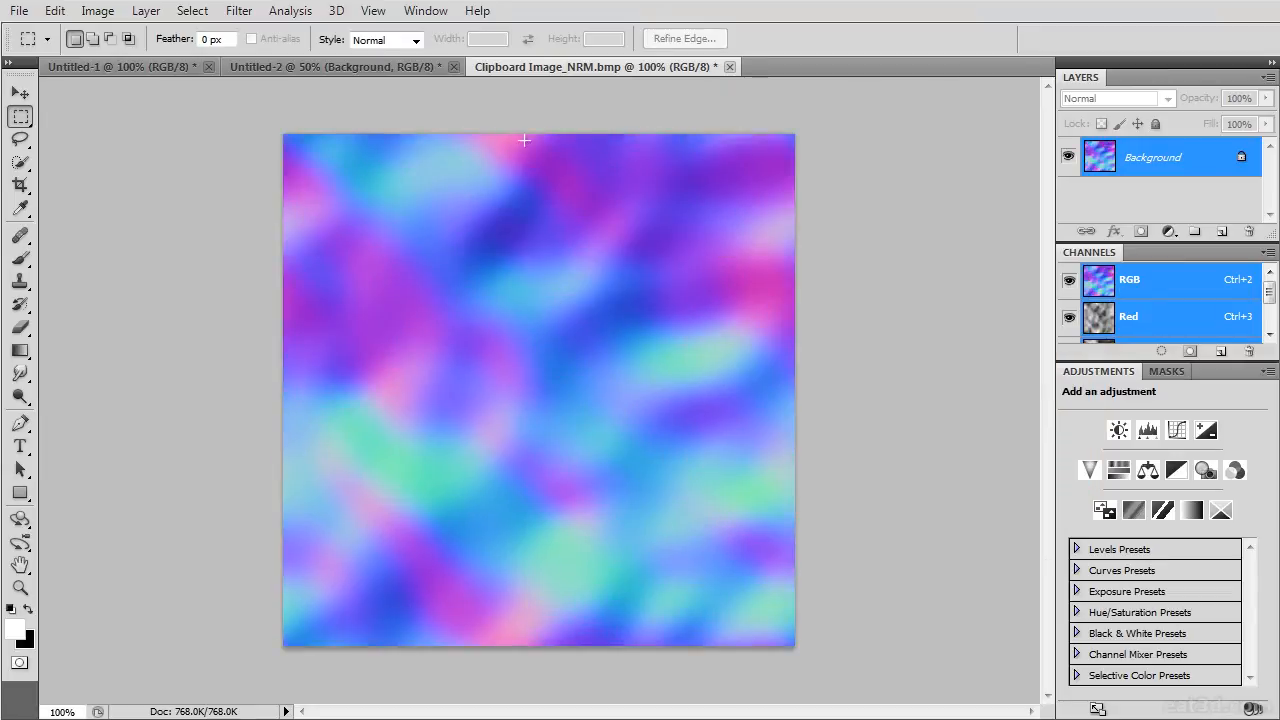
{"action": "mouse_move", "coordinate": [560, 387]}
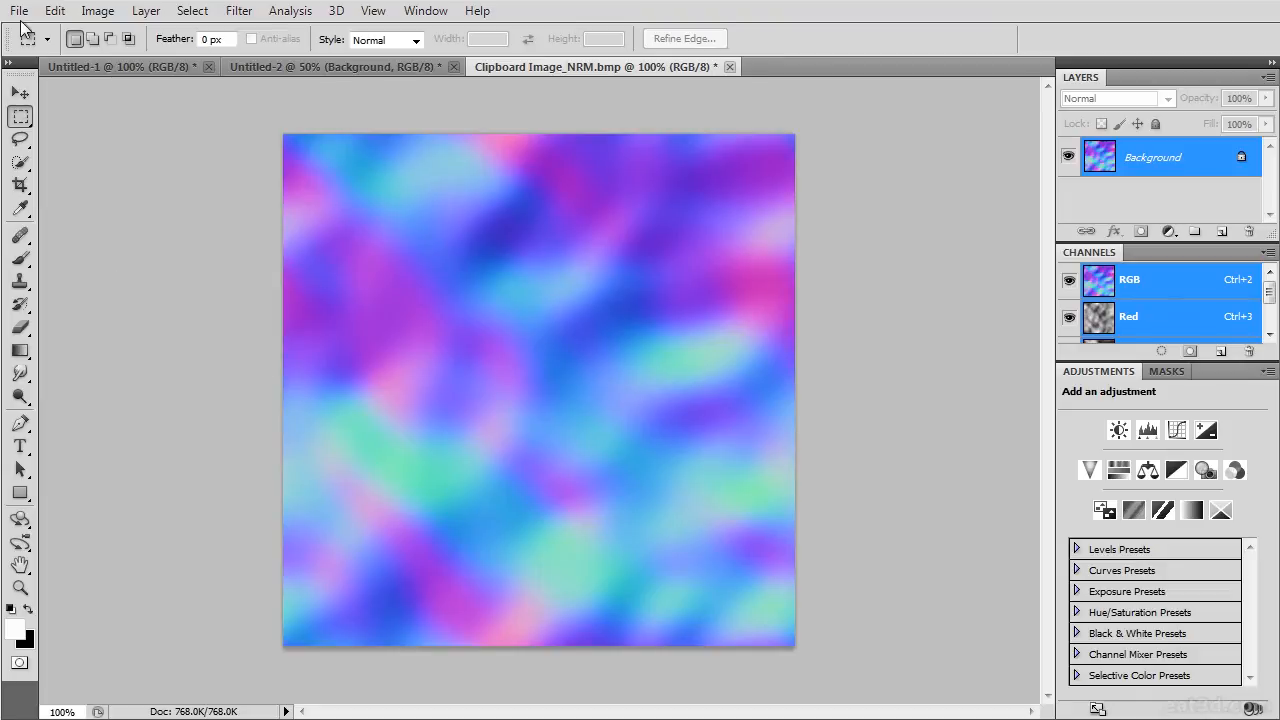
Save as CryTIF glass_detailbump_DDN.tif in CryEngine 3 SDK\Game\Objects\glass_example.
{"action": "left_click", "coordinate": [18, 11]}
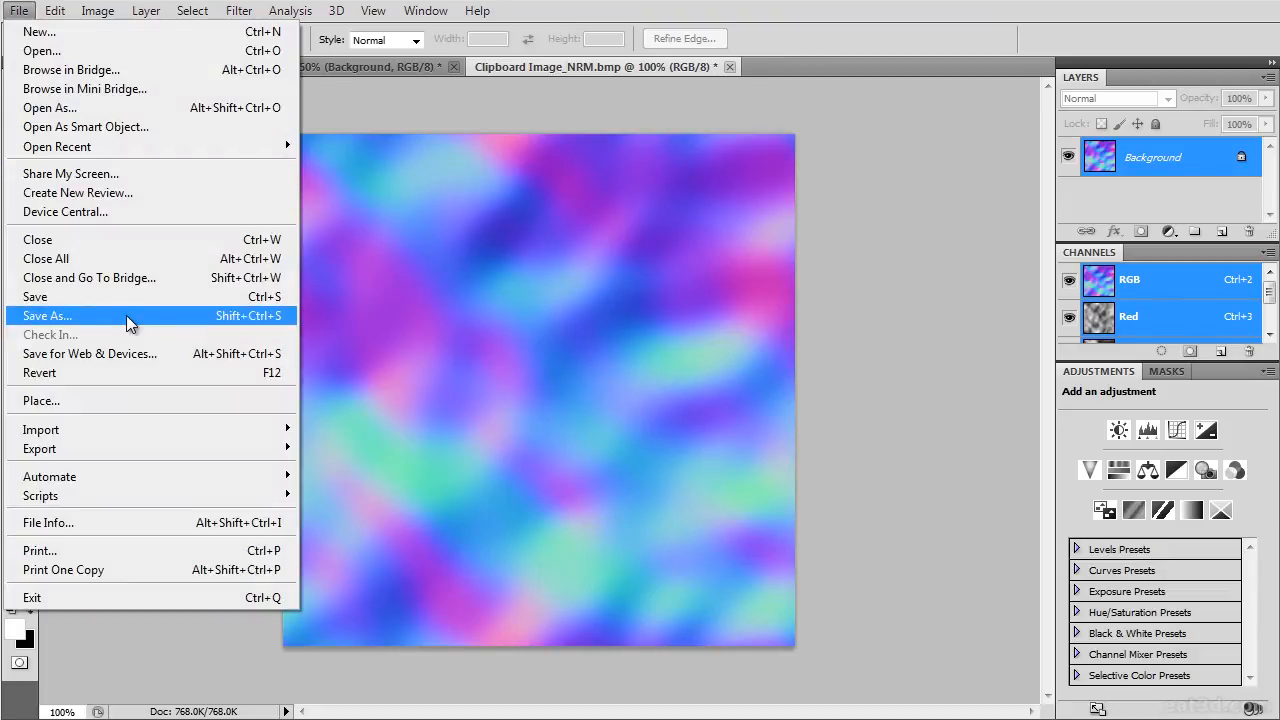
{"action": "left_click", "coordinate": [47, 315]}
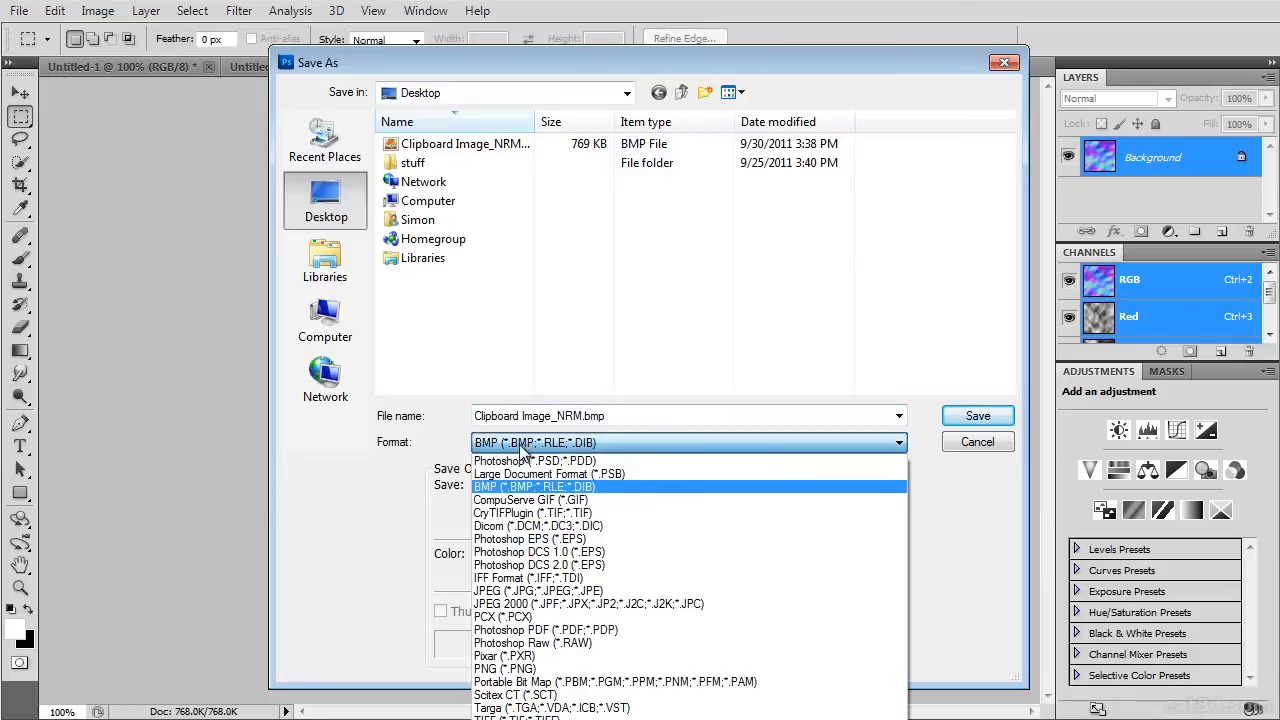
{"action": "left_click", "coordinate": [533, 513]}
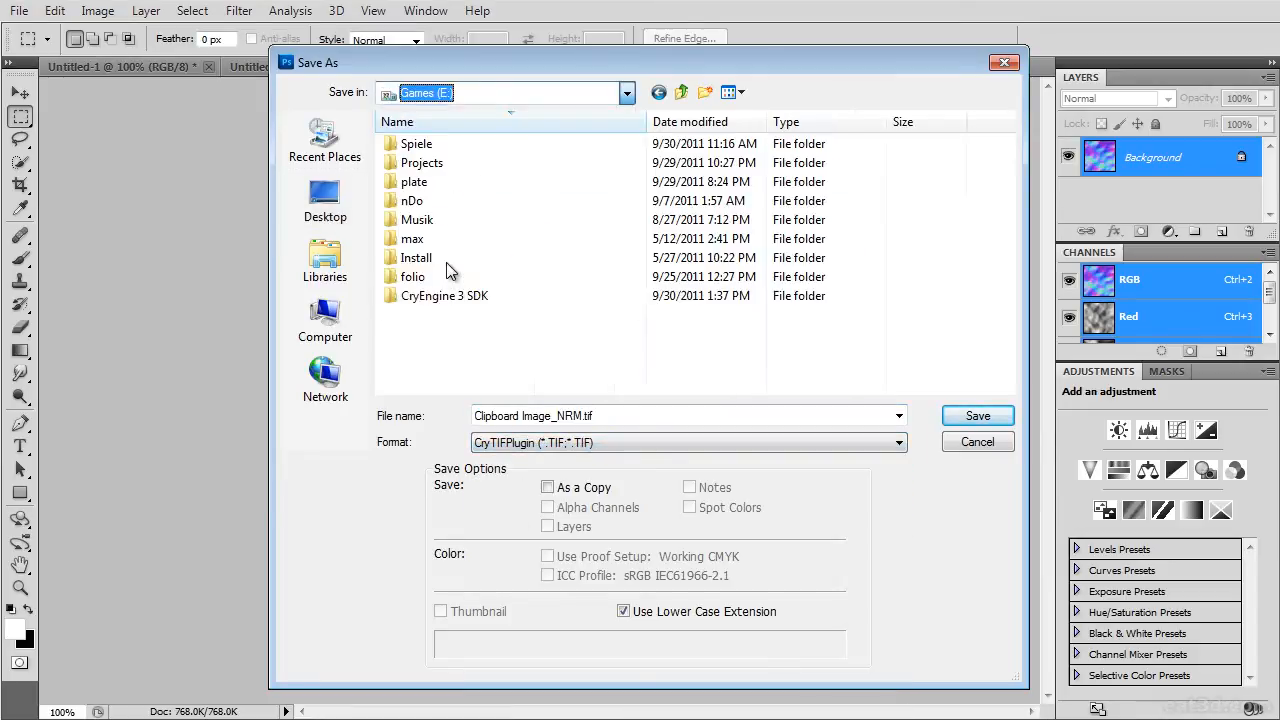
{"action": "double_click", "coordinate": [444, 295]}
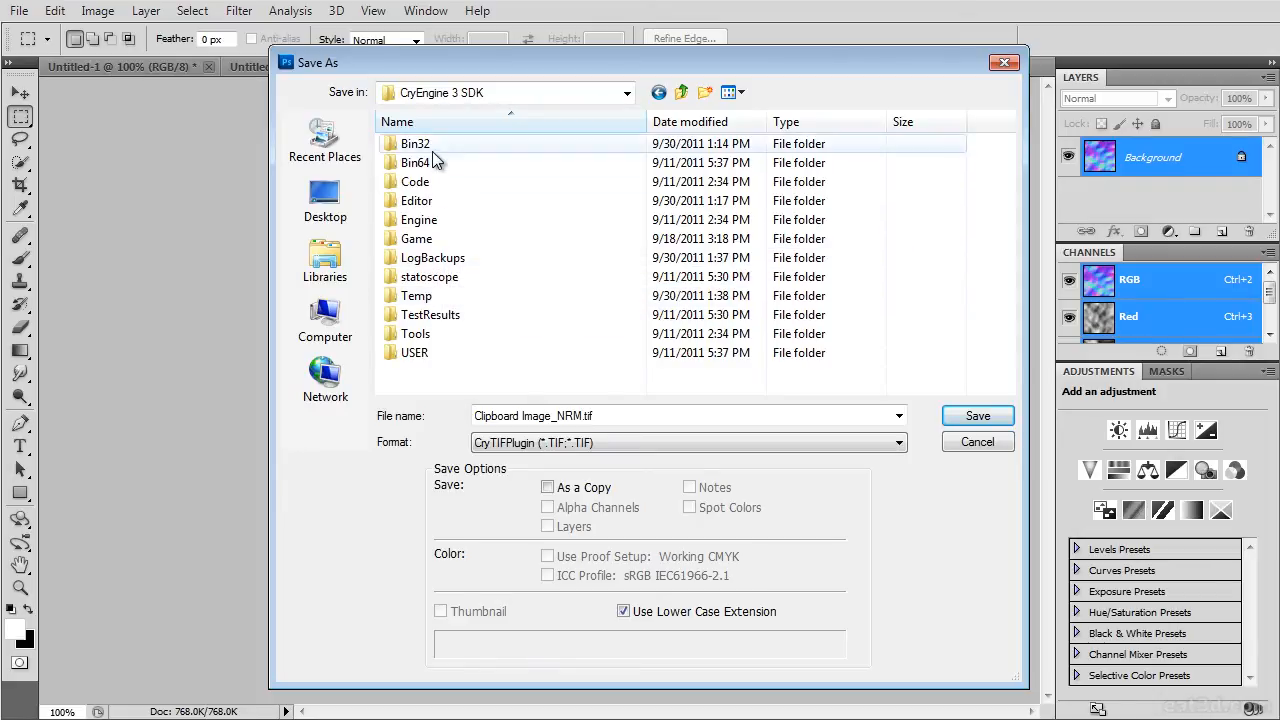
{"action": "double_click", "coordinate": [416, 238]}
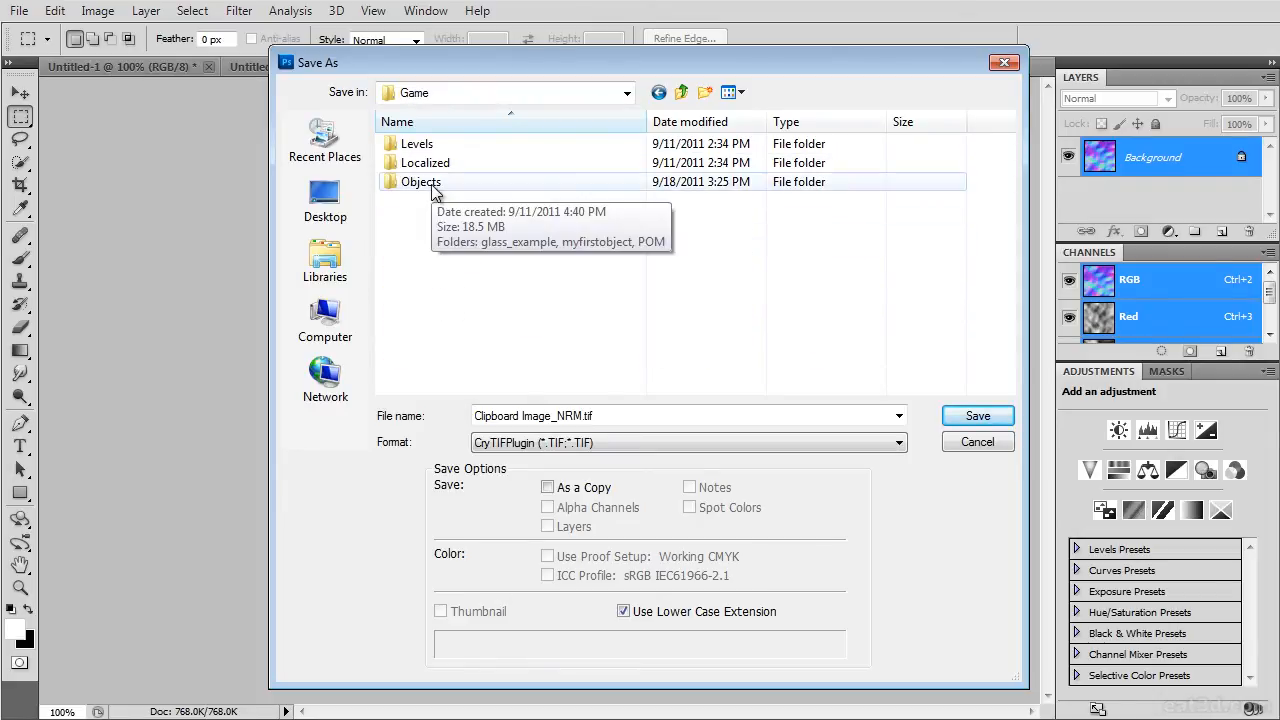
{"action": "double_click", "coordinate": [421, 181]}
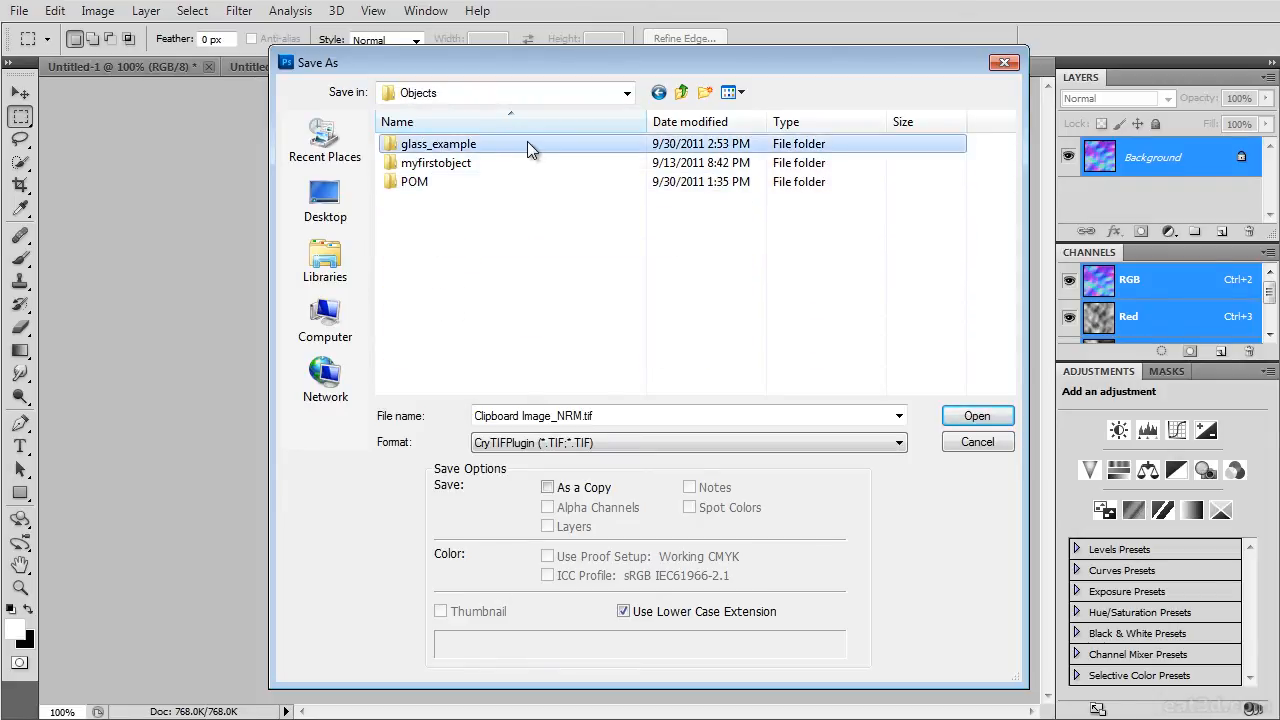
{"action": "double_click", "coordinate": [438, 143]}
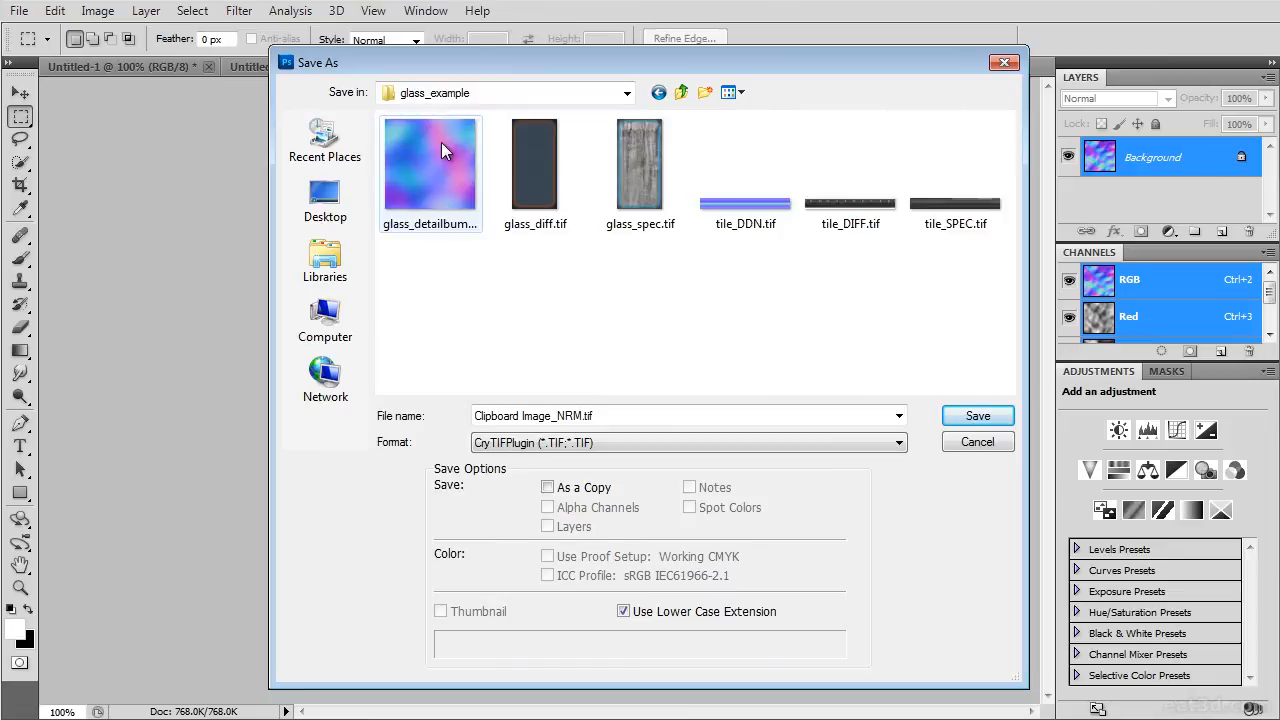
{"action": "left_click", "coordinate": [430, 163]}
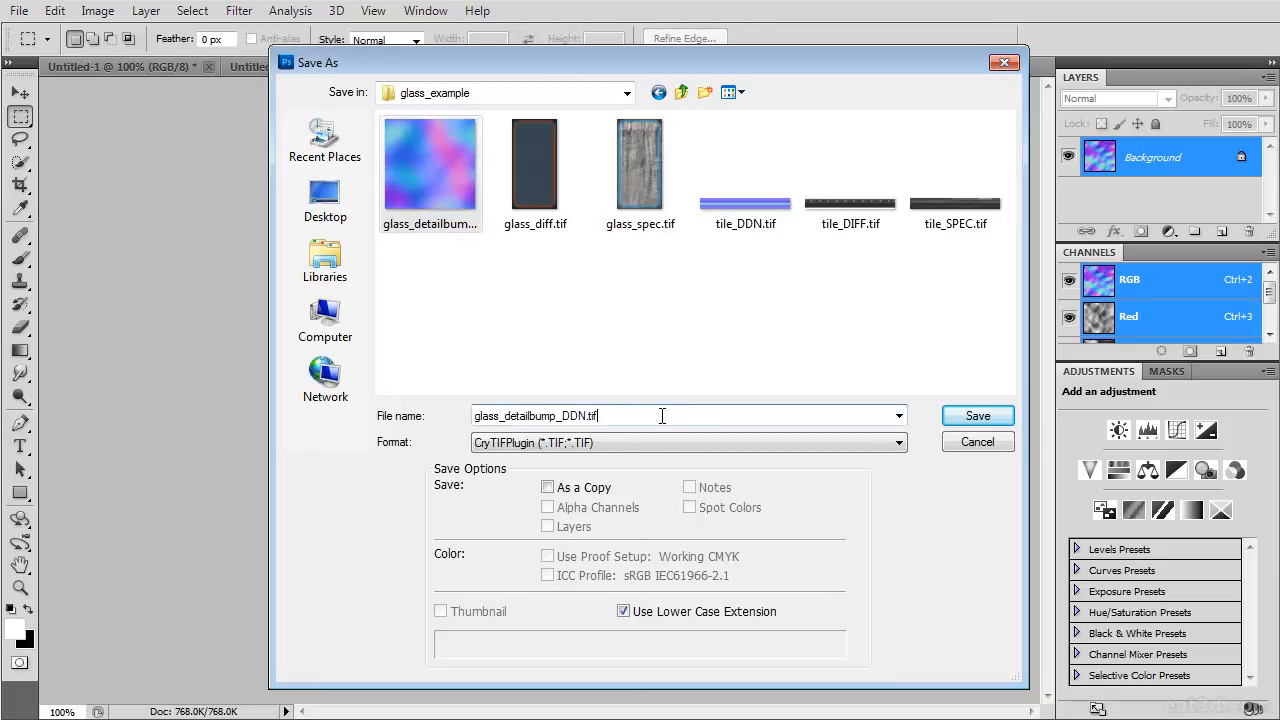
{"action": "left_click", "coordinate": [976, 415]}
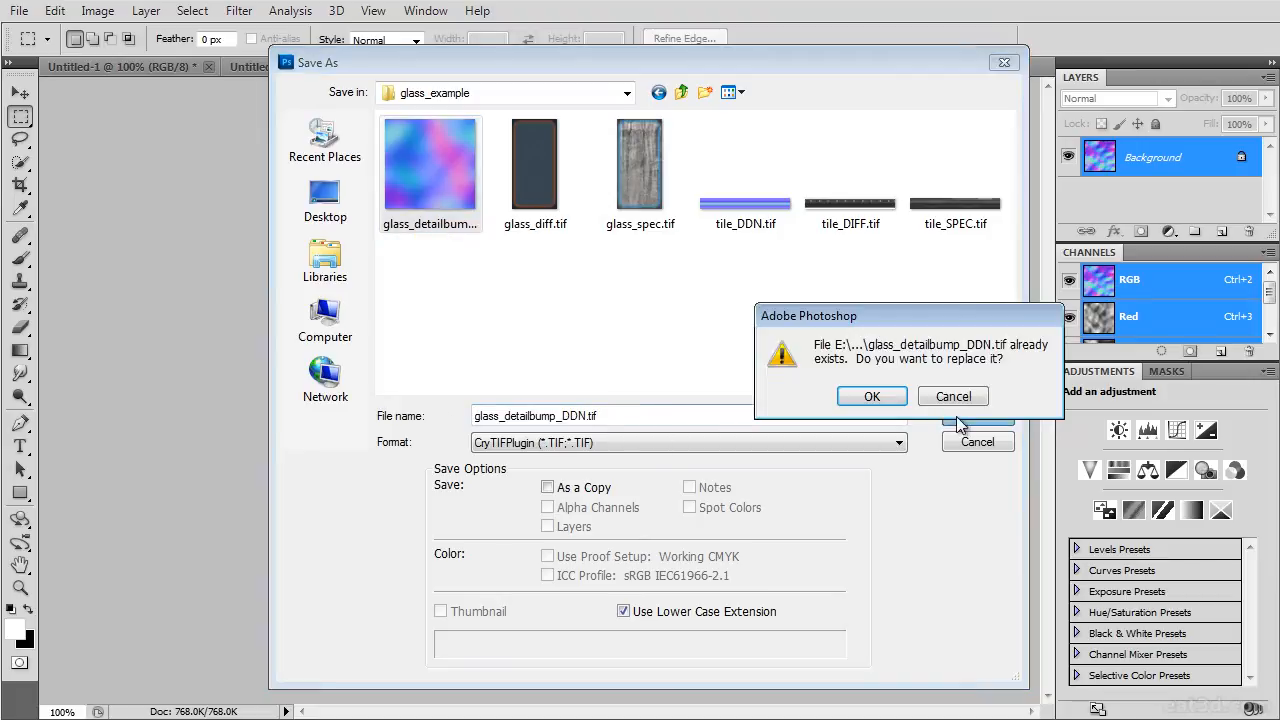
Confirm replacement and export using the Normalmap_lowQ preset at reduced 256x256 resolution.
{"action": "left_click", "coordinate": [871, 396]}
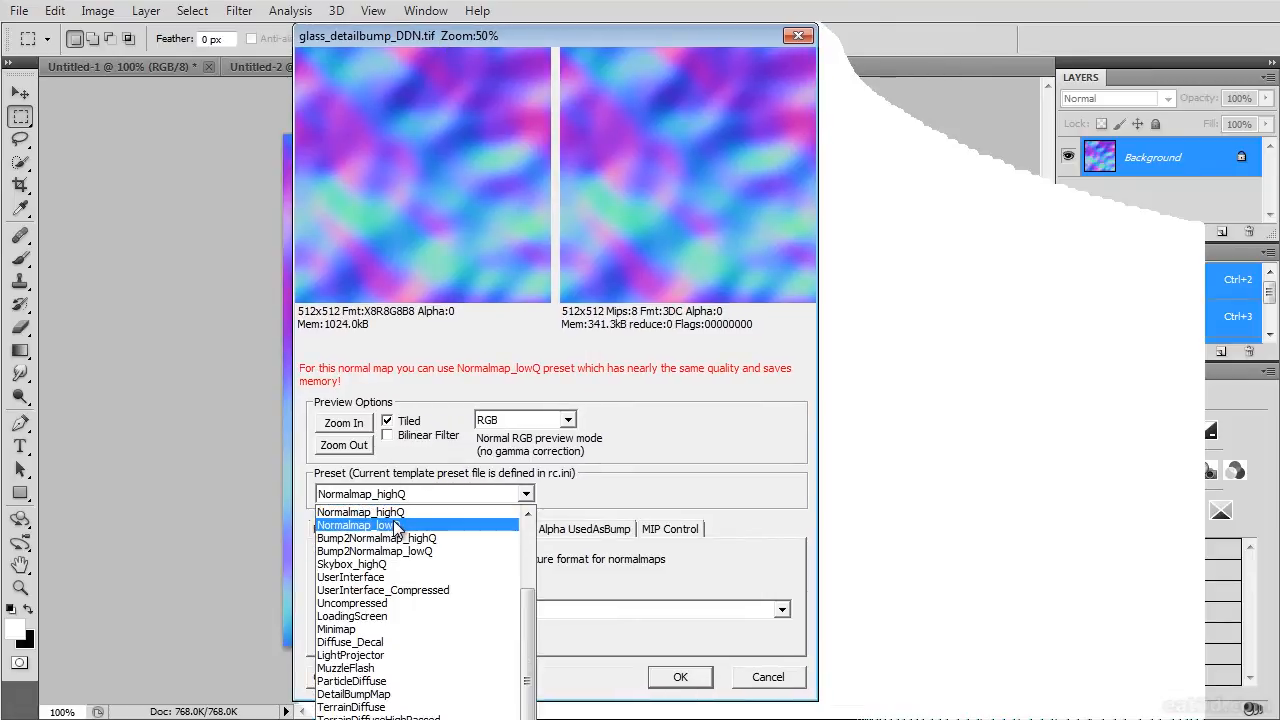
{"action": "left_click", "coordinate": [356, 525]}
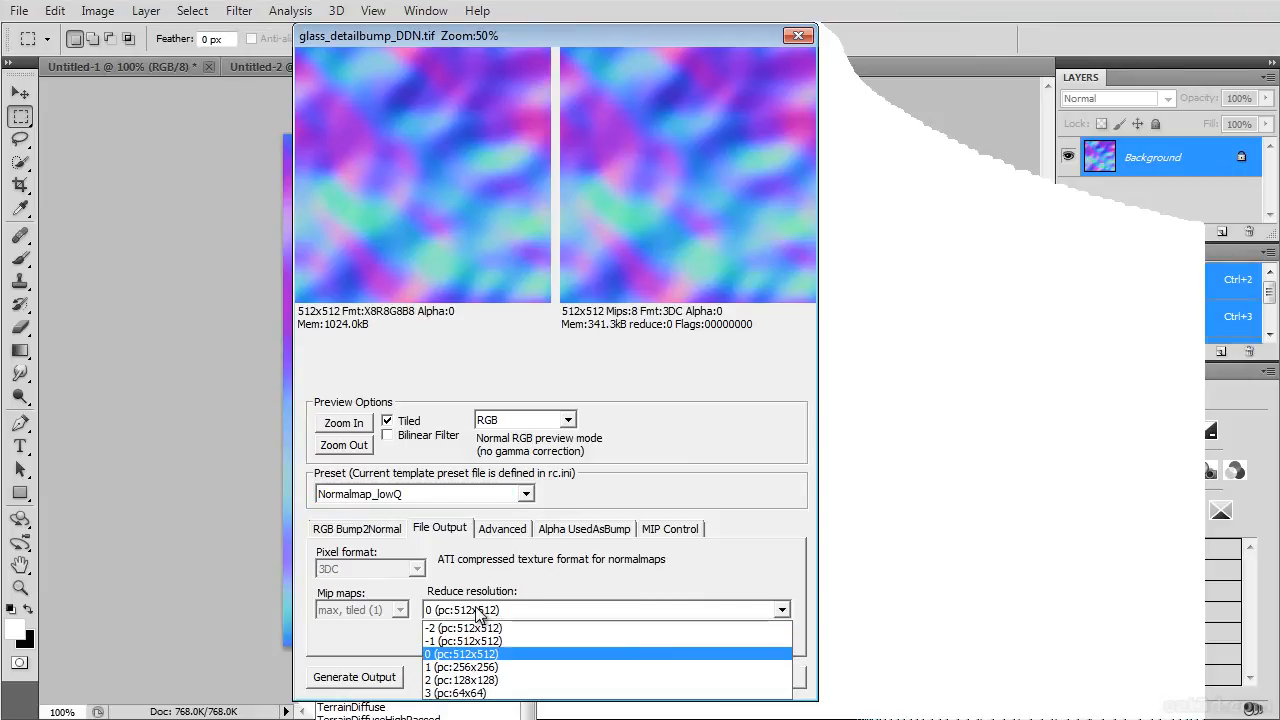
{"action": "left_click", "coordinate": [461, 667]}
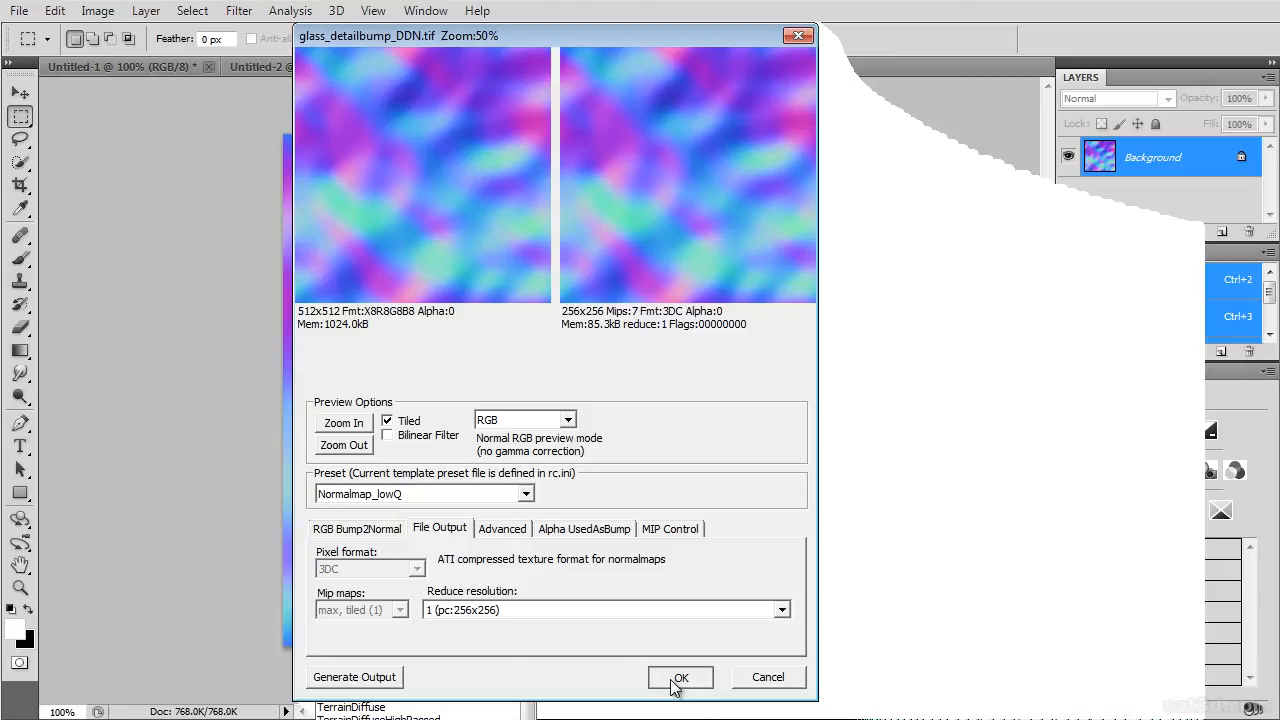
{"action": "left_click", "coordinate": [680, 677]}
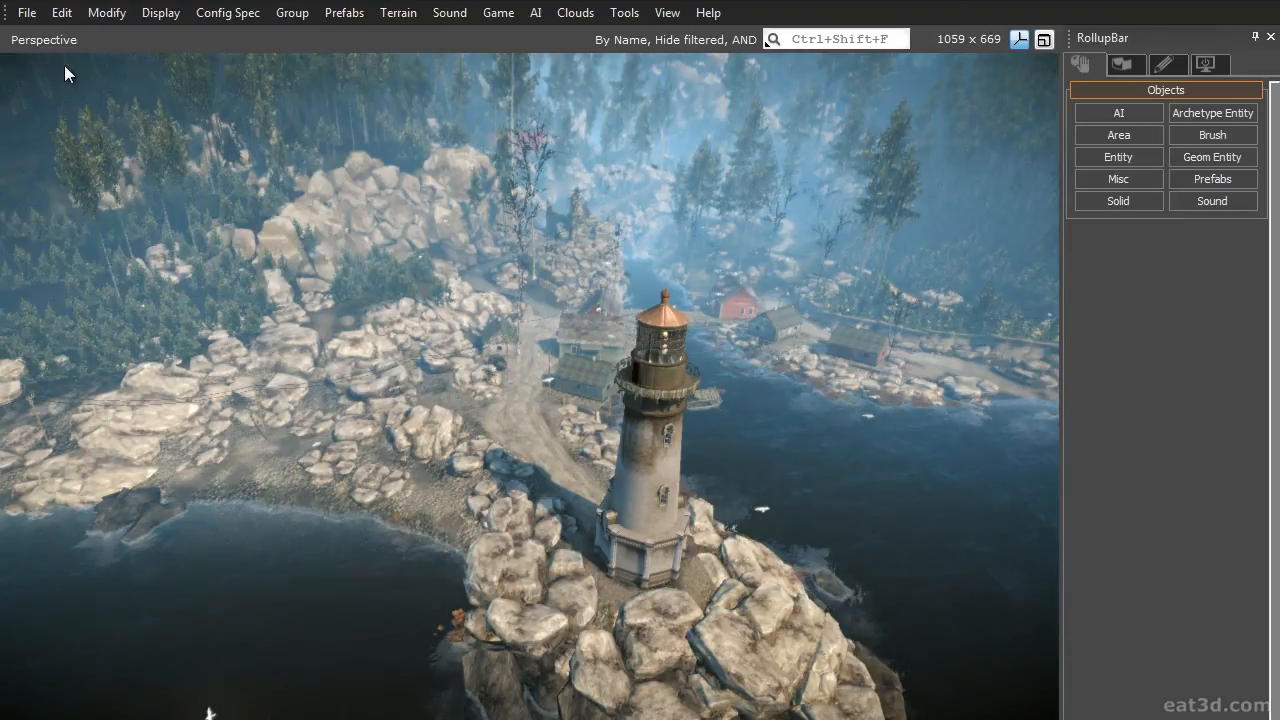
{"action": "left_click", "coordinate": [26, 12]}
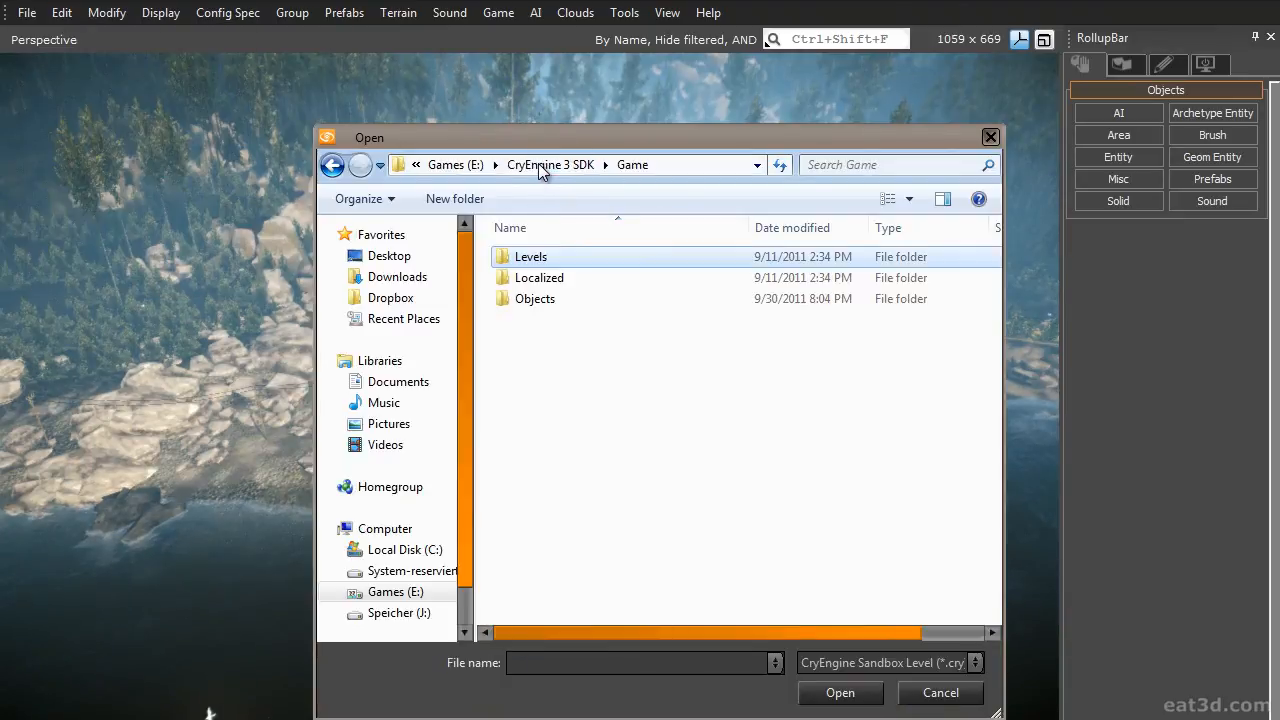
{"action": "double_click", "coordinate": [531, 256]}
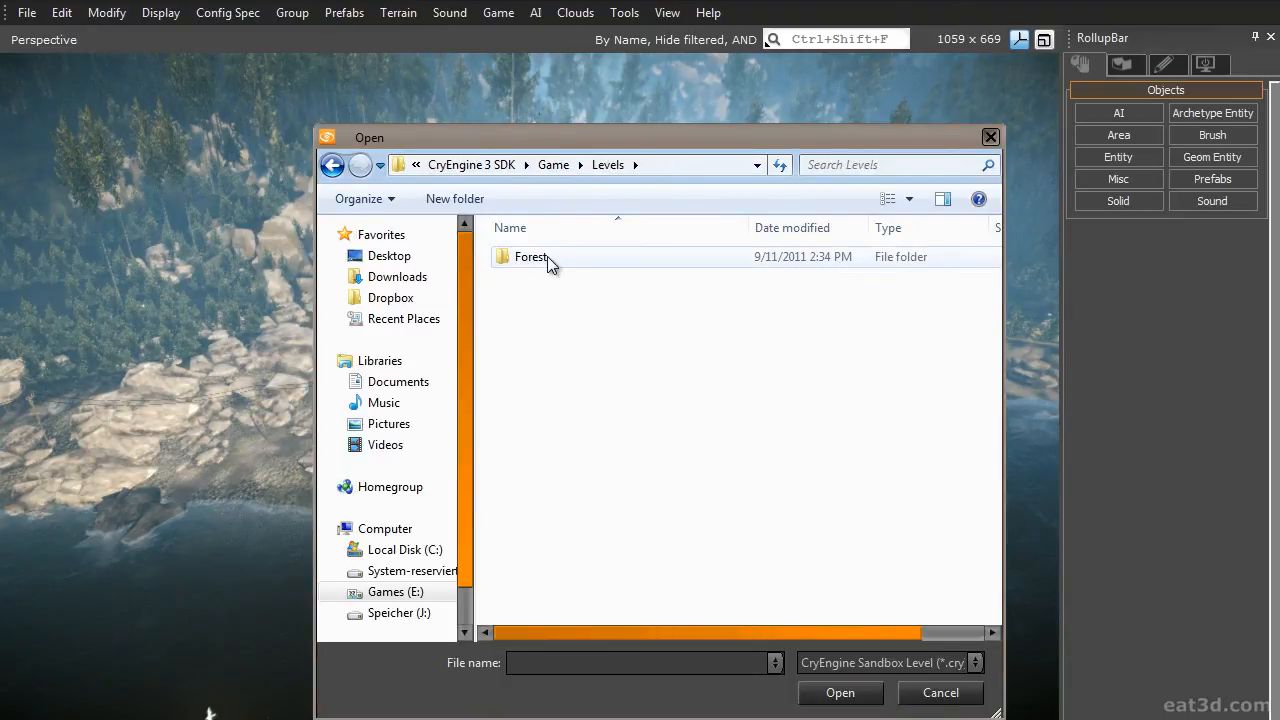
{"action": "double_click", "coordinate": [531, 256]}
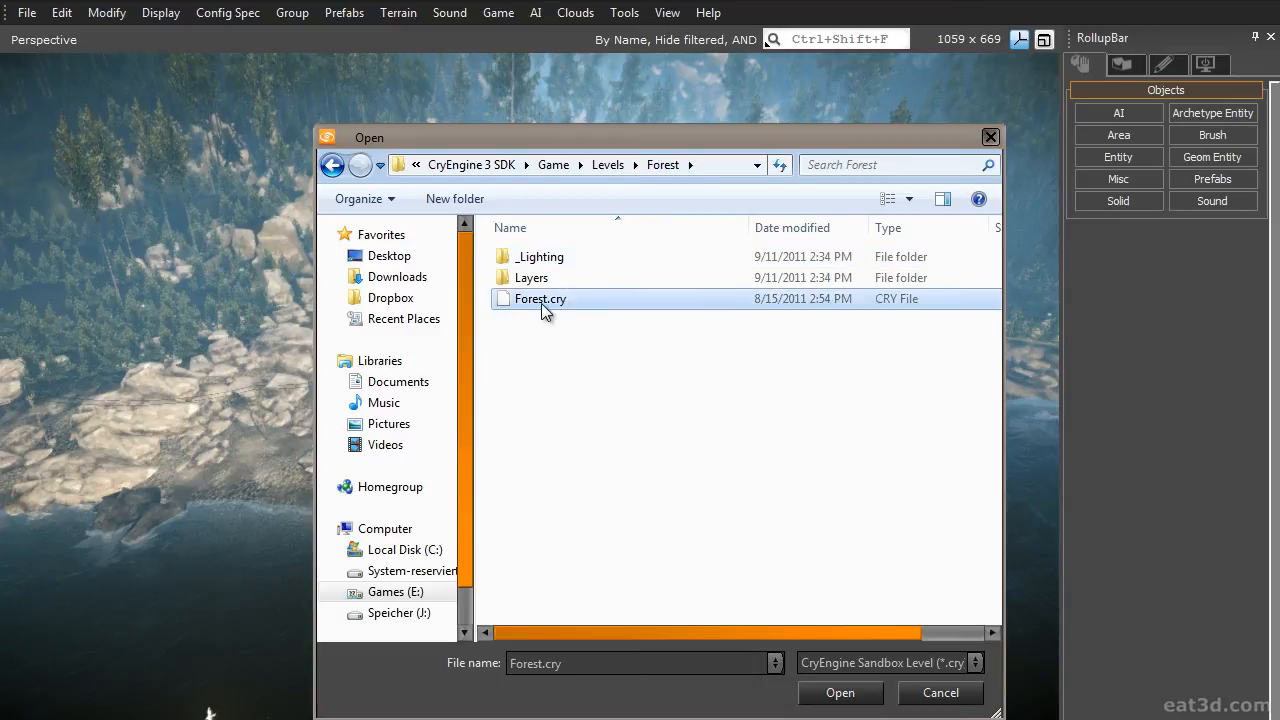
{"action": "mouse_move", "coordinate": [940, 692]}
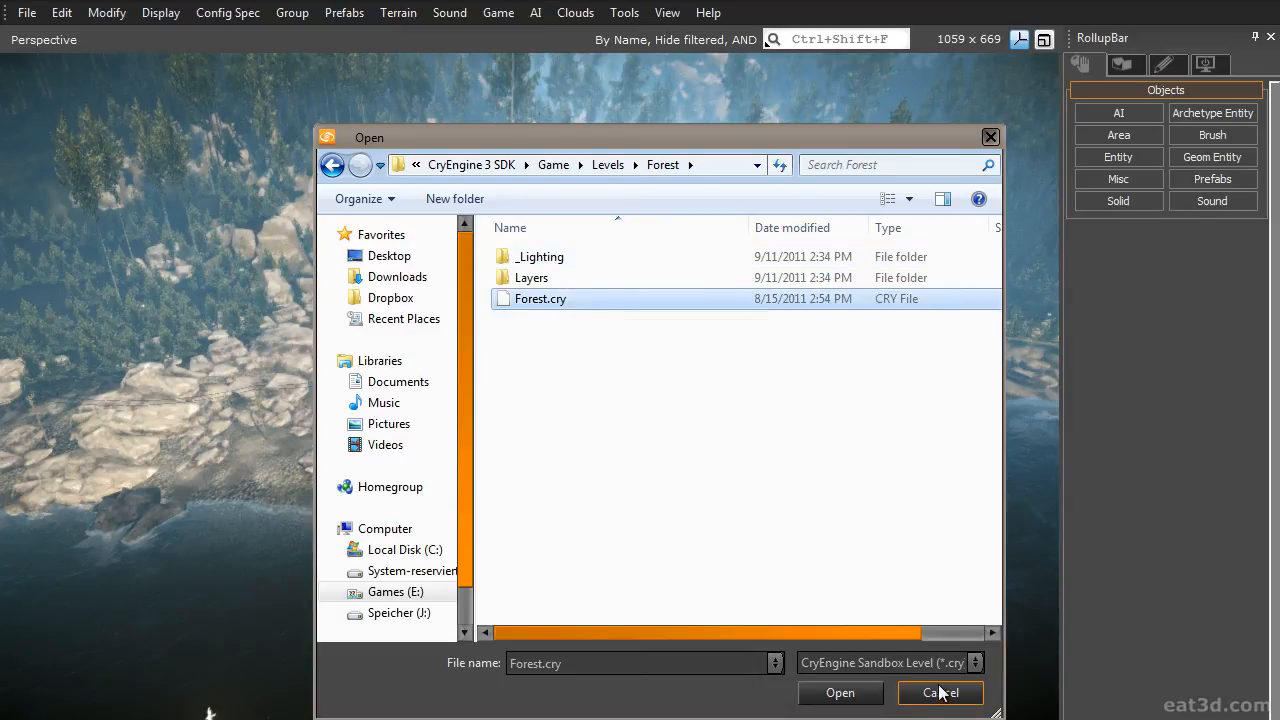
{"action": "left_click", "coordinate": [840, 692]}
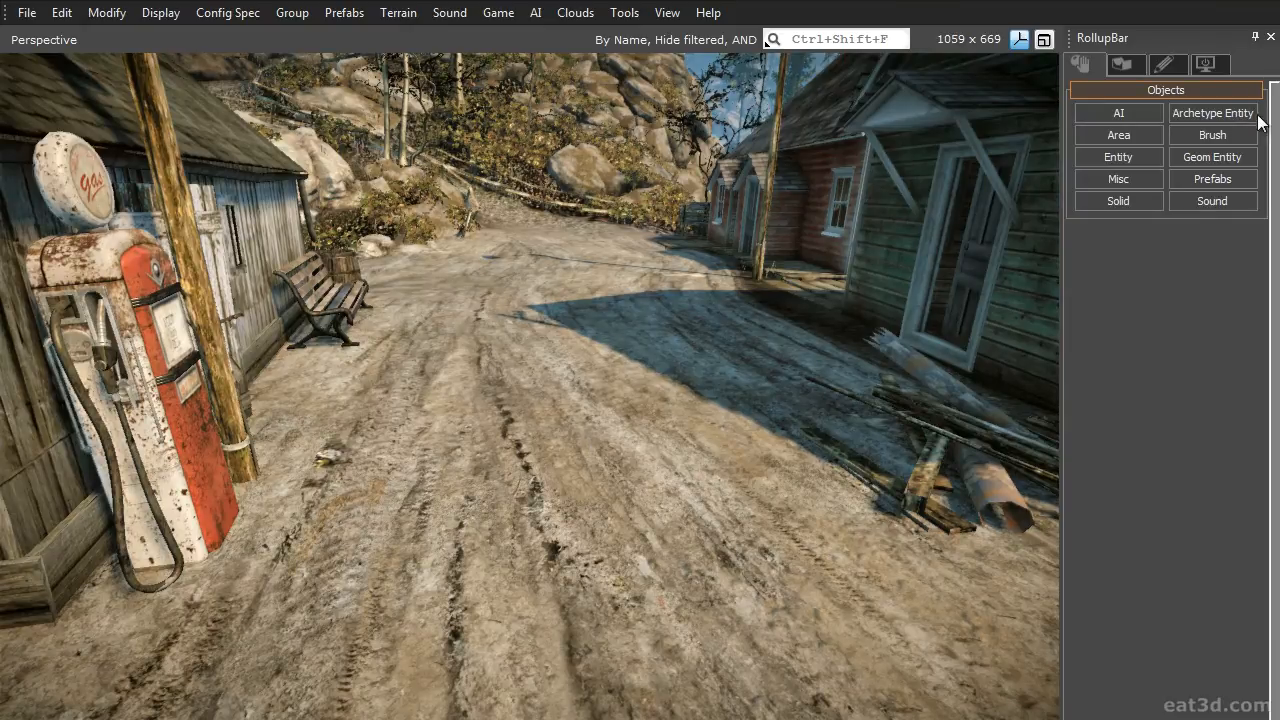
Pick the glass_example model from the RollupBar Brush browser's glass_example folder.
{"action": "left_click", "coordinate": [1212, 134]}
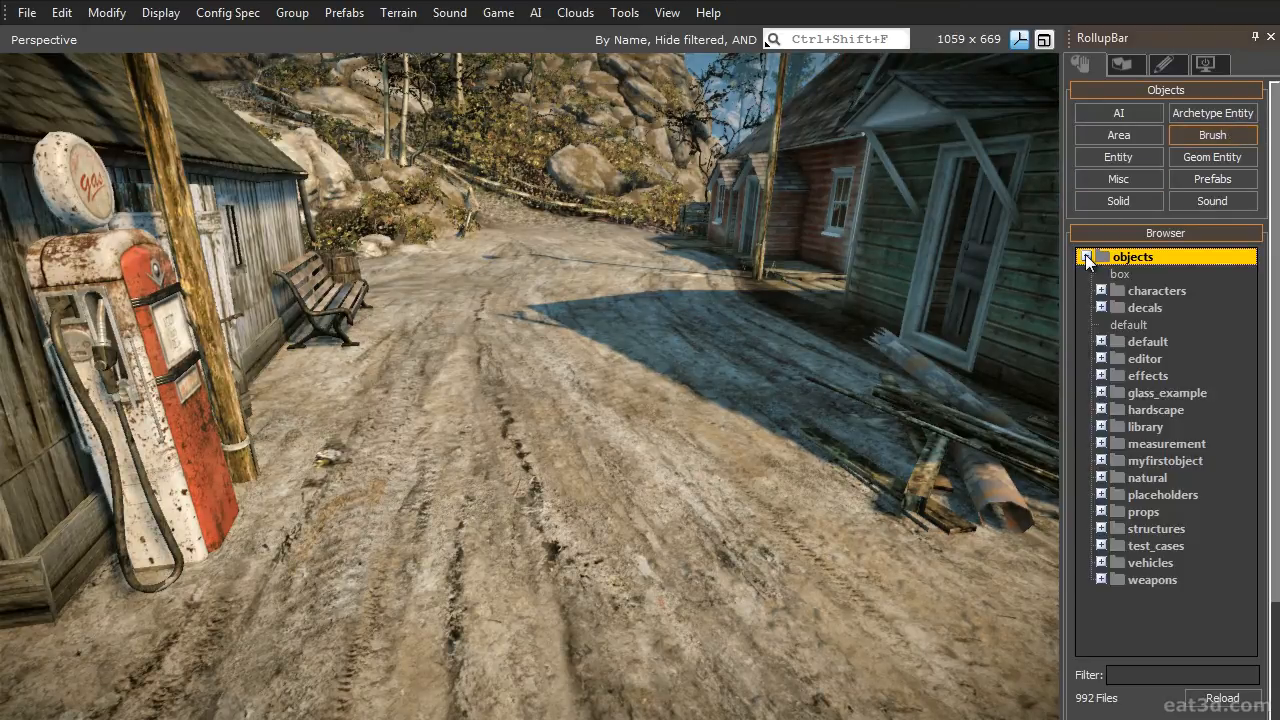
{"action": "left_click", "coordinate": [1167, 392]}
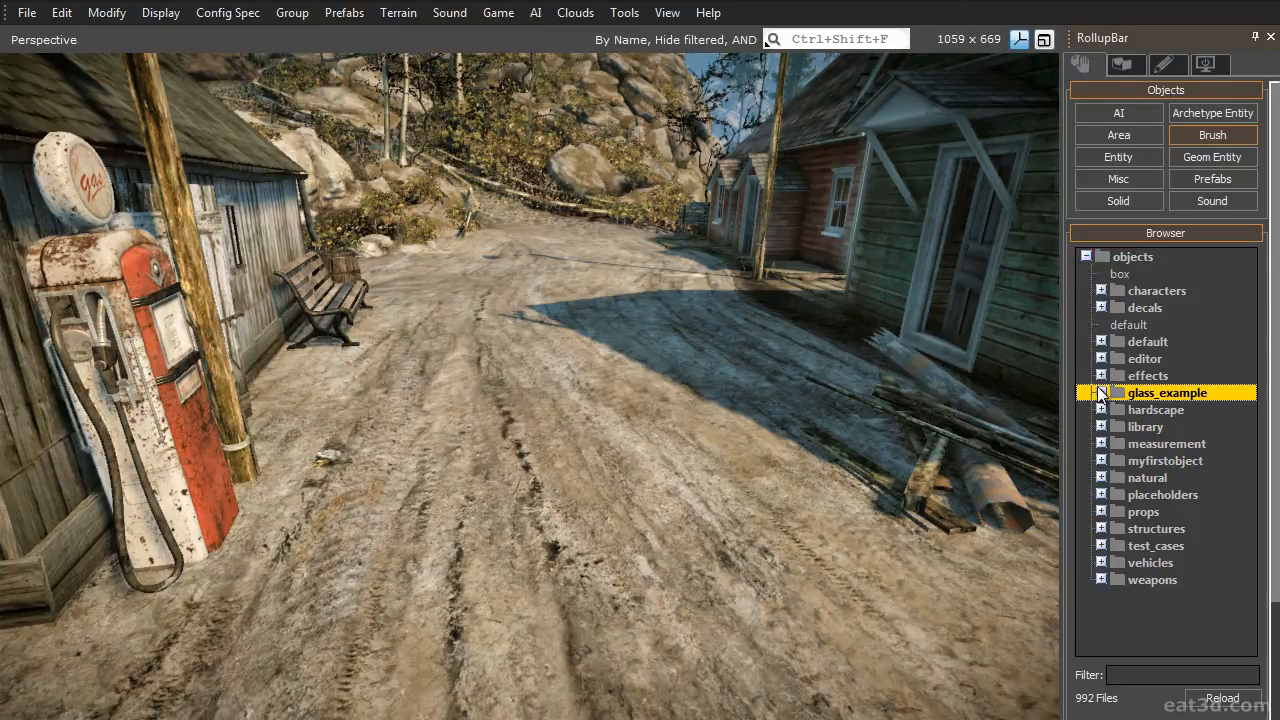
{"action": "left_click", "coordinate": [1101, 392]}
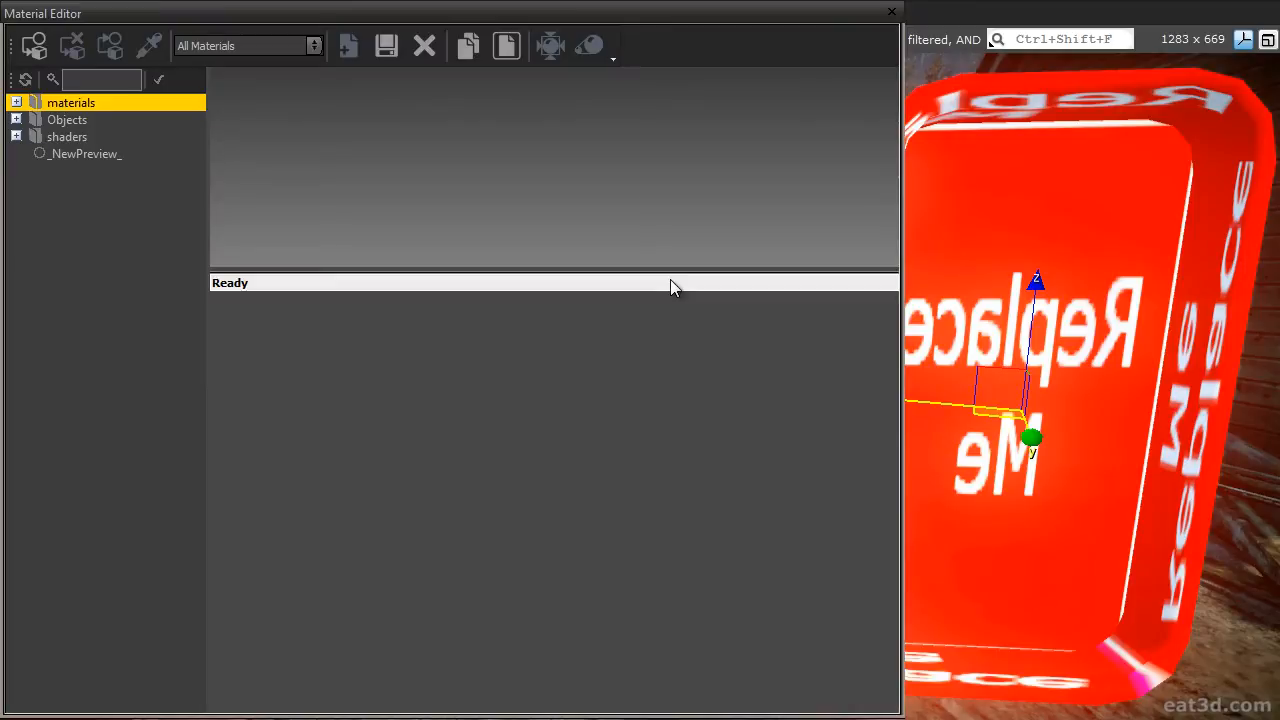
{"action": "mouse_move", "coordinate": [120, 302]}
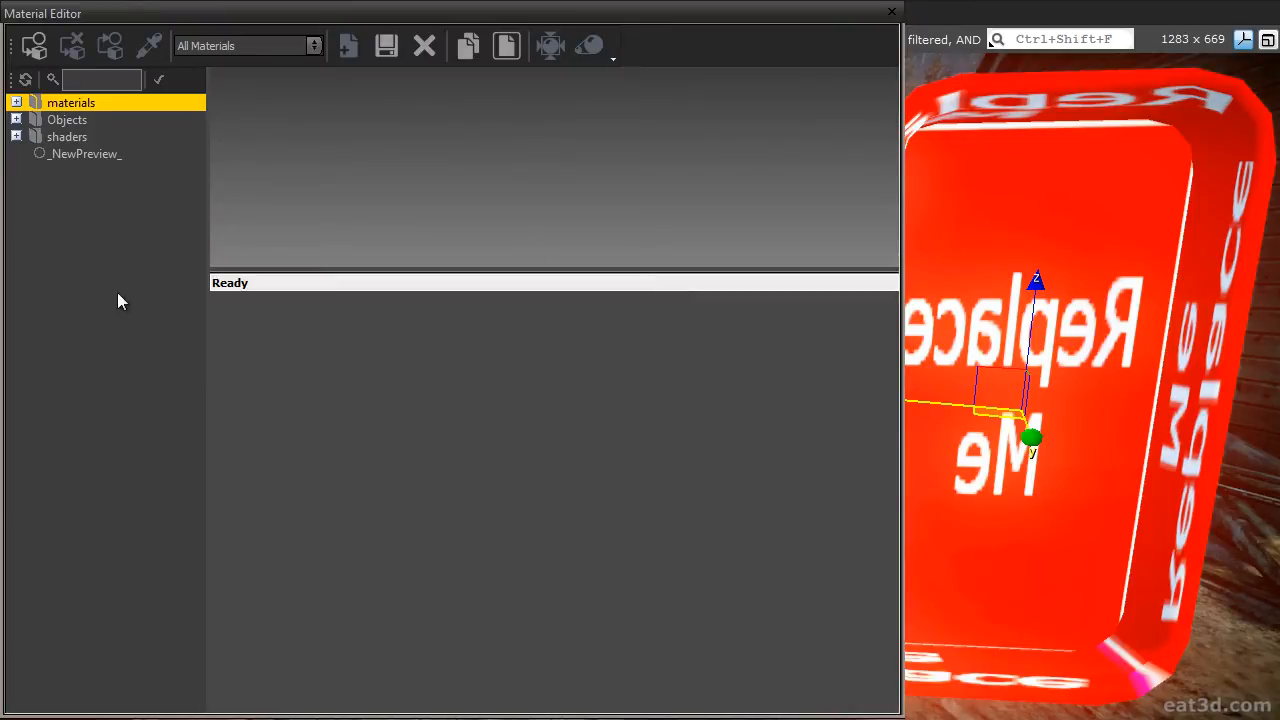
Add a new multi-material saved as glass.mtl in Game/Objects/glass_example.
{"action": "right_click", "coordinate": [120, 300]}
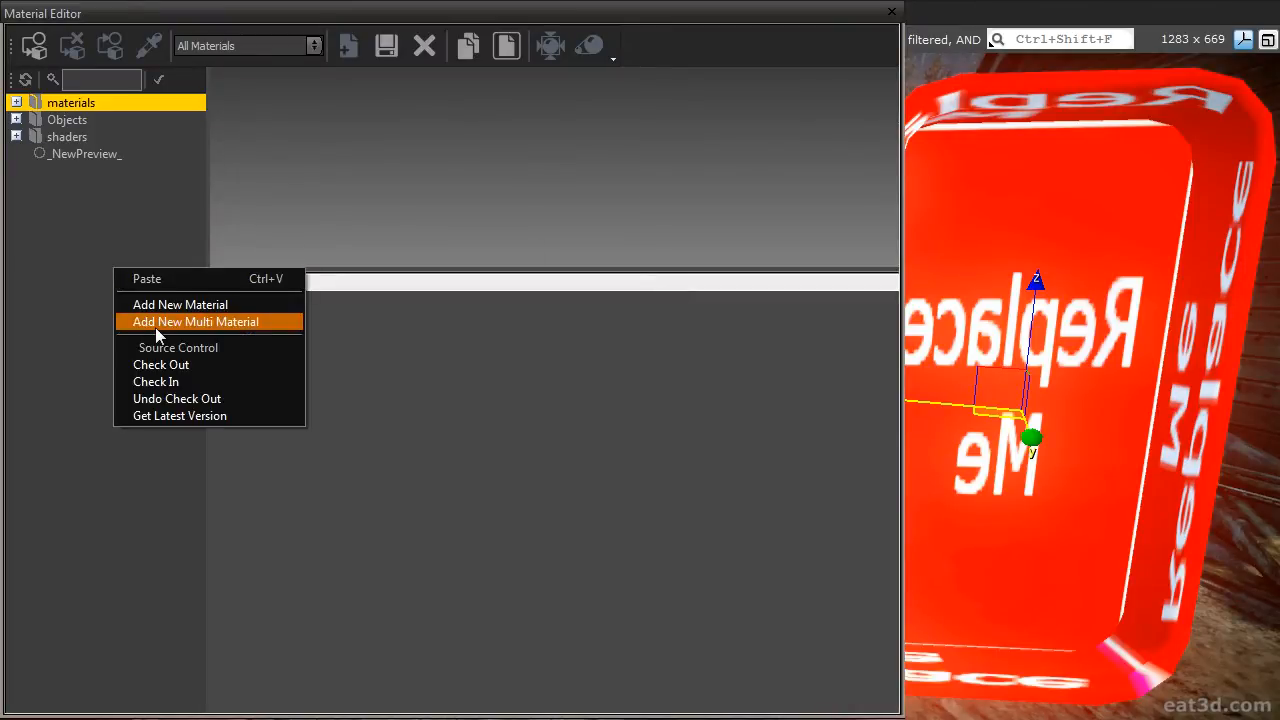
{"action": "left_click", "coordinate": [180, 304]}
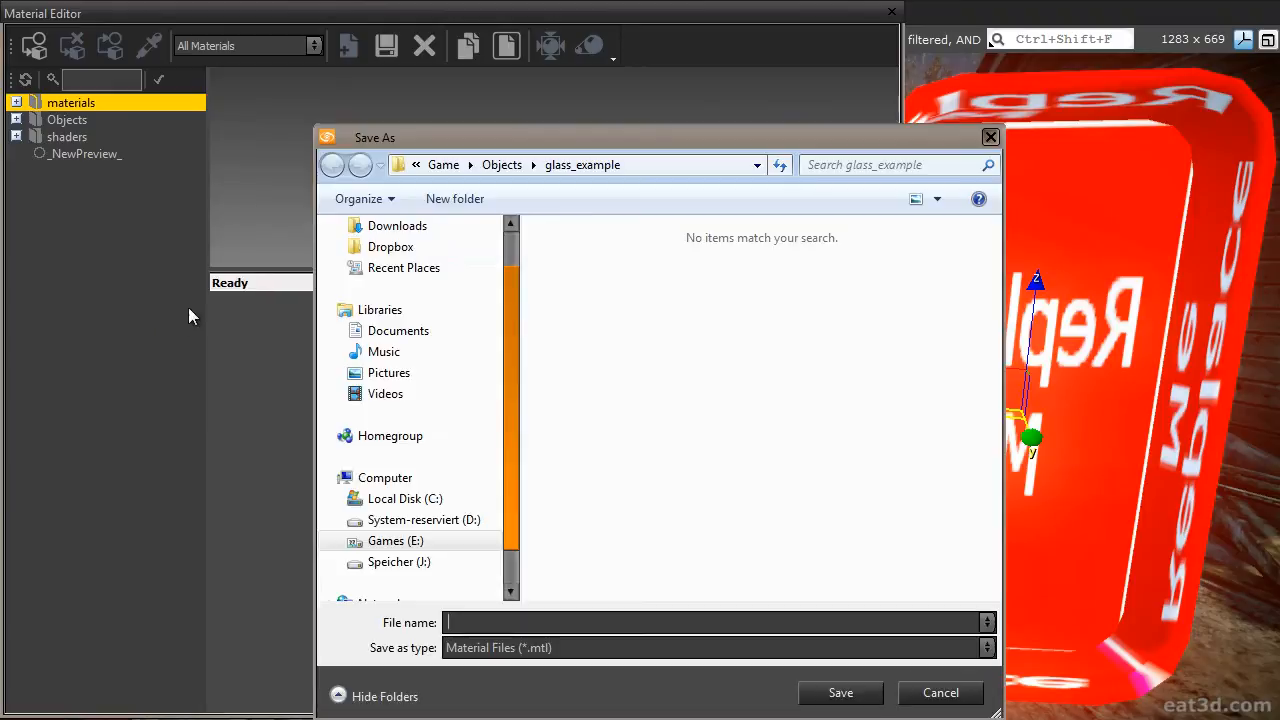
{"action": "left_click", "coordinate": [333, 164]}
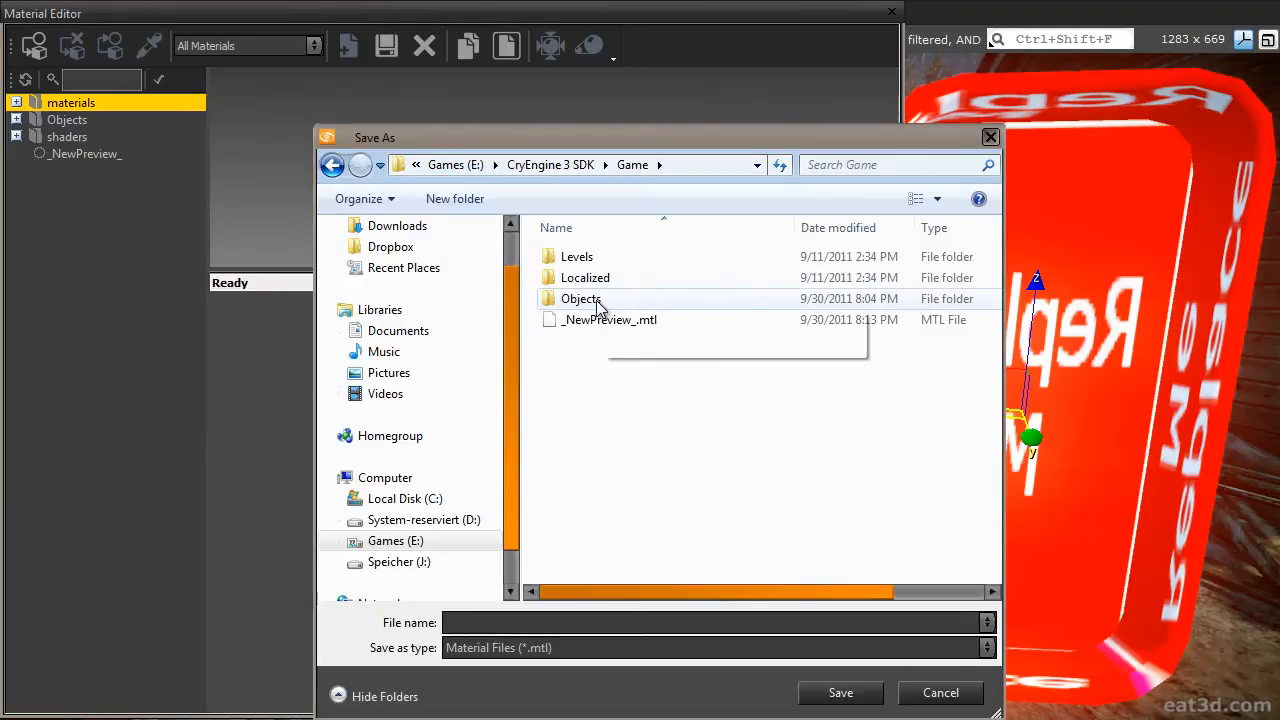
{"action": "double_click", "coordinate": [582, 298]}
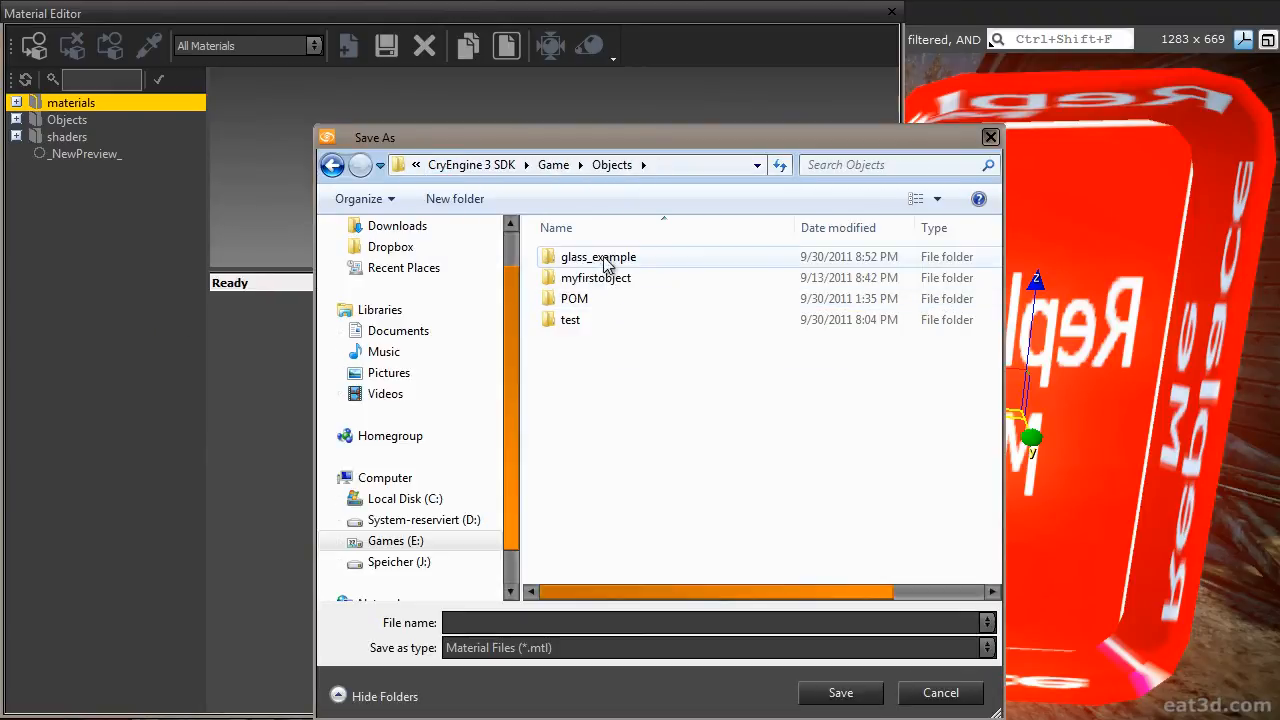
{"action": "double_click", "coordinate": [598, 257]}
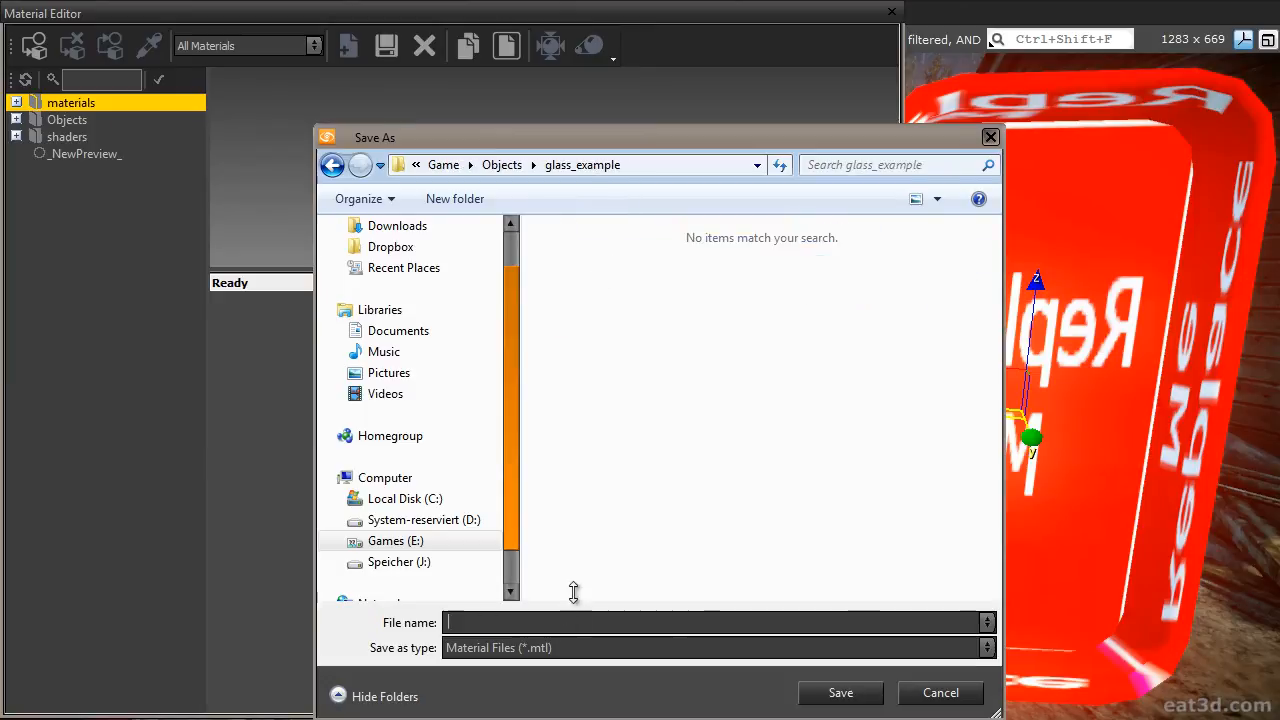
{"action": "type", "text": "glass.mtl"}
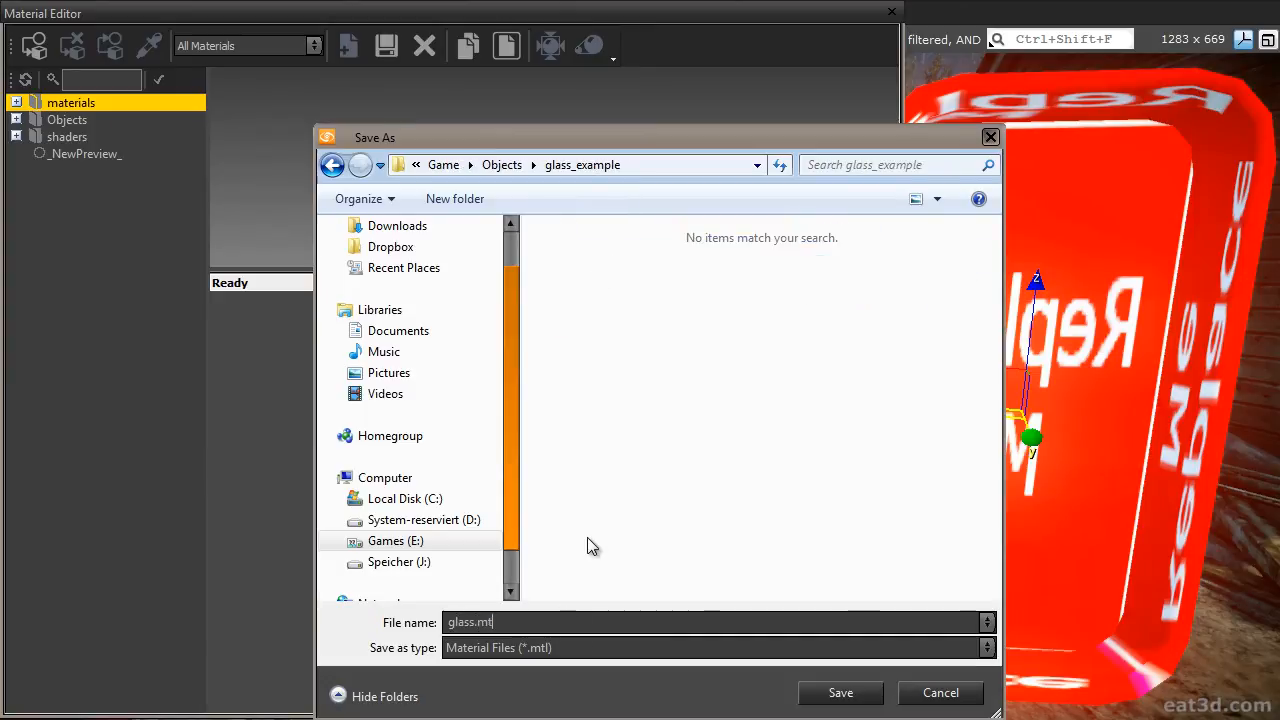
{"action": "left_click", "coordinate": [840, 692]}
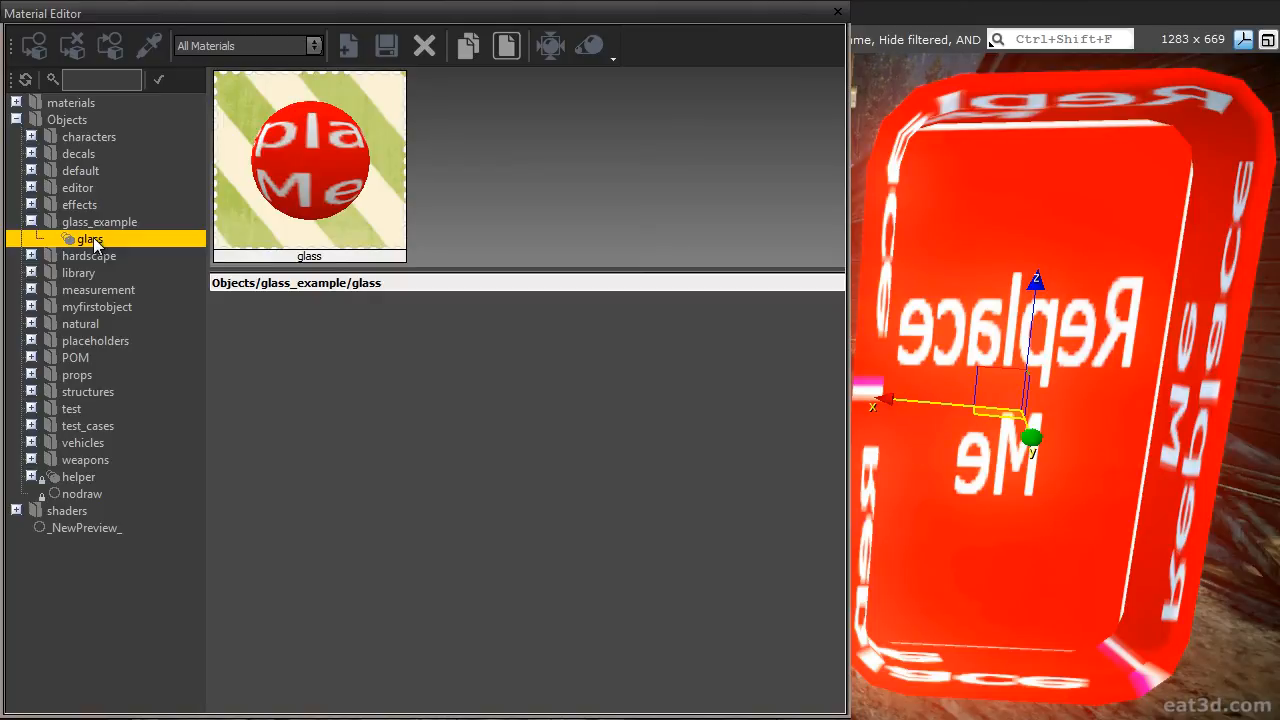
{"action": "mouse_move", "coordinate": [105, 247]}
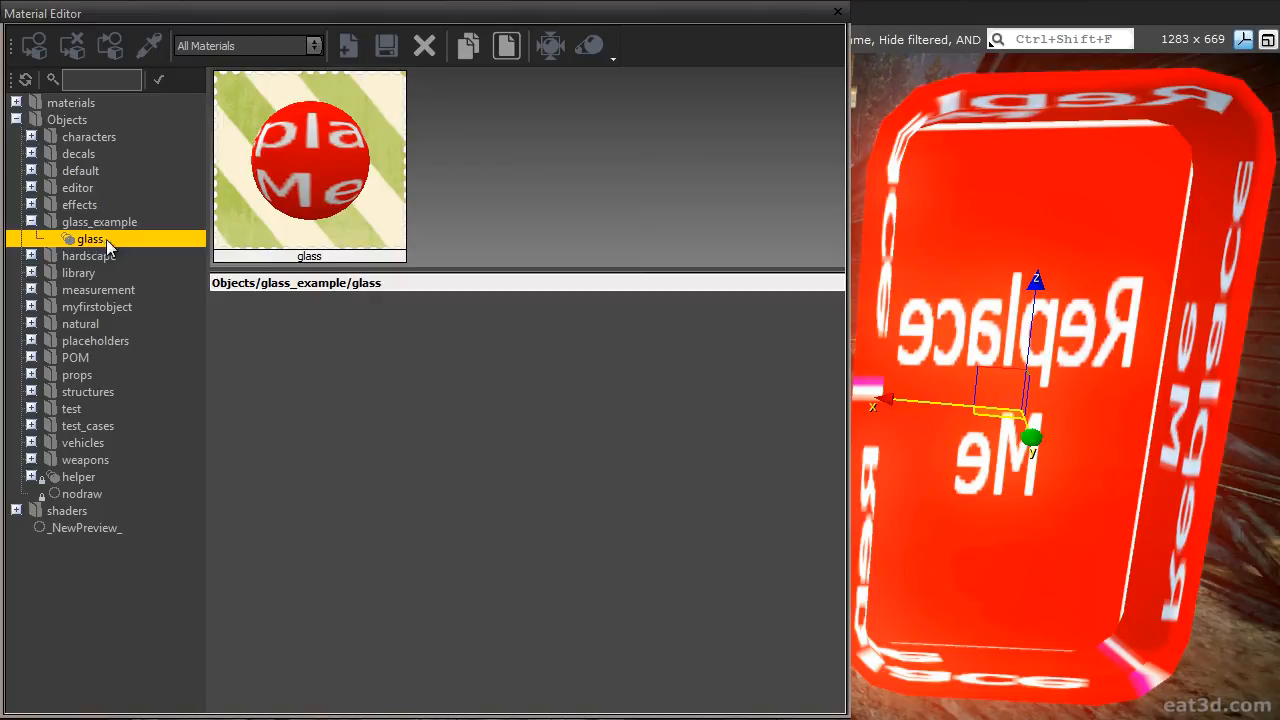
Set the glass material's number of sub-materials to 3.
{"action": "right_click", "coordinate": [90, 239]}
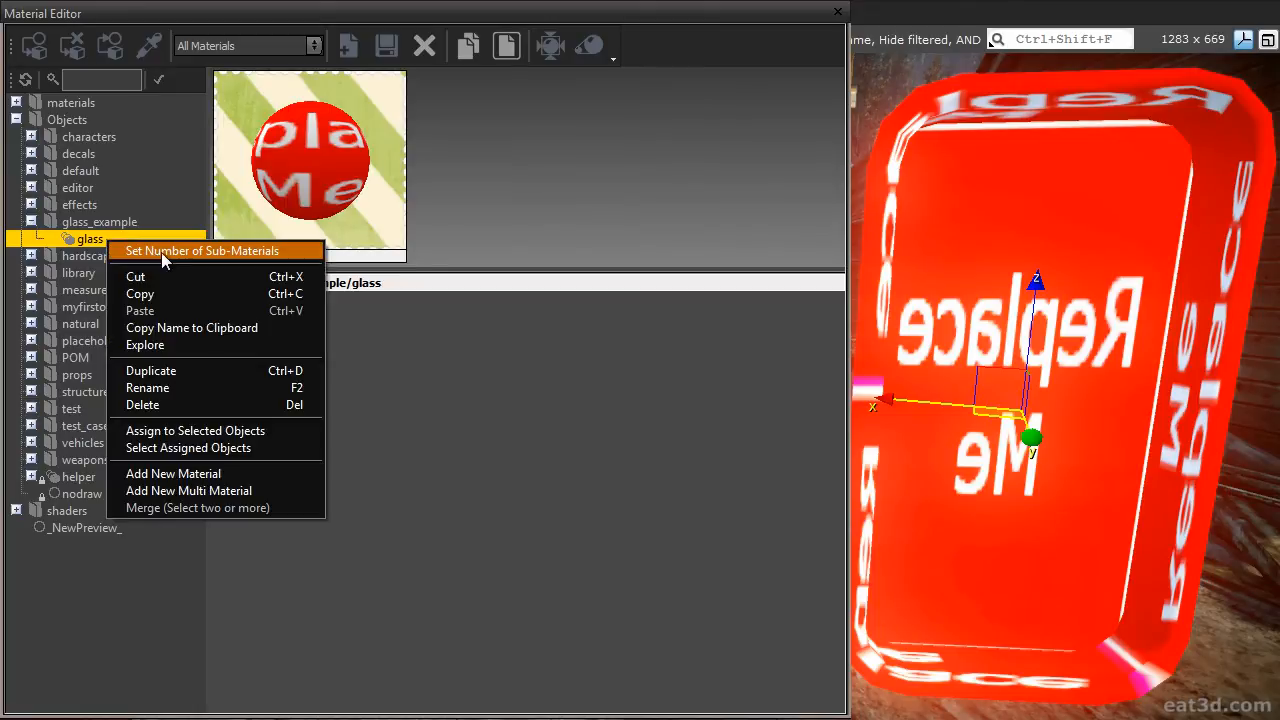
{"action": "left_click", "coordinate": [201, 251]}
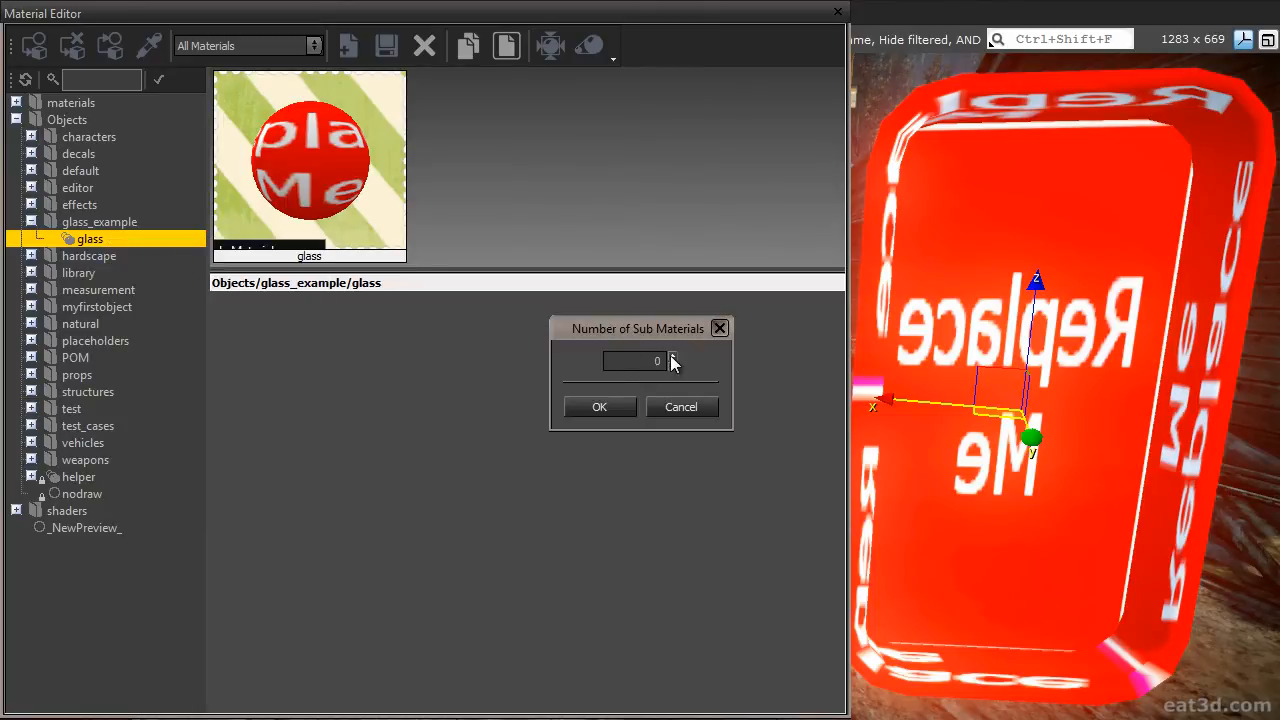
{"action": "left_click", "coordinate": [599, 407]}
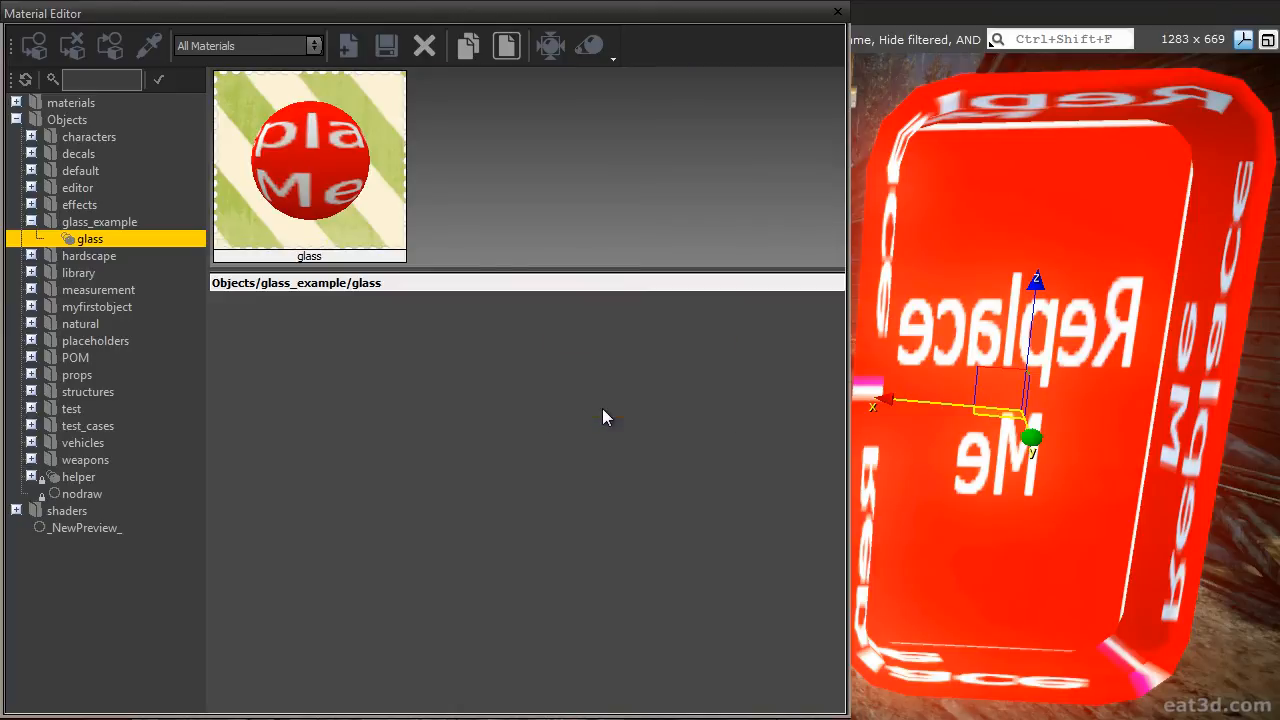
Inspect the new sub-materials' settings, then return to the glass material overview.
{"action": "left_click", "coordinate": [46, 238]}
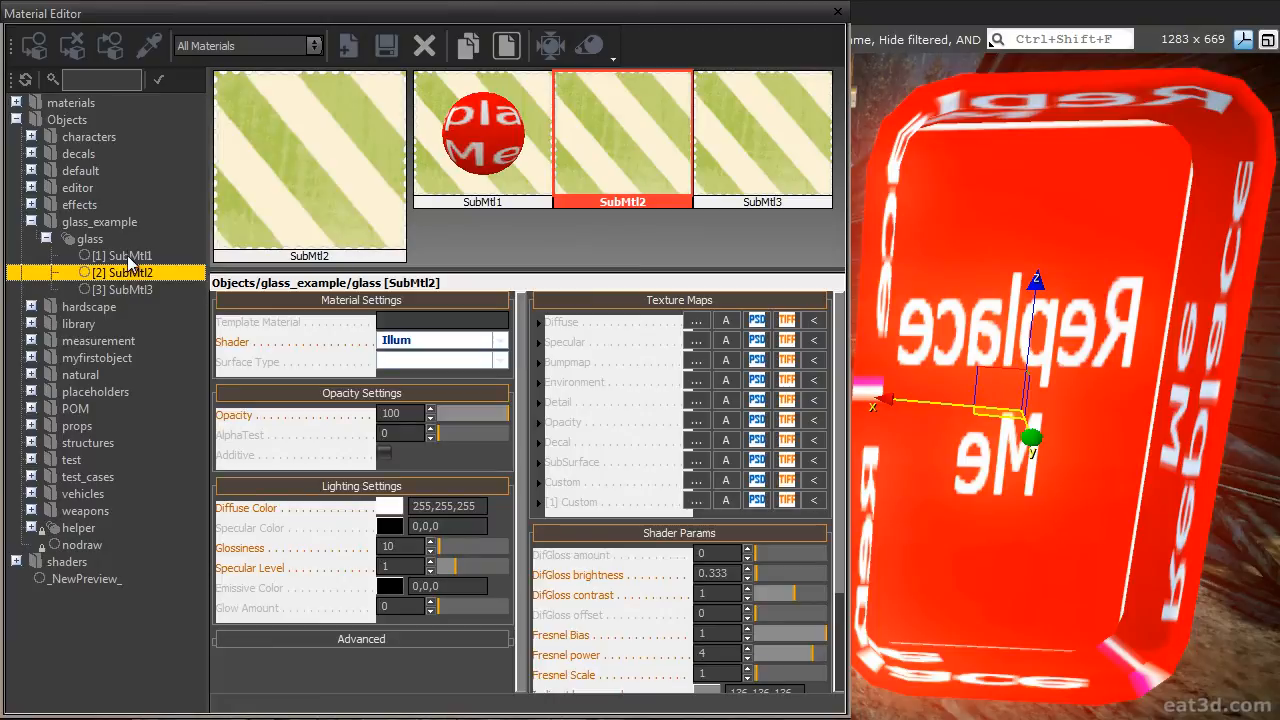
{"action": "left_click", "coordinate": [128, 289]}
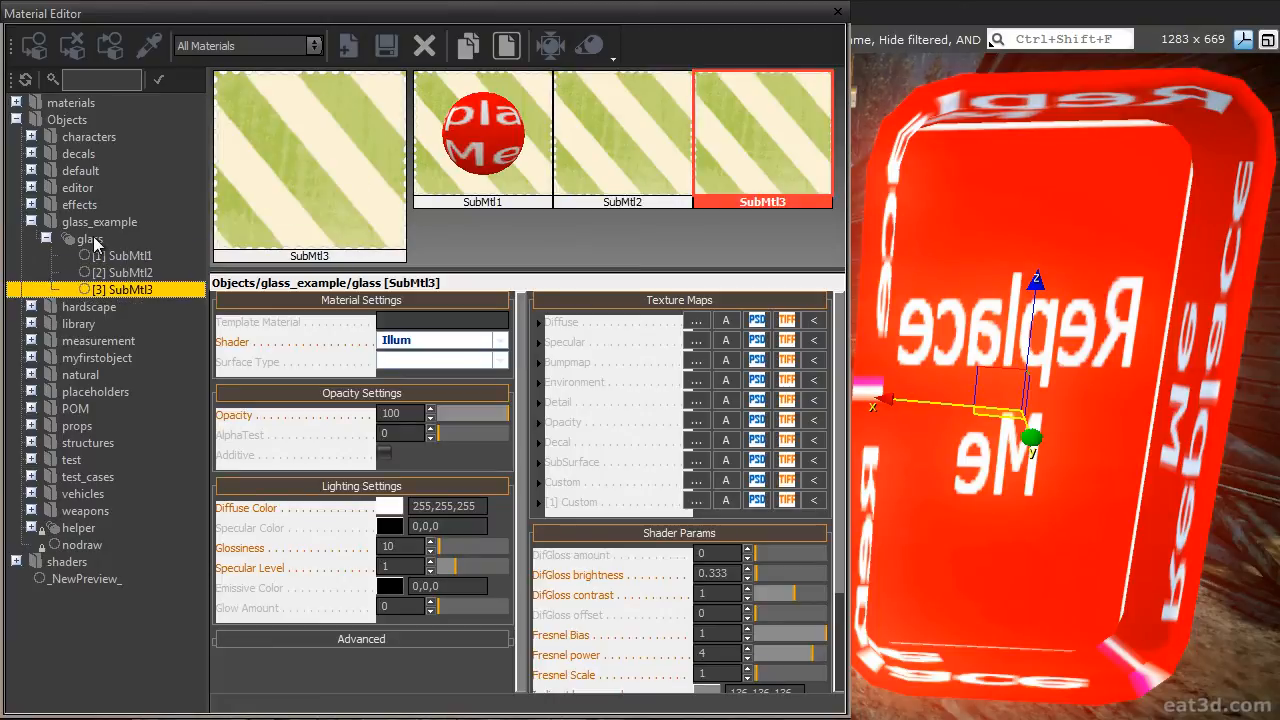
{"action": "left_click", "coordinate": [89, 239]}
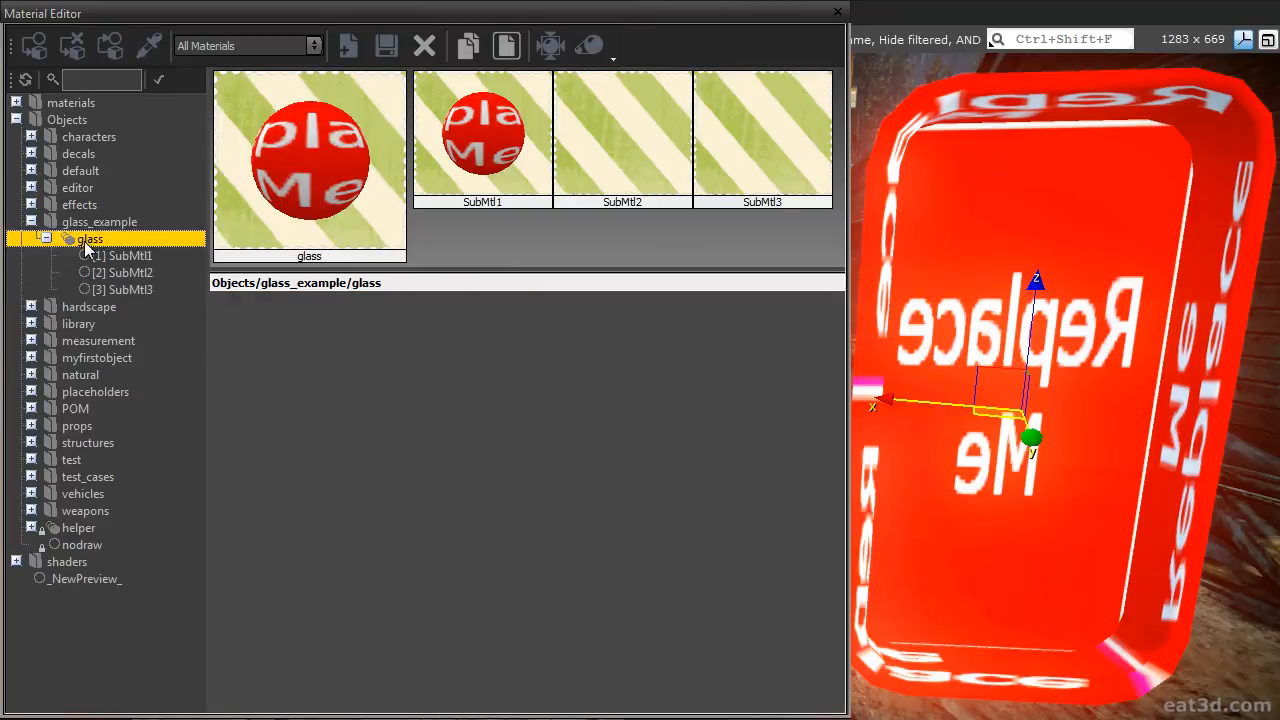
{"action": "mouse_move", "coordinate": [33, 46]}
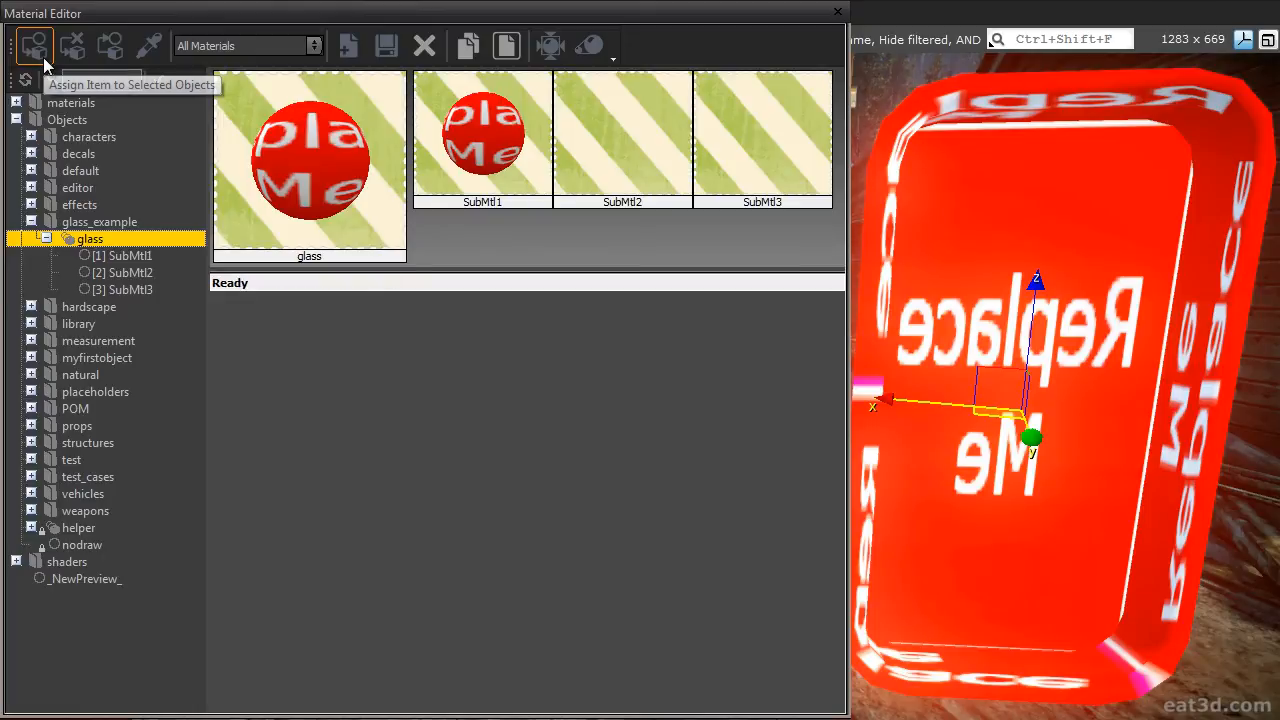
Assign glass to the placed model, rename SubMtl1 to 'proxy' and give it the Nodraw shader.
{"action": "left_click", "coordinate": [33, 45]}
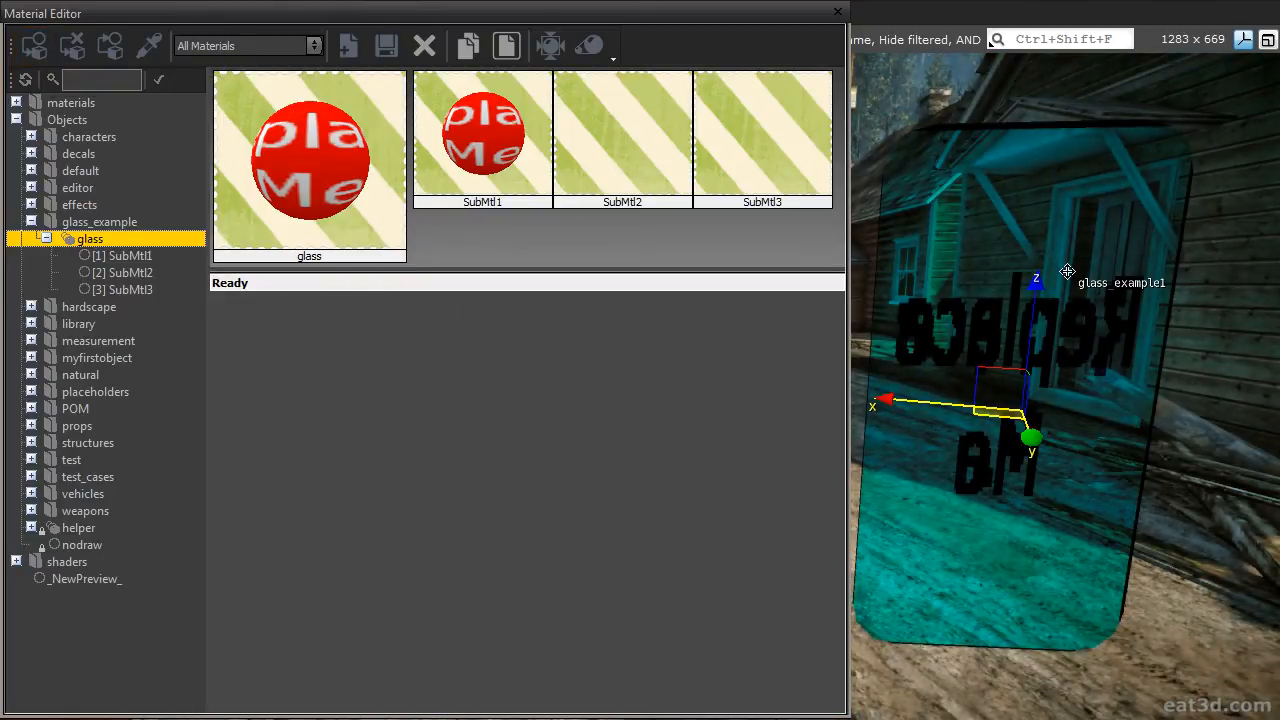
{"action": "left_click", "coordinate": [117, 255]}
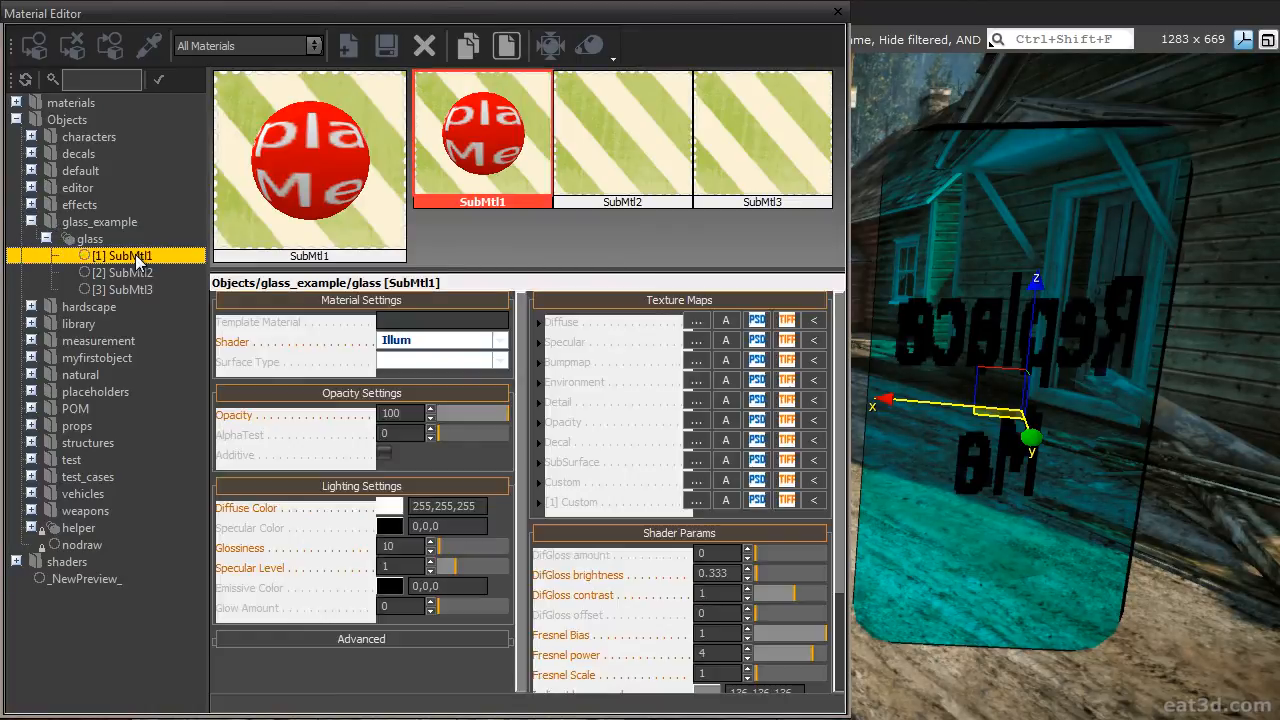
{"action": "mouse_move", "coordinate": [140, 255]}
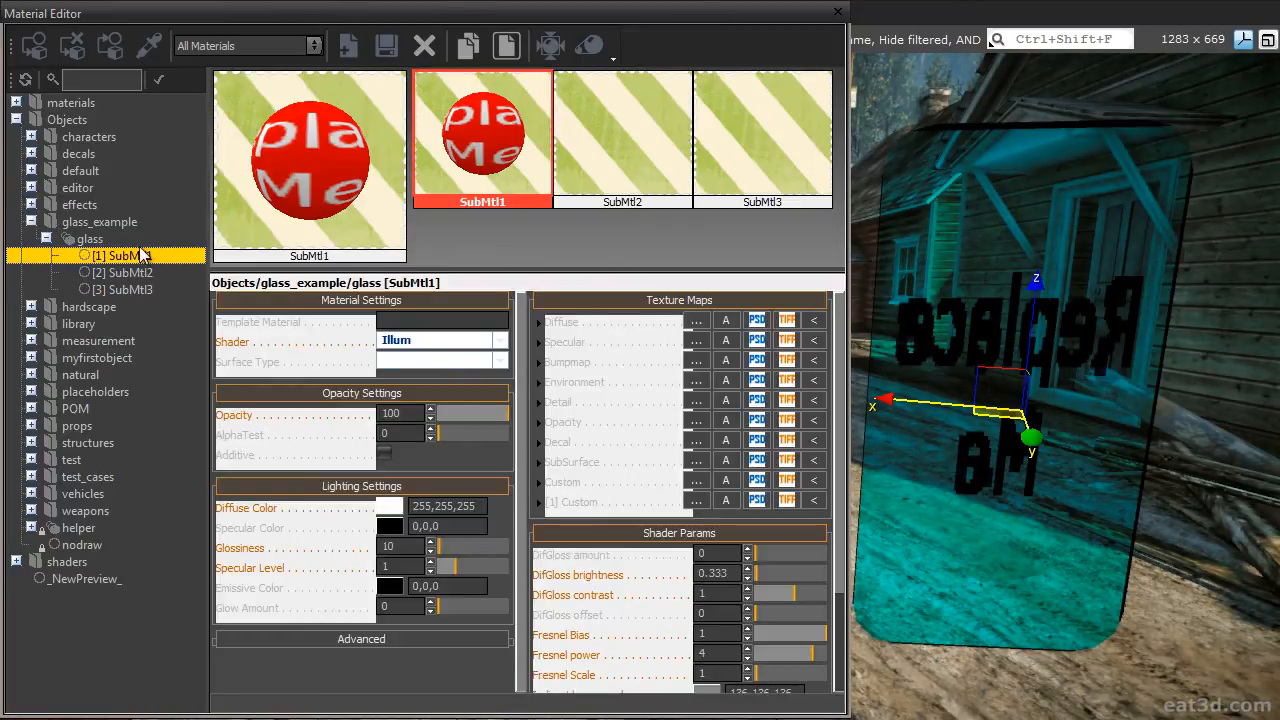
{"action": "type", "text": "proxy"}
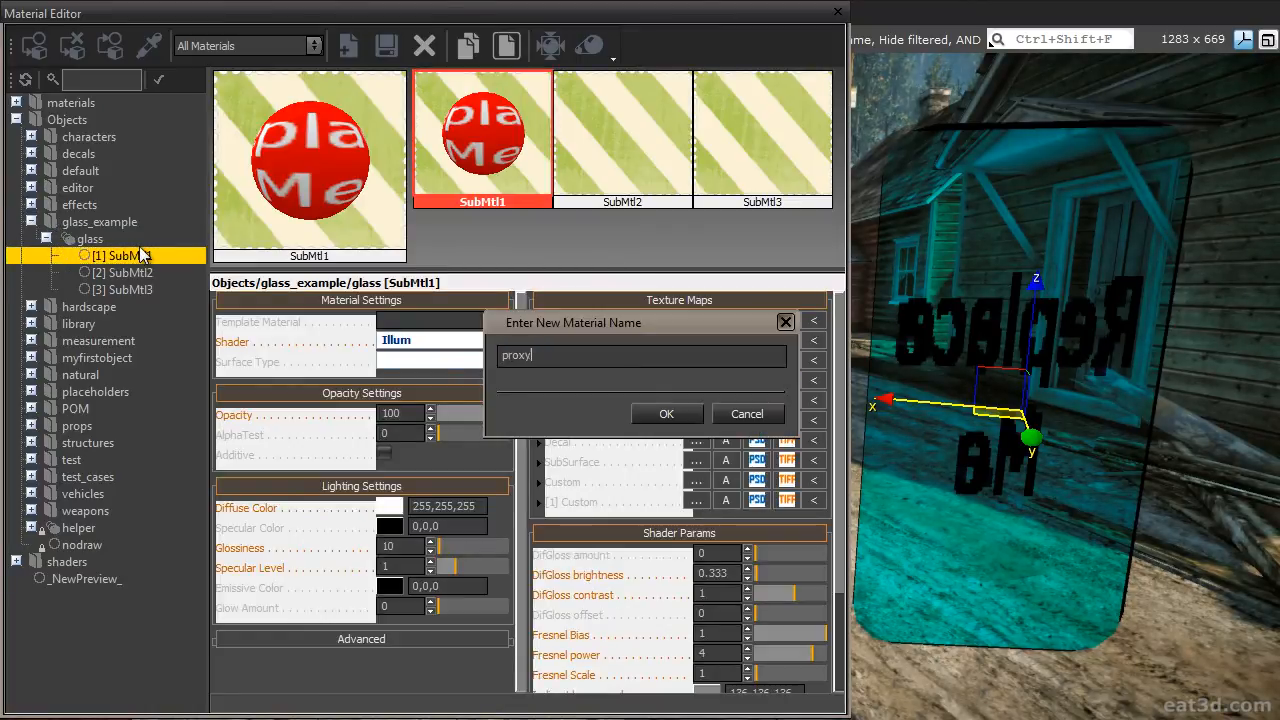
{"action": "left_click", "coordinate": [666, 414]}
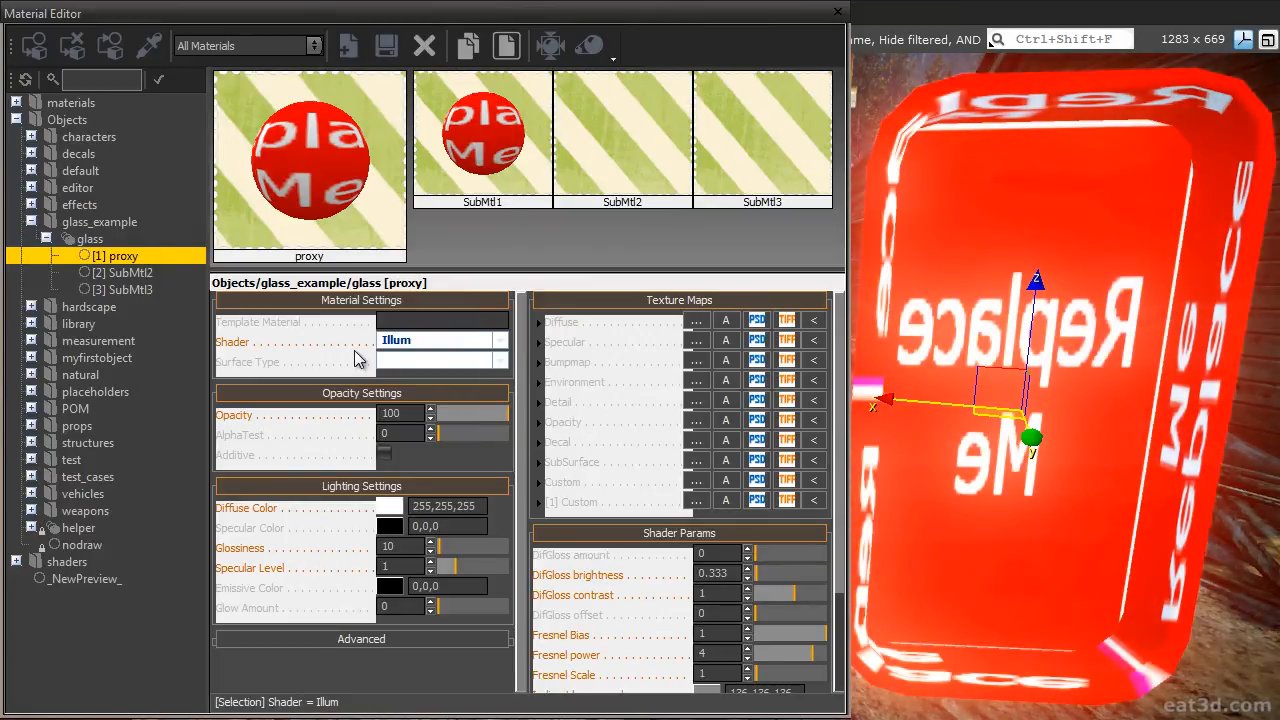
{"action": "left_click", "coordinate": [500, 340]}
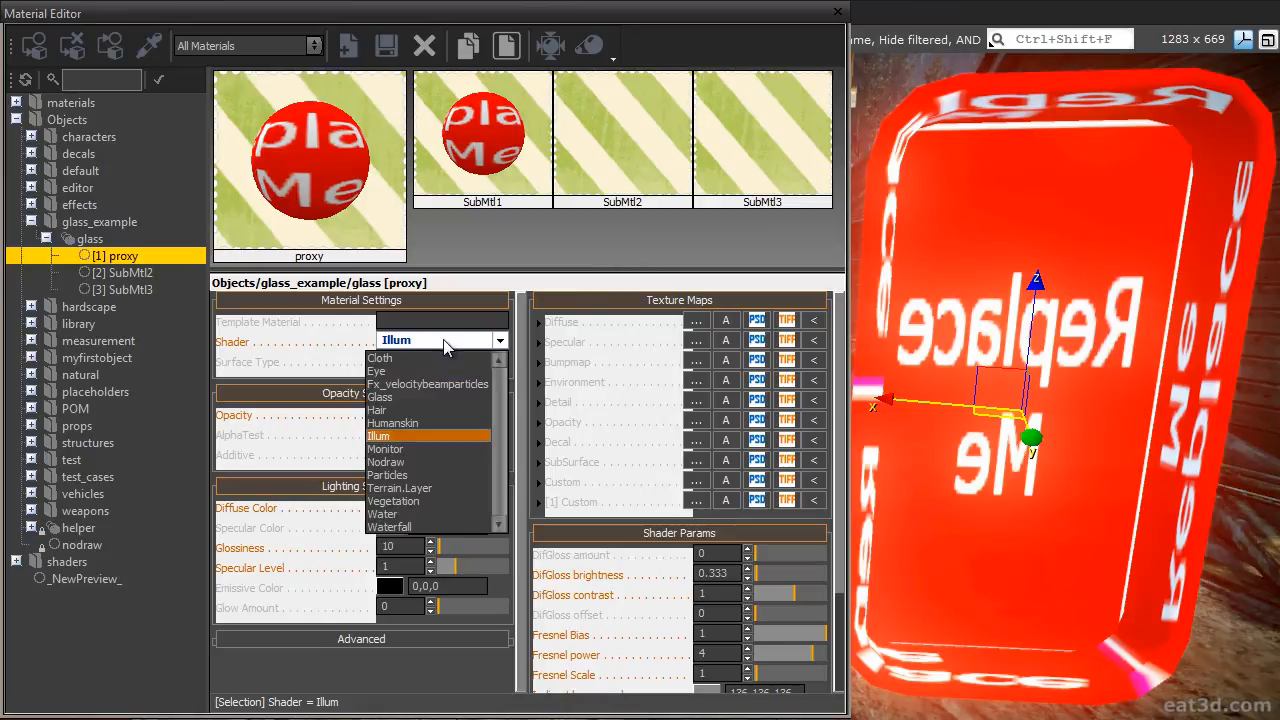
{"action": "left_click", "coordinate": [385, 461]}
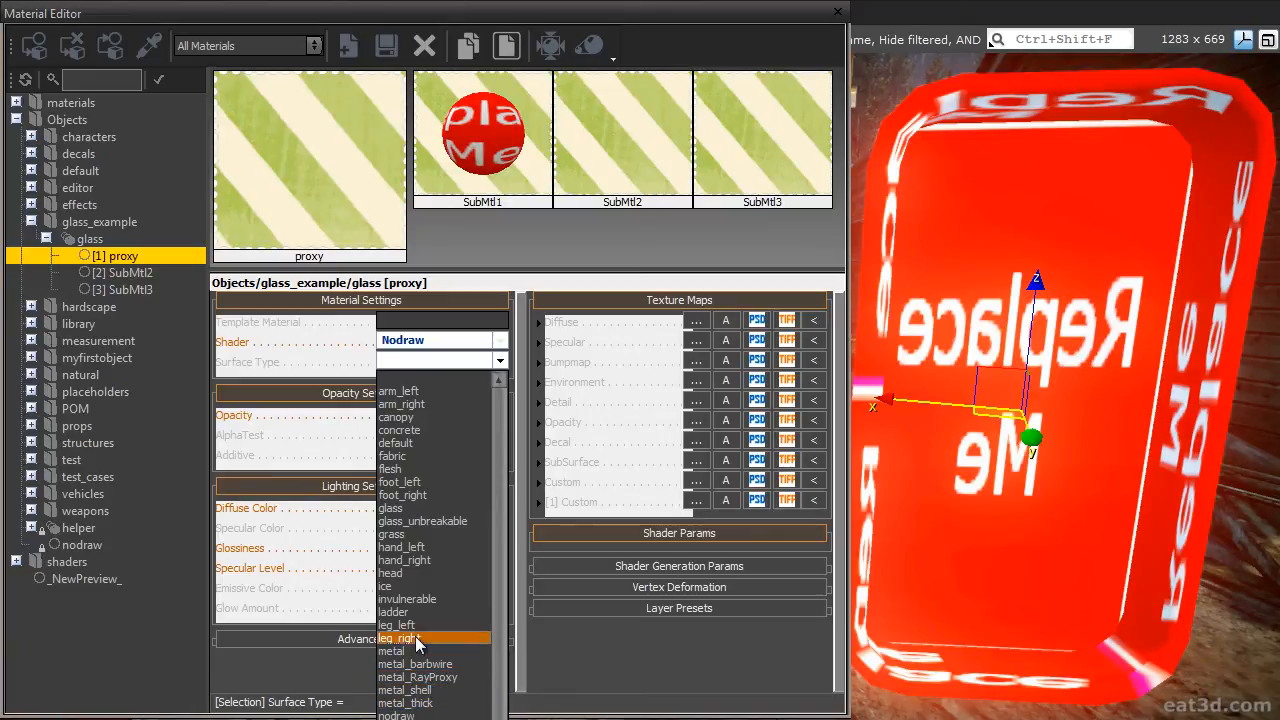
Rename SubMtl2 to 'frame' and widen the material parameters panel.
{"action": "left_click", "coordinate": [125, 272]}
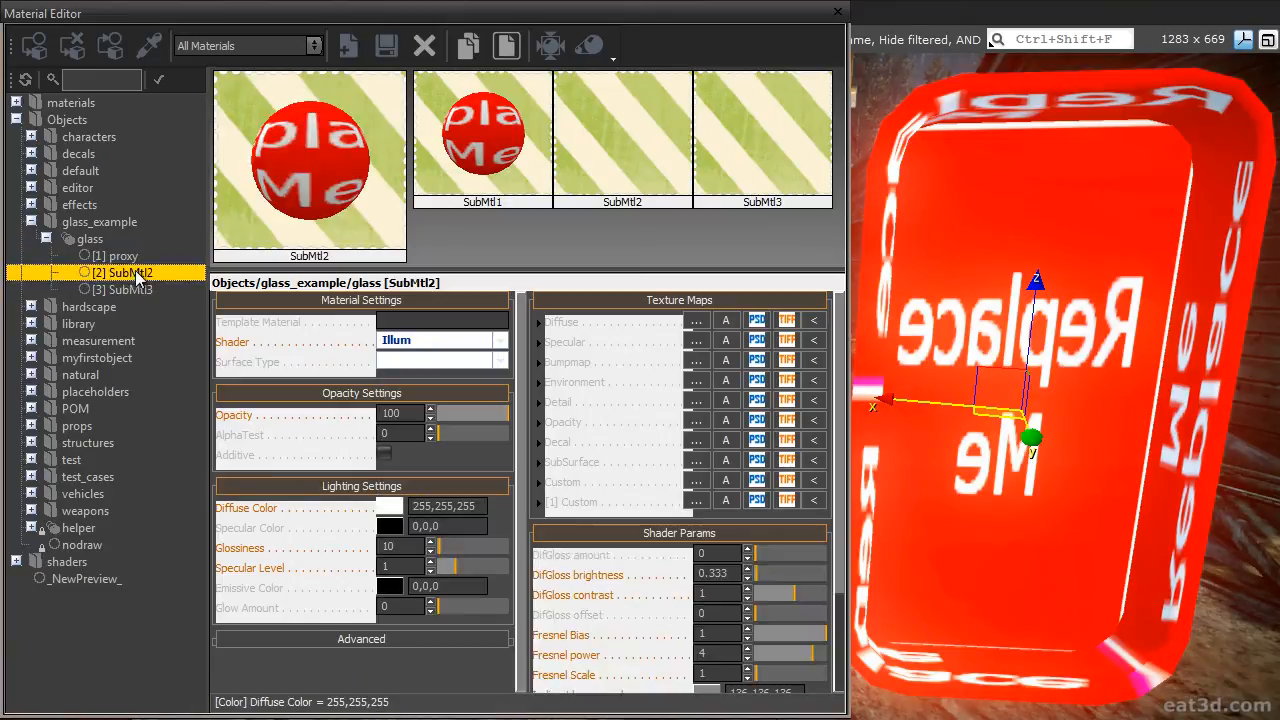
{"action": "right_click", "coordinate": [120, 273]}
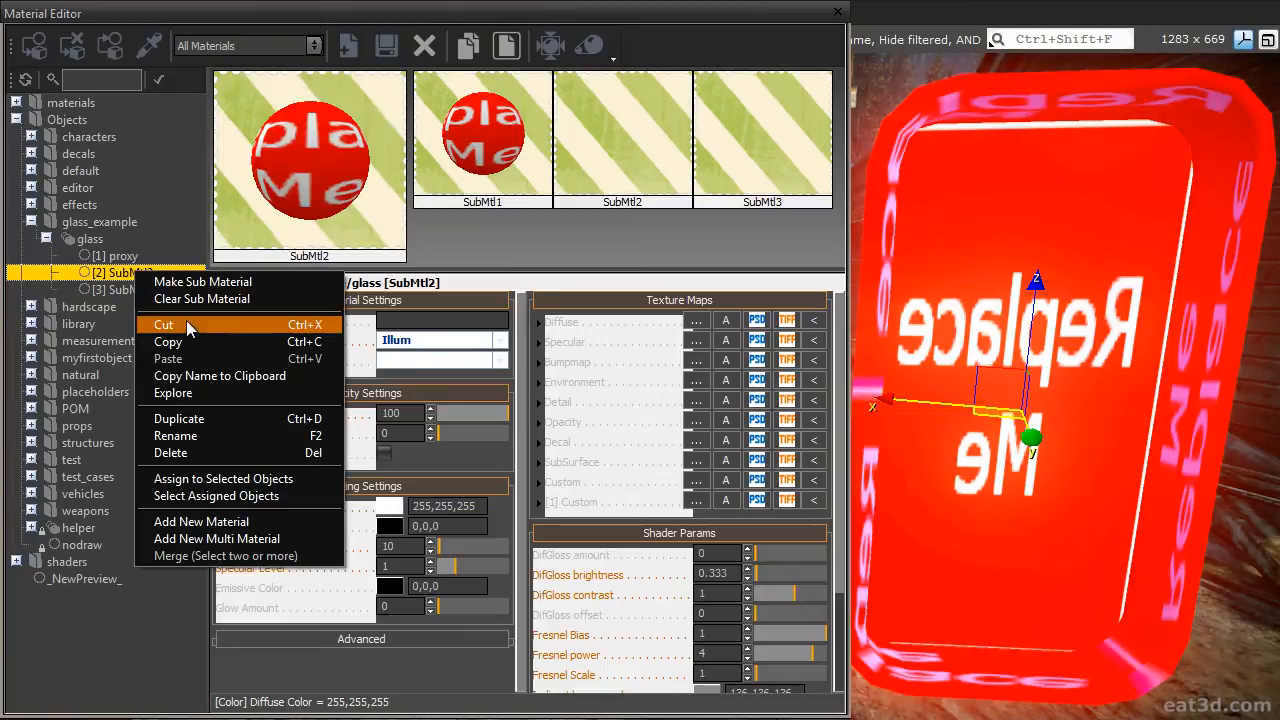
{"action": "left_click", "coordinate": [175, 435]}
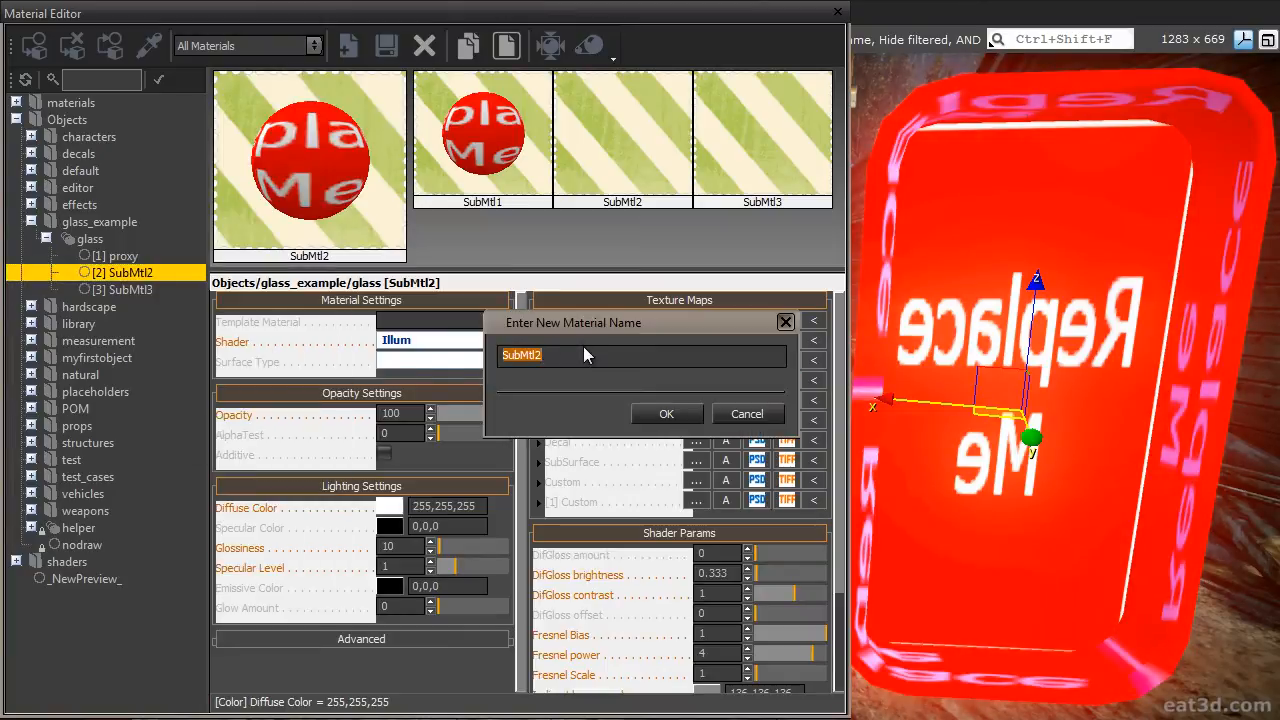
{"action": "type", "text": "frame"}
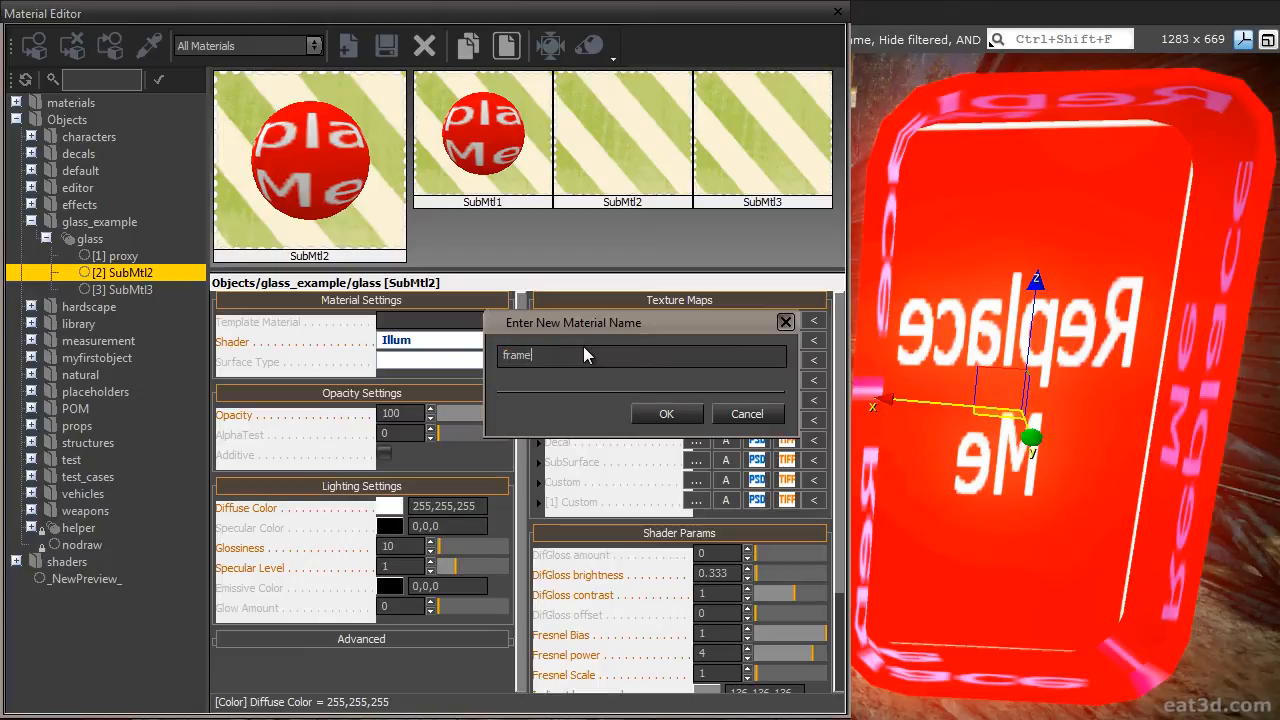
{"action": "left_click", "coordinate": [666, 414]}
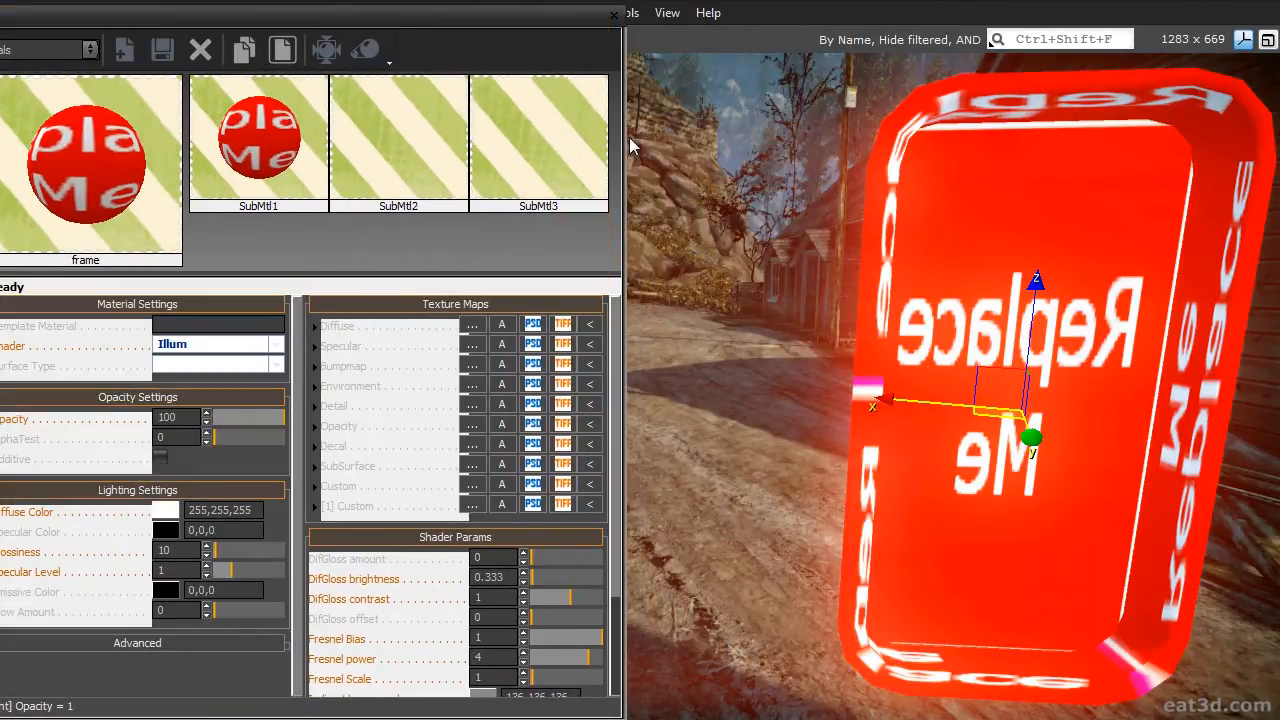
{"action": "left_click_drag", "start_coordinate": [620, 155], "coordinate": [820, 156]}
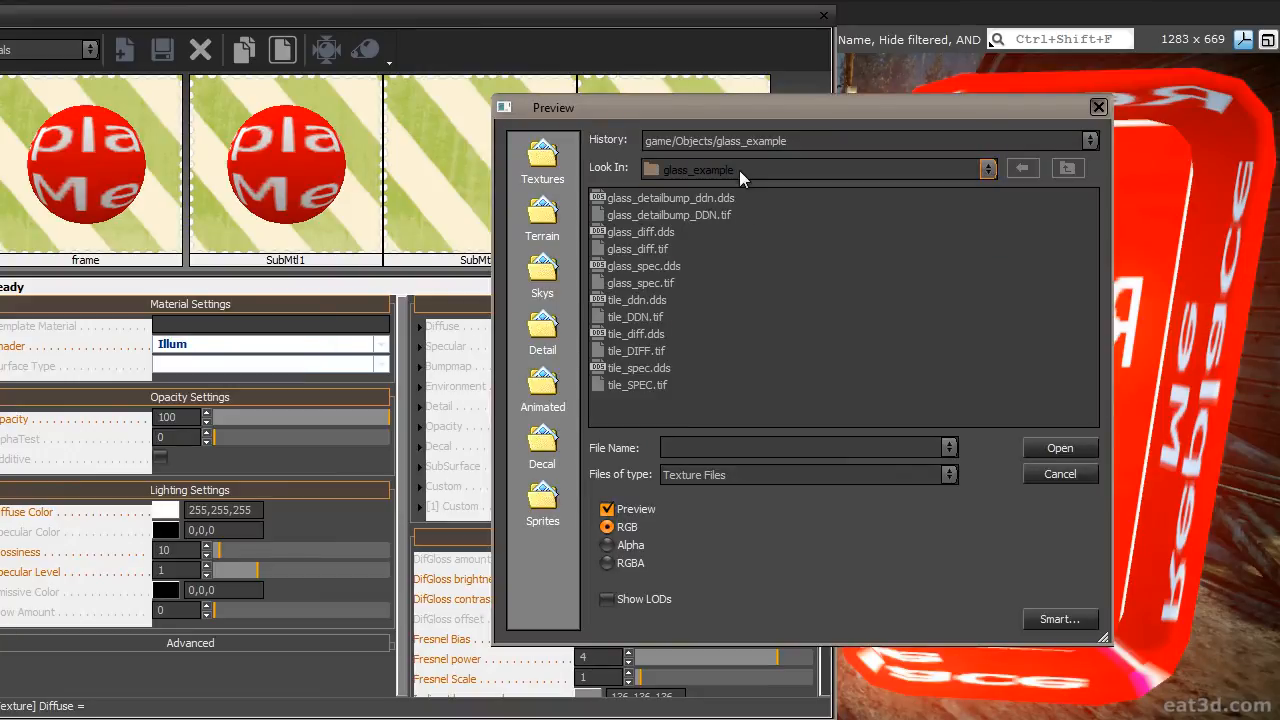
Load tile_DIFF.tif as diffuse, tile_spec as specular and tile_ddn as bump map.
{"action": "left_click", "coordinate": [636, 350]}
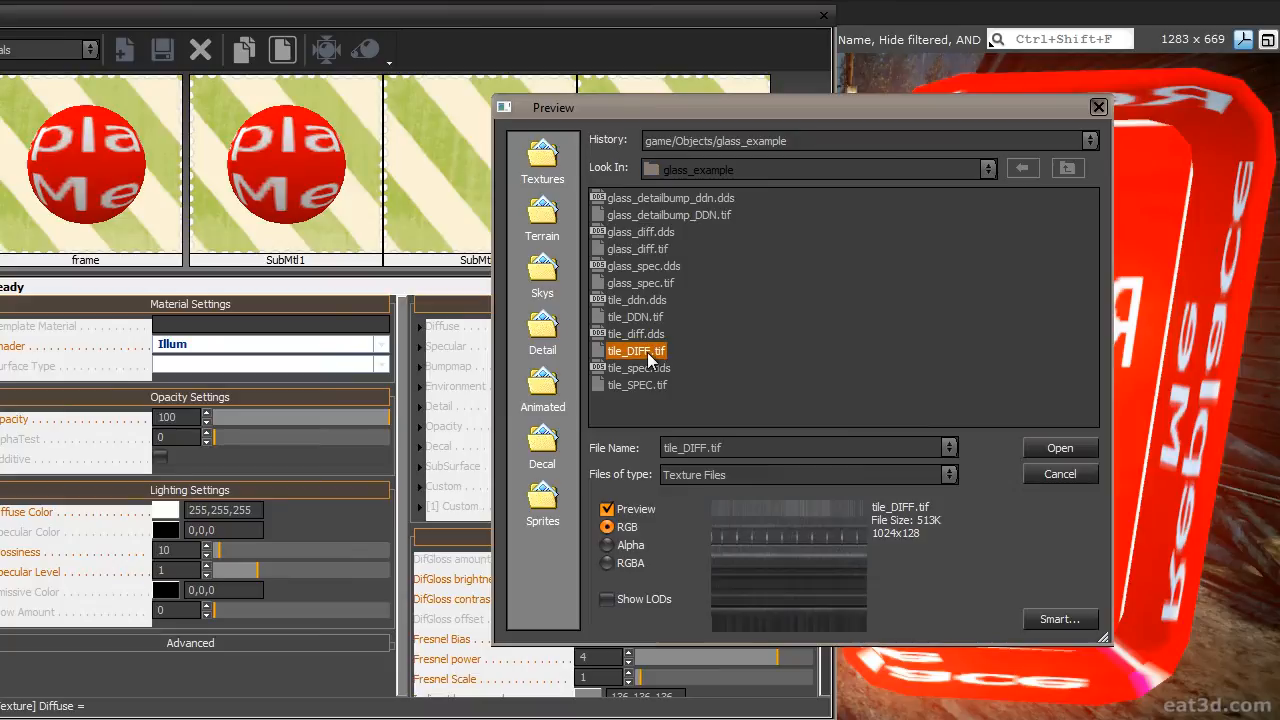
{"action": "left_click", "coordinate": [1059, 447]}
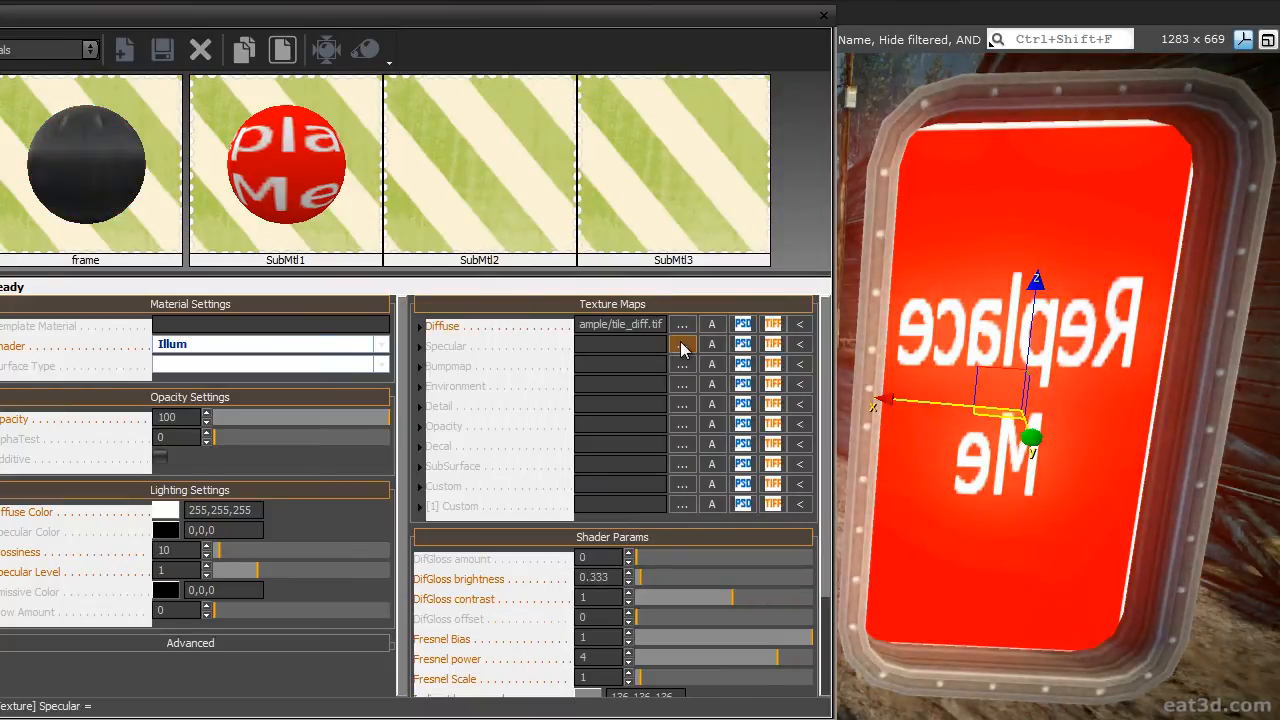
{"action": "left_click", "coordinate": [682, 345]}
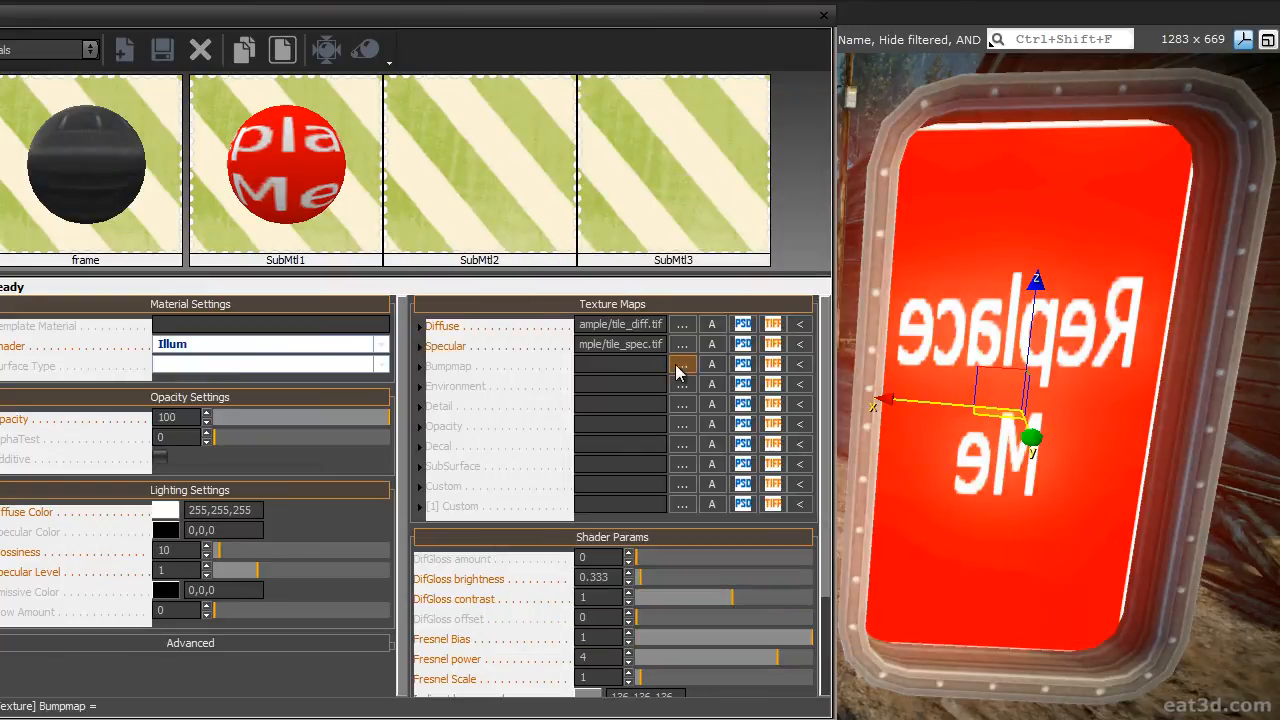
{"action": "left_click", "coordinate": [681, 366]}
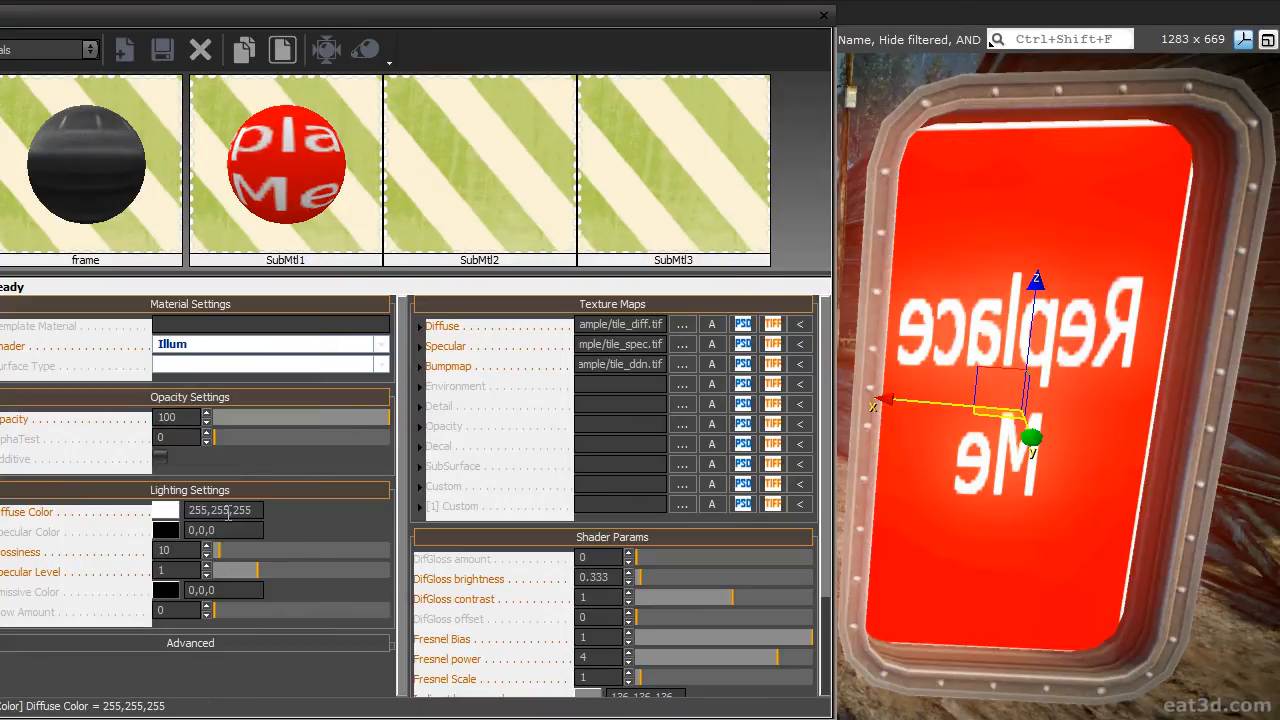
{"action": "mouse_move", "coordinate": [342, 505]}
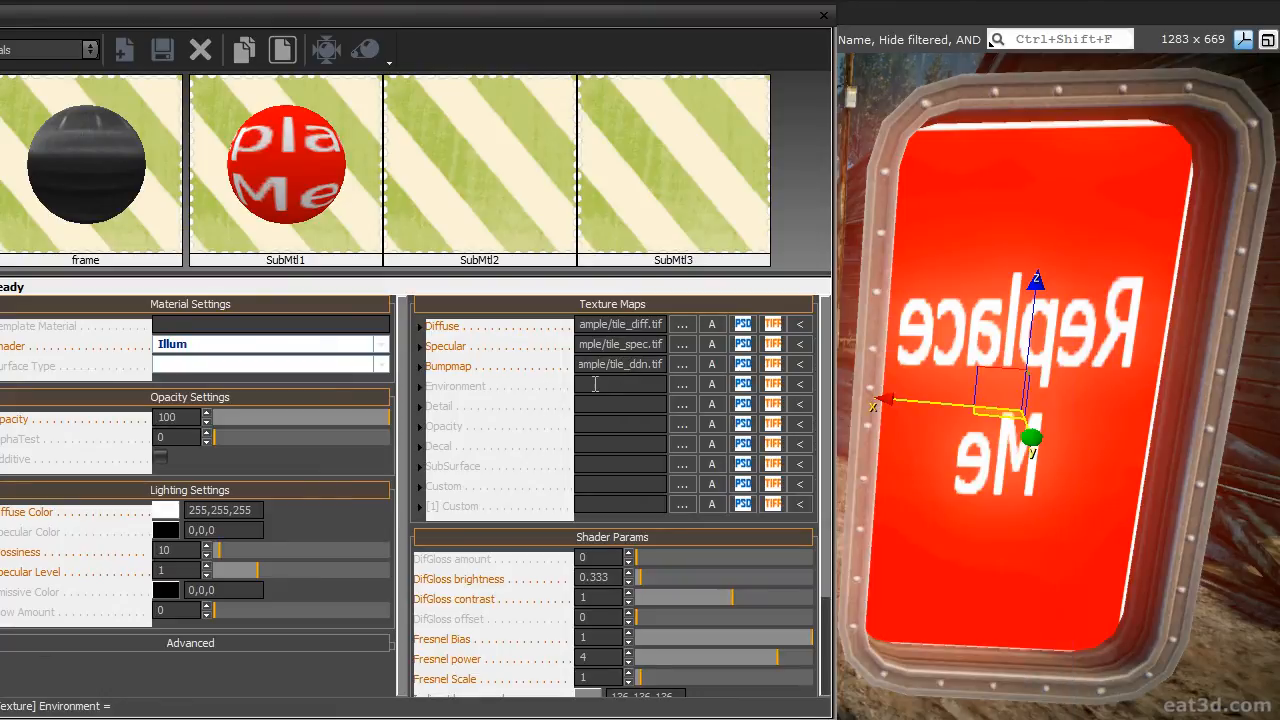
{"action": "mouse_move", "coordinate": [668, 402]}
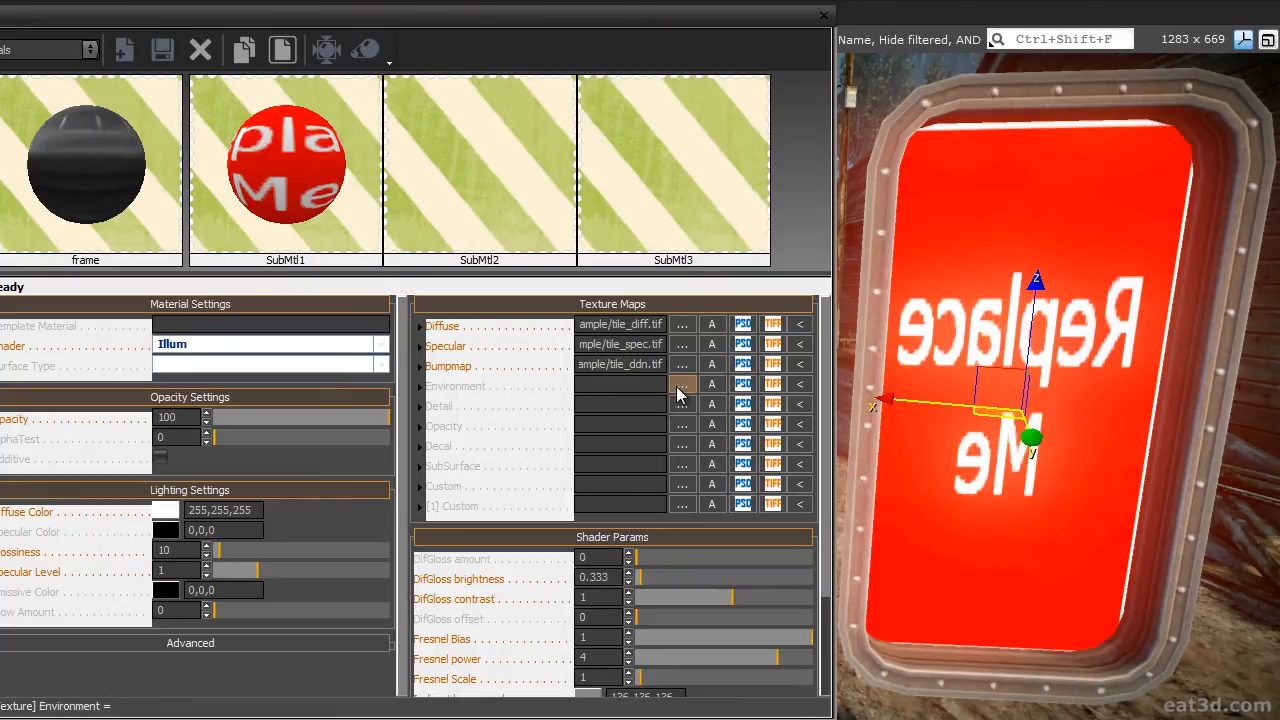
Browse game/textures/cubemaps/forest and load cubemap_forest_a_cm.dds into the Environment slot.
{"action": "left_click", "coordinate": [681, 385]}
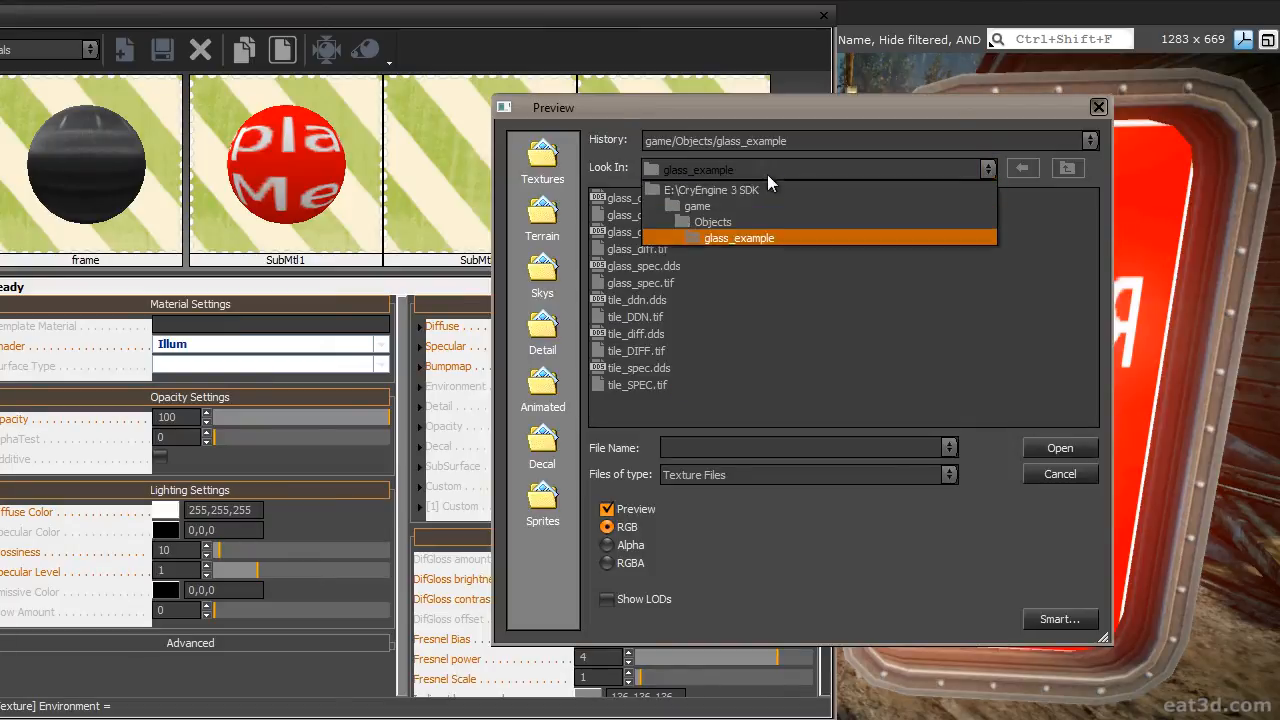
{"action": "left_click", "coordinate": [697, 206]}
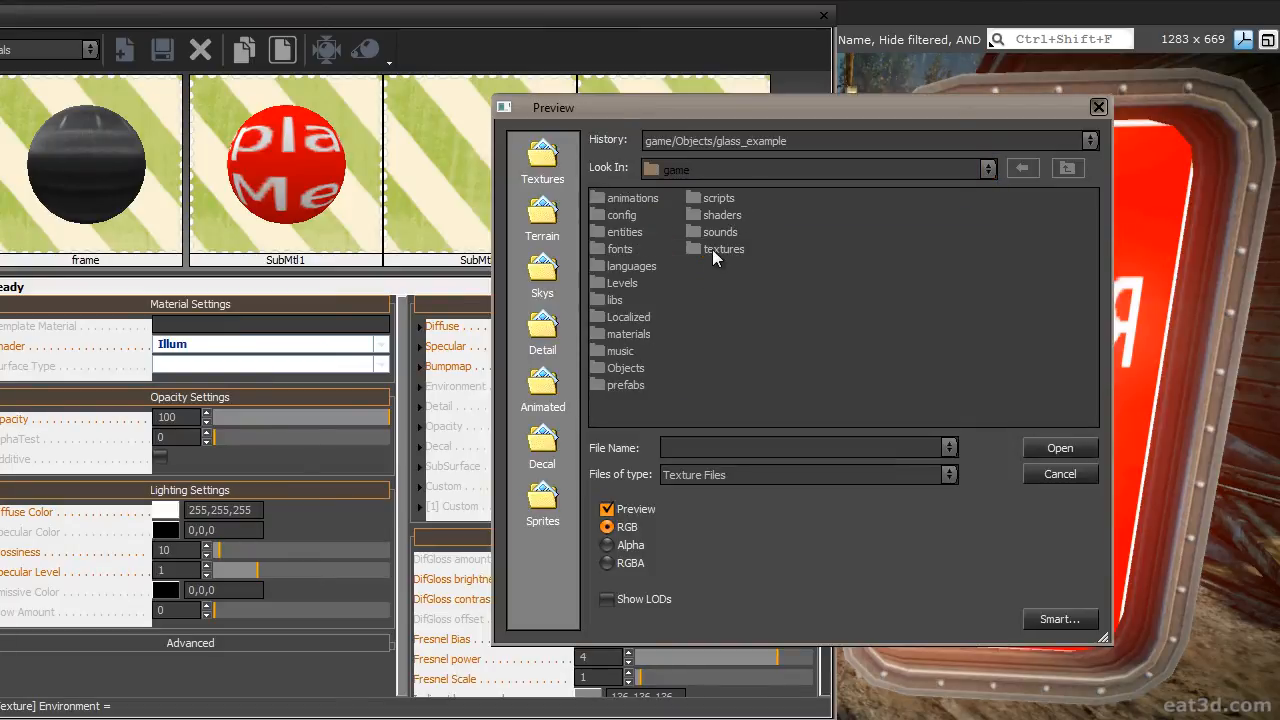
{"action": "double_click", "coordinate": [723, 248]}
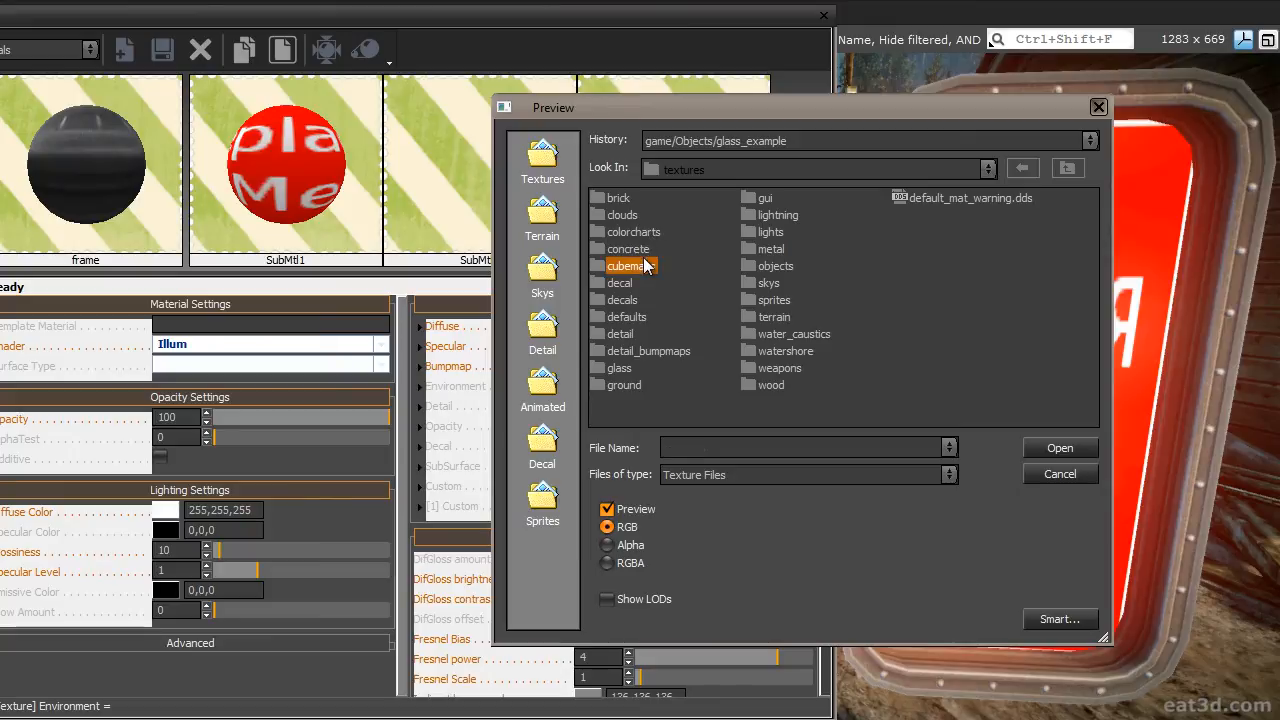
{"action": "double_click", "coordinate": [630, 265]}
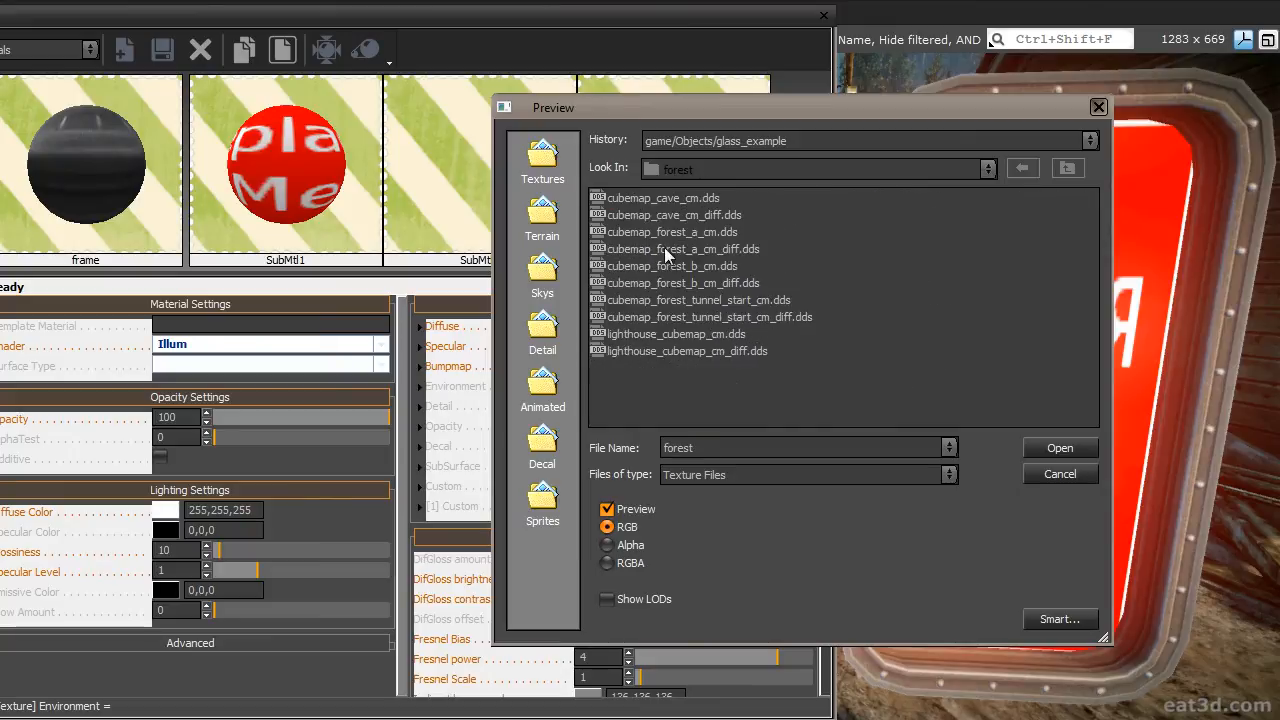
{"action": "left_click", "coordinate": [680, 249]}
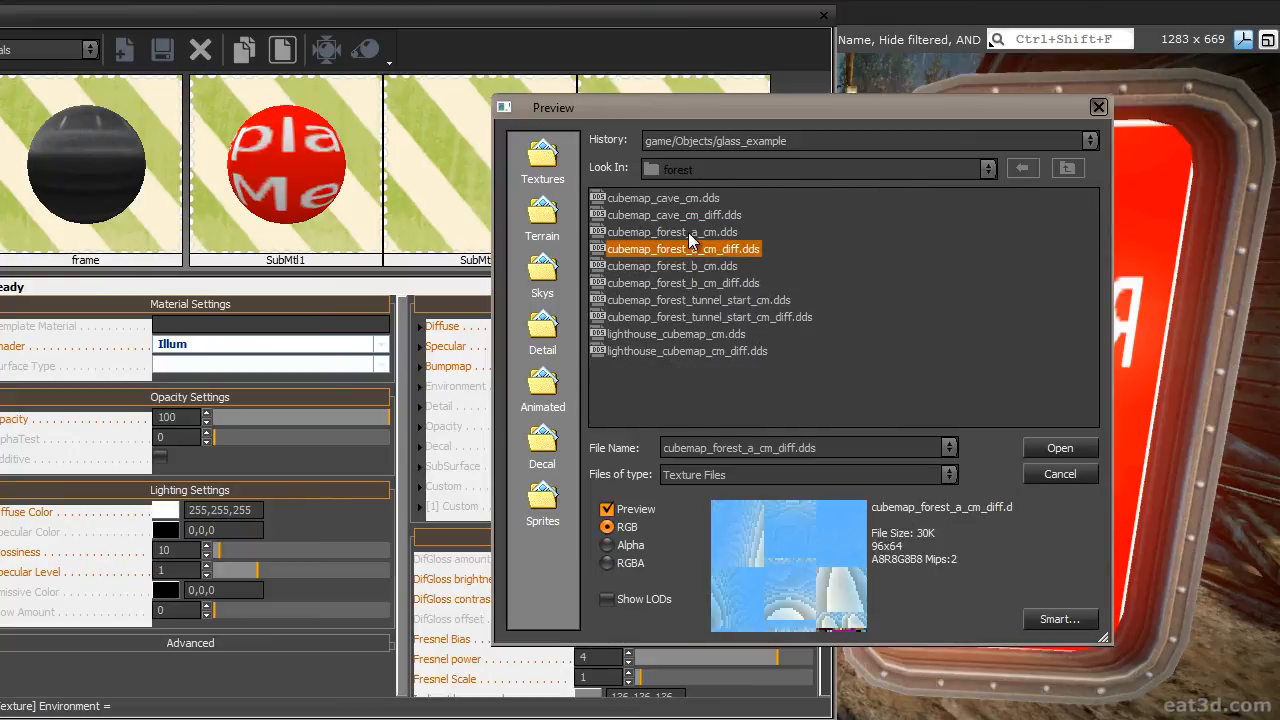
{"action": "left_click", "coordinate": [670, 231]}
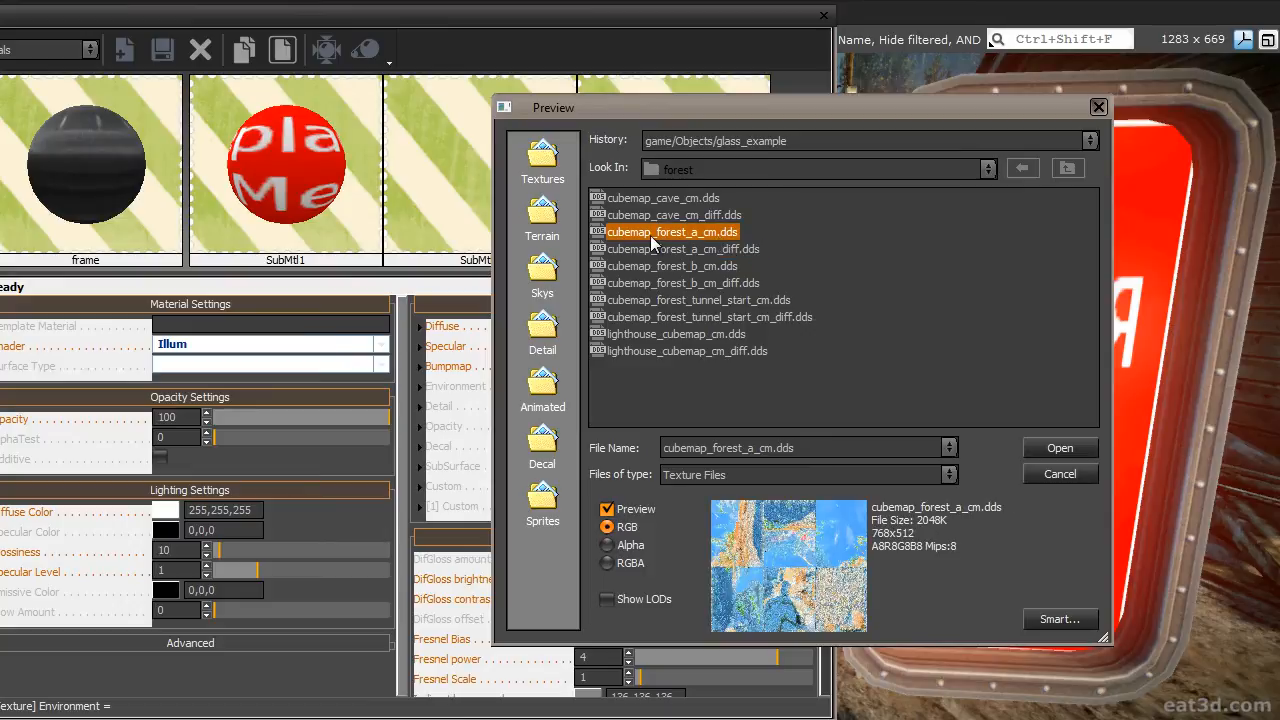
{"action": "mouse_move", "coordinate": [708, 250]}
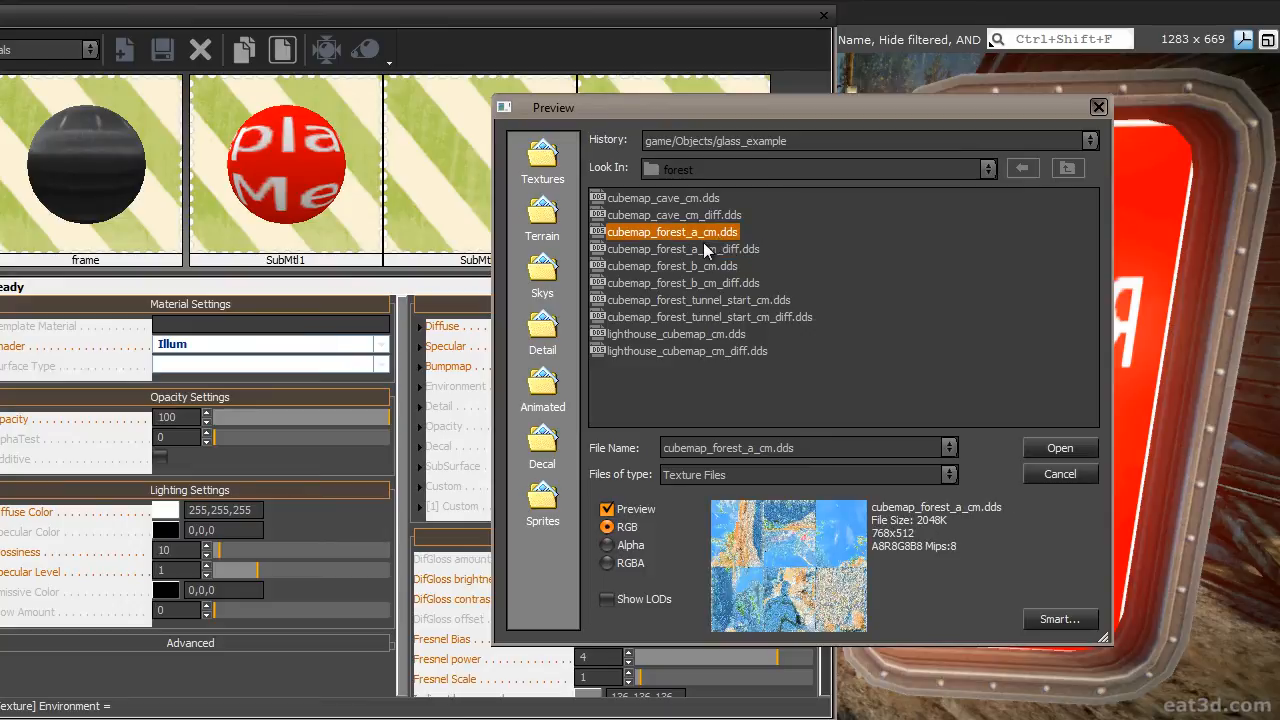
{"action": "mouse_move", "coordinate": [1059, 447]}
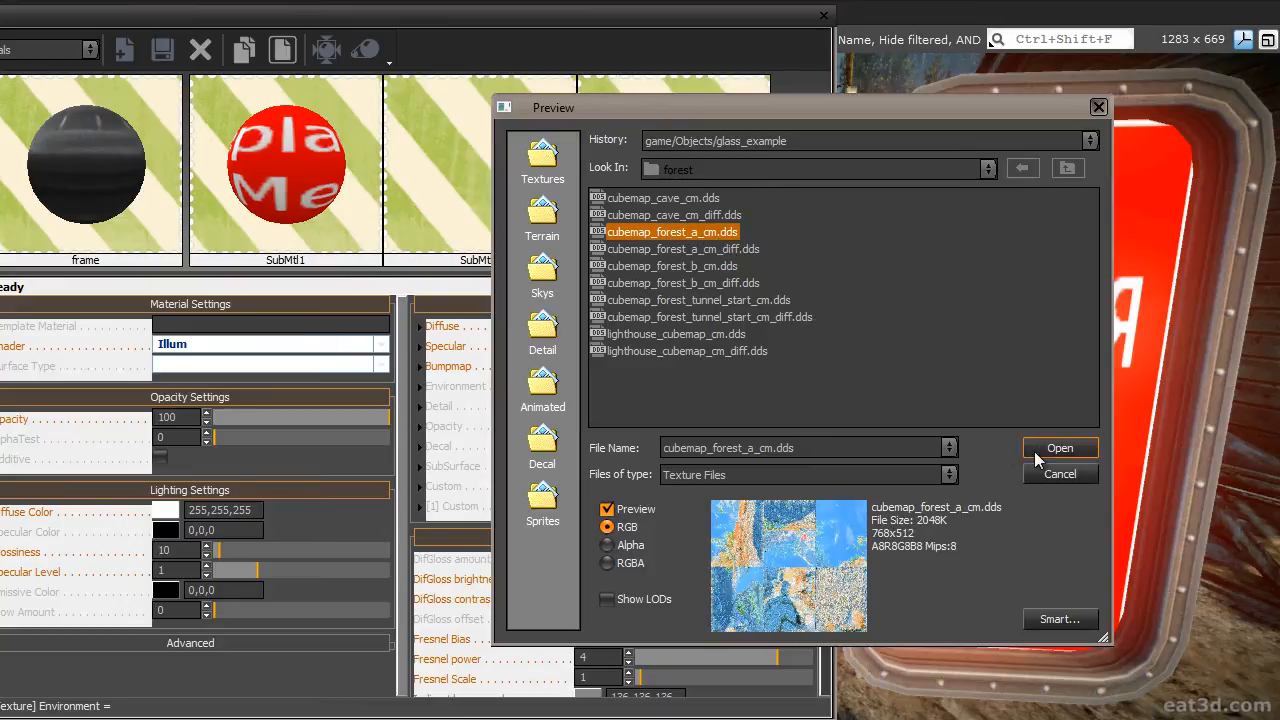
{"action": "left_click", "coordinate": [1059, 447]}
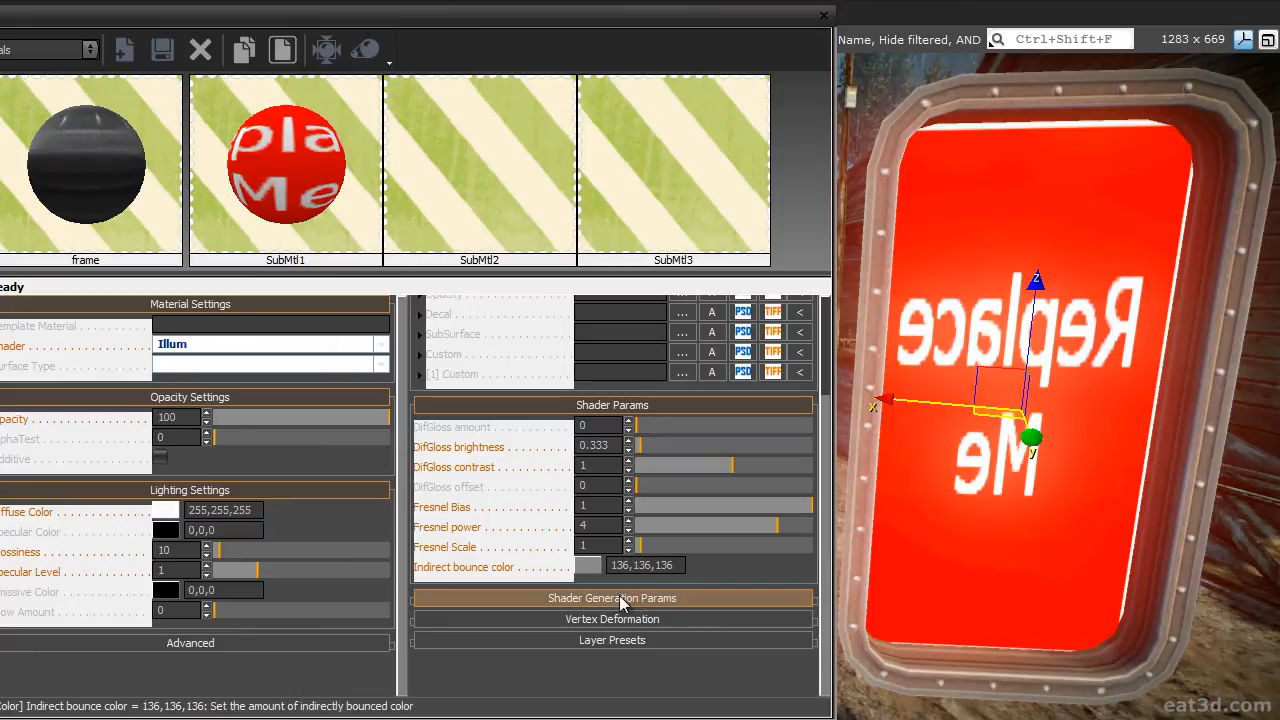
Expand Shader Generation Params and tick the Environment map option.
{"action": "left_click", "coordinate": [611, 598]}
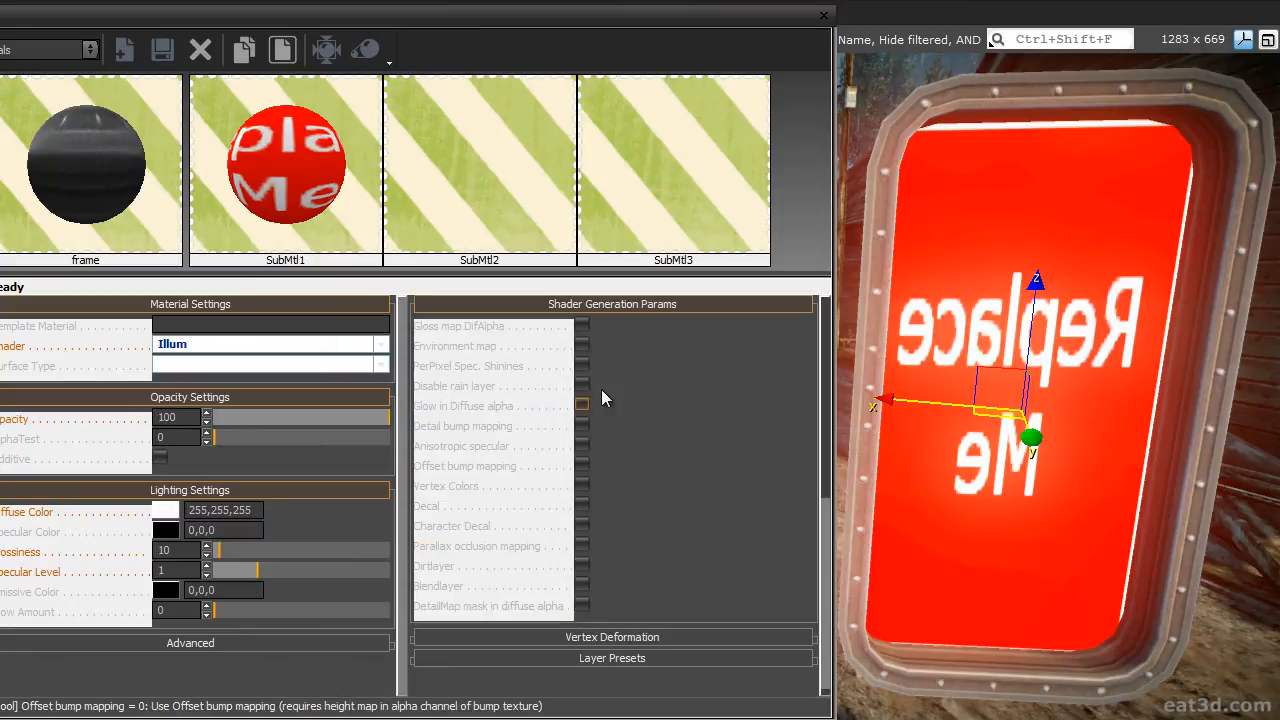
{"action": "left_click", "coordinate": [582, 346]}
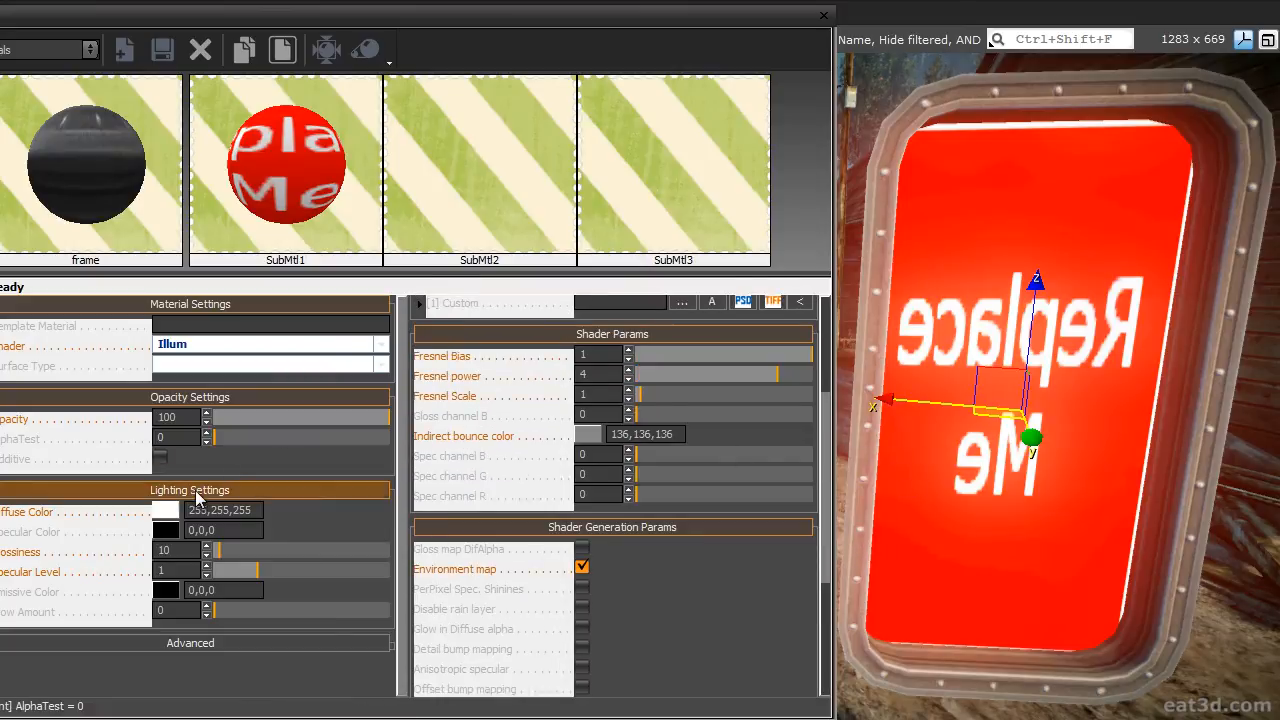
Darken the frame's diffuse colour to 90,90,90 and start editing its specular colour.
{"action": "left_click", "coordinate": [220, 510]}
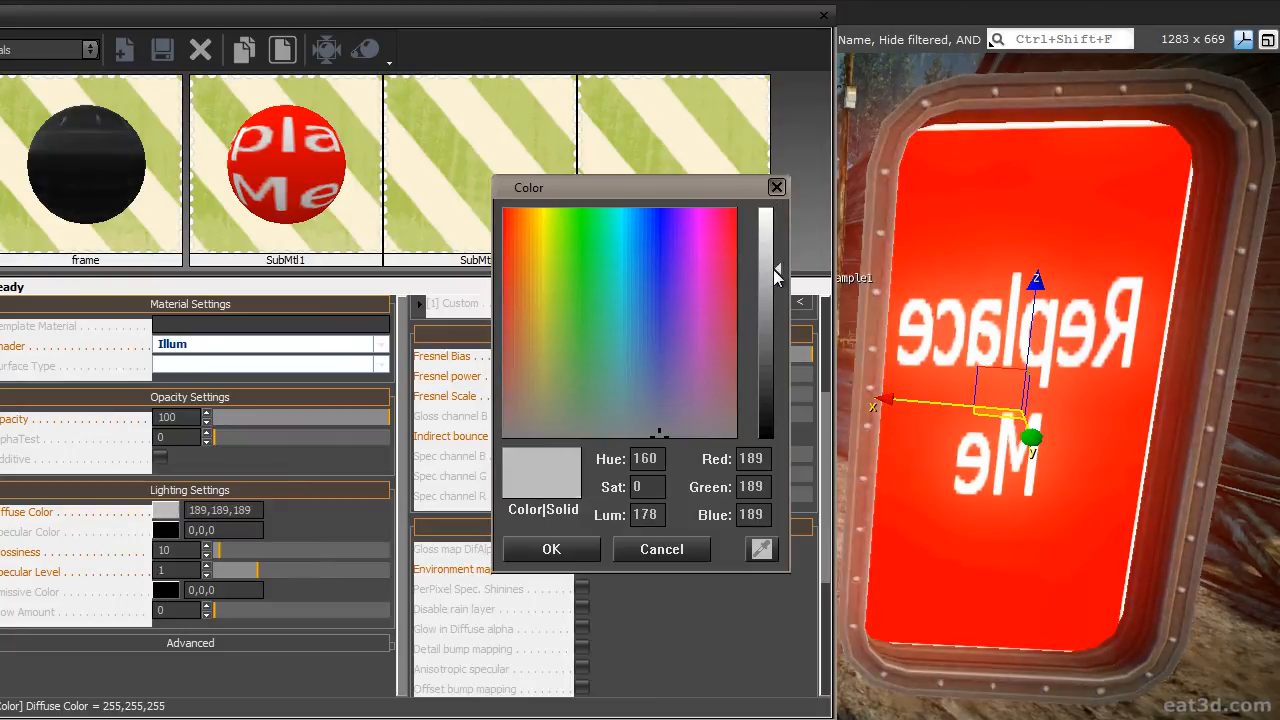
{"action": "left_click_drag", "start_coordinate": [778, 275], "coordinate": [778, 370]}
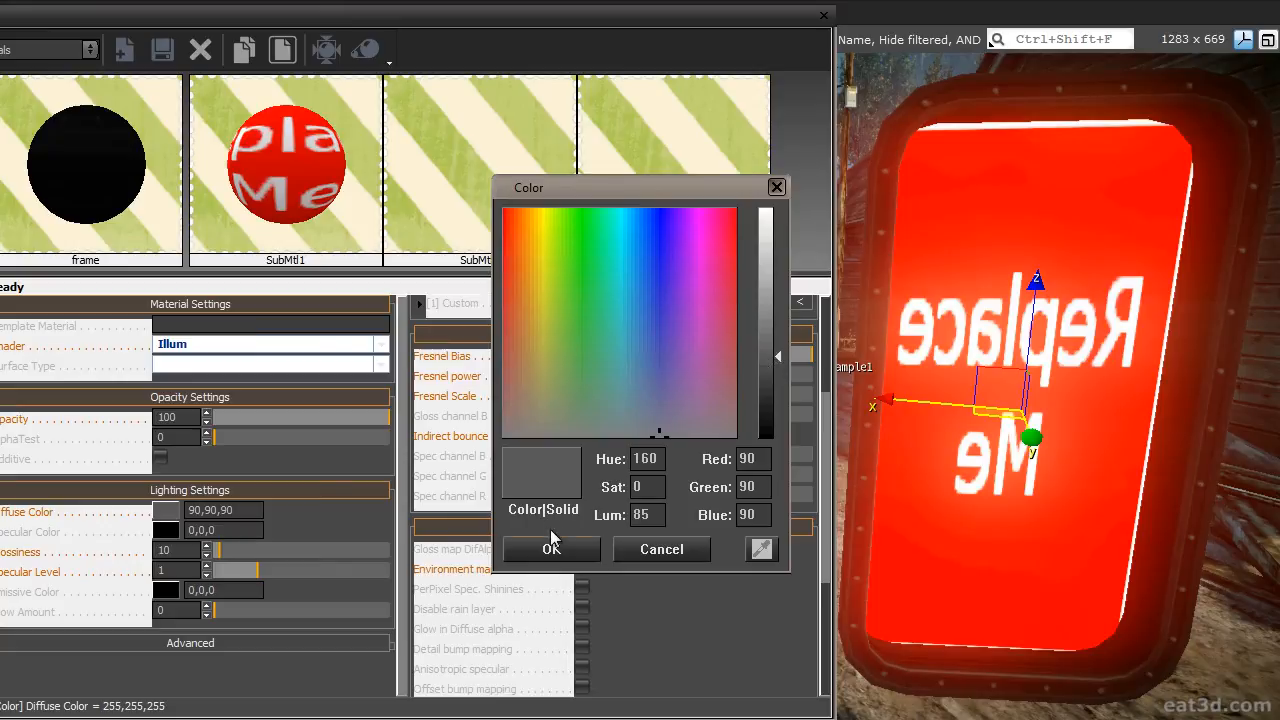
{"action": "left_click", "coordinate": [550, 549]}
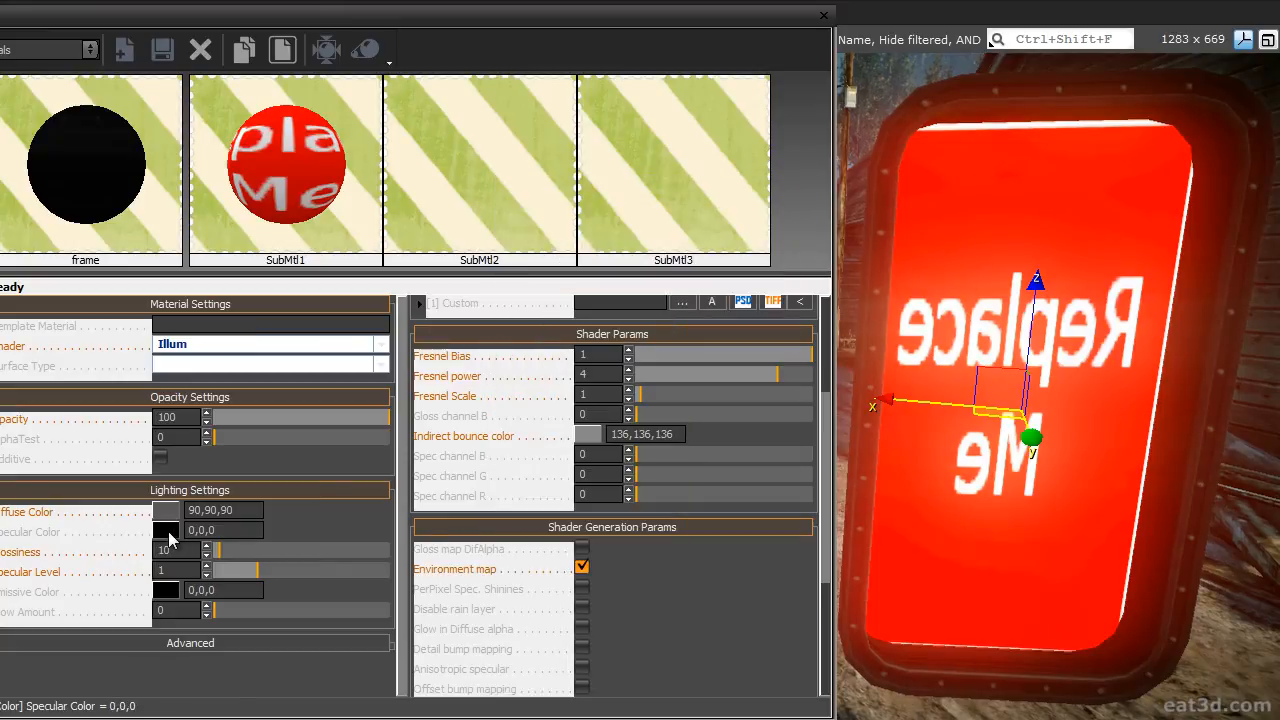
{"action": "left_click", "coordinate": [166, 530]}
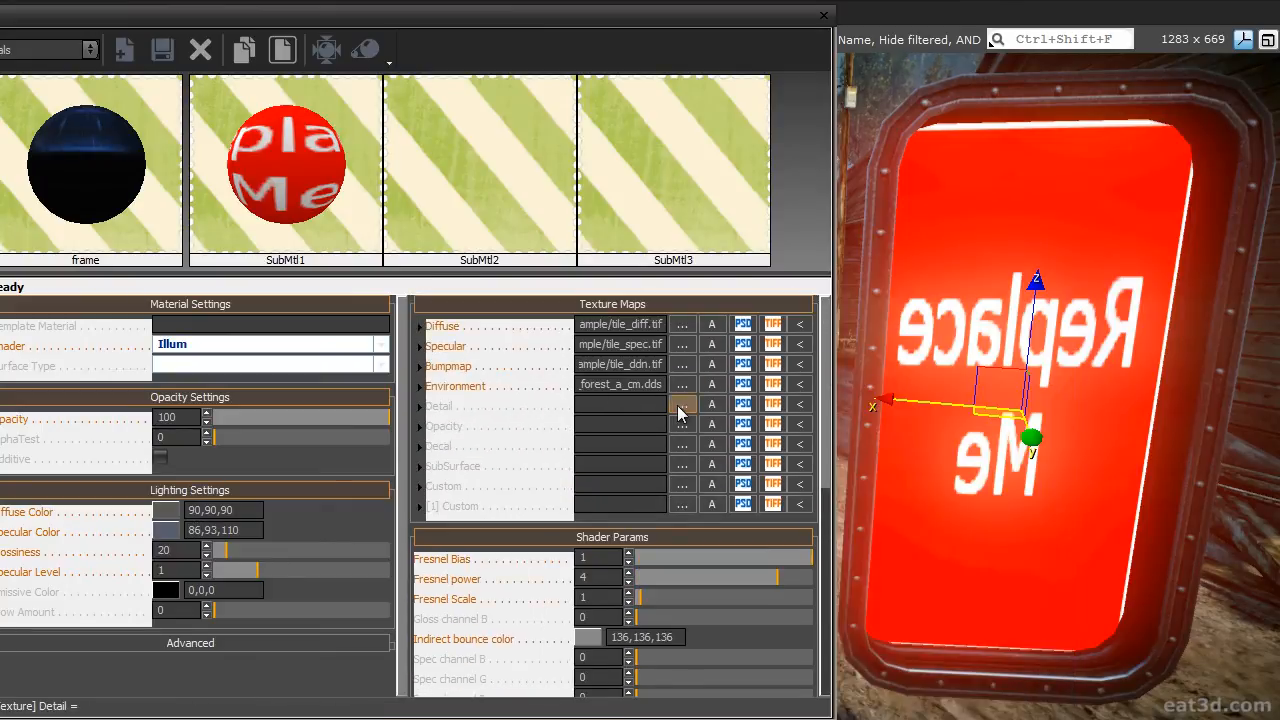
Load detail_metal_ddn.dds from the detail folder into the frame's Detail slot.
{"action": "left_click", "coordinate": [681, 384]}
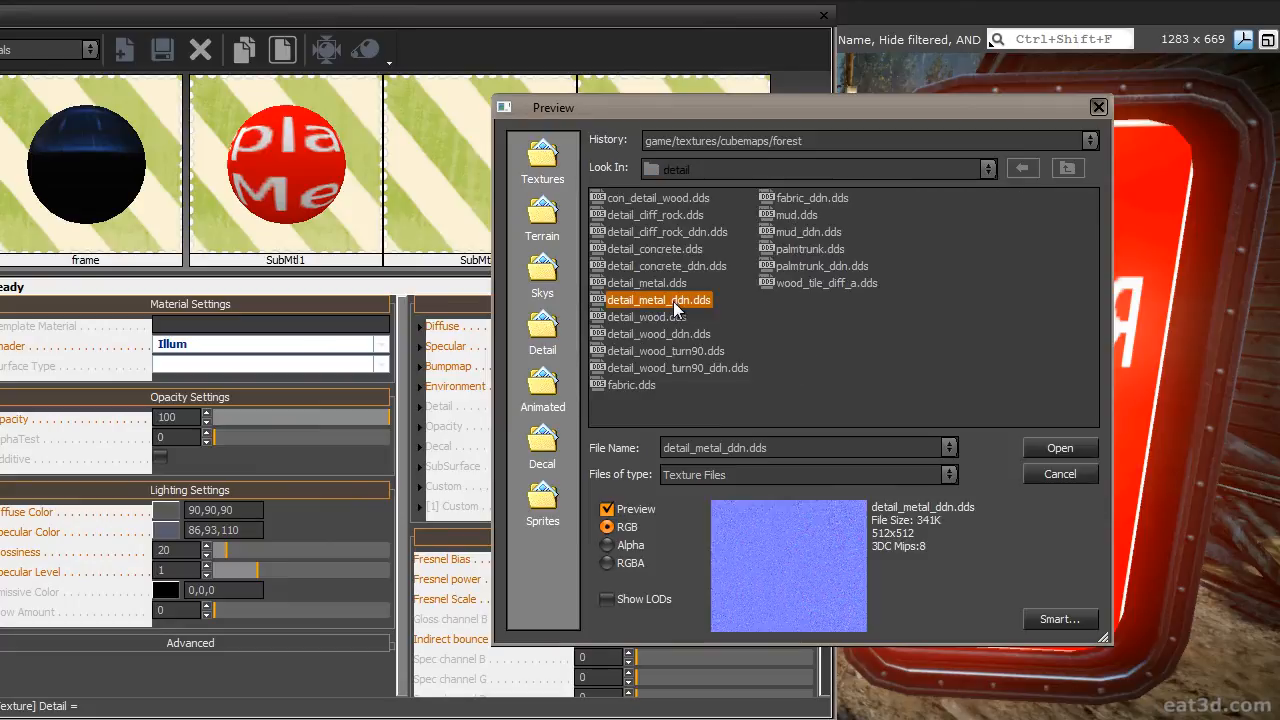
{"action": "left_click", "coordinate": [1059, 447]}
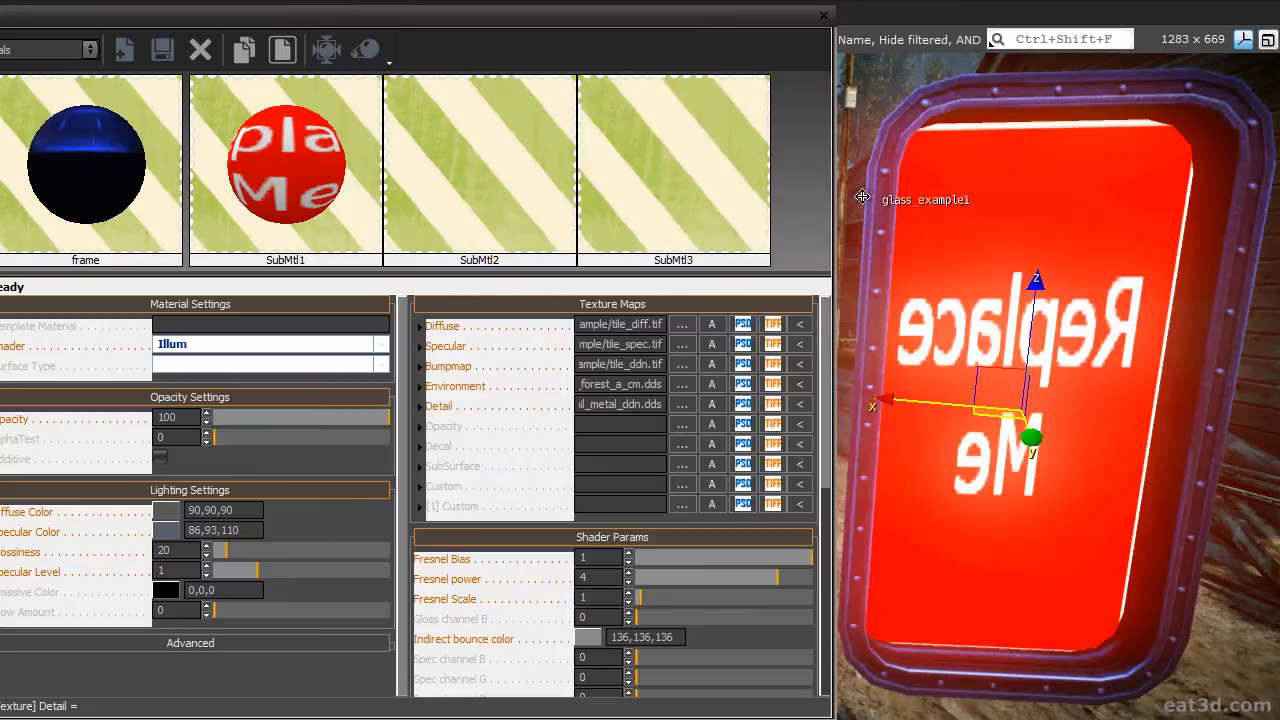
{"action": "scroll", "scroll_direction": "down", "scroll_amount": 3}
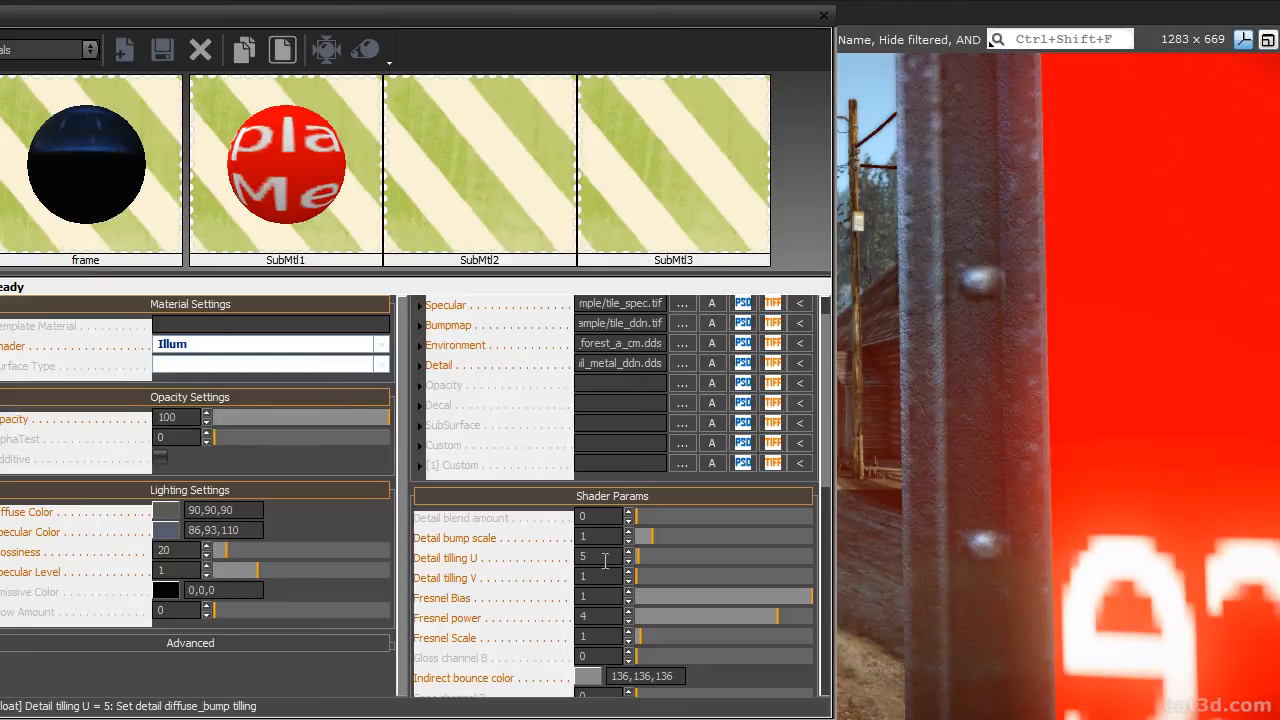
Tick 'DetailMap mask in diffuse alpha' and detail bump mapping in Shader Generation Params.
{"action": "scroll", "scroll_direction": "down", "scroll_amount": 3}
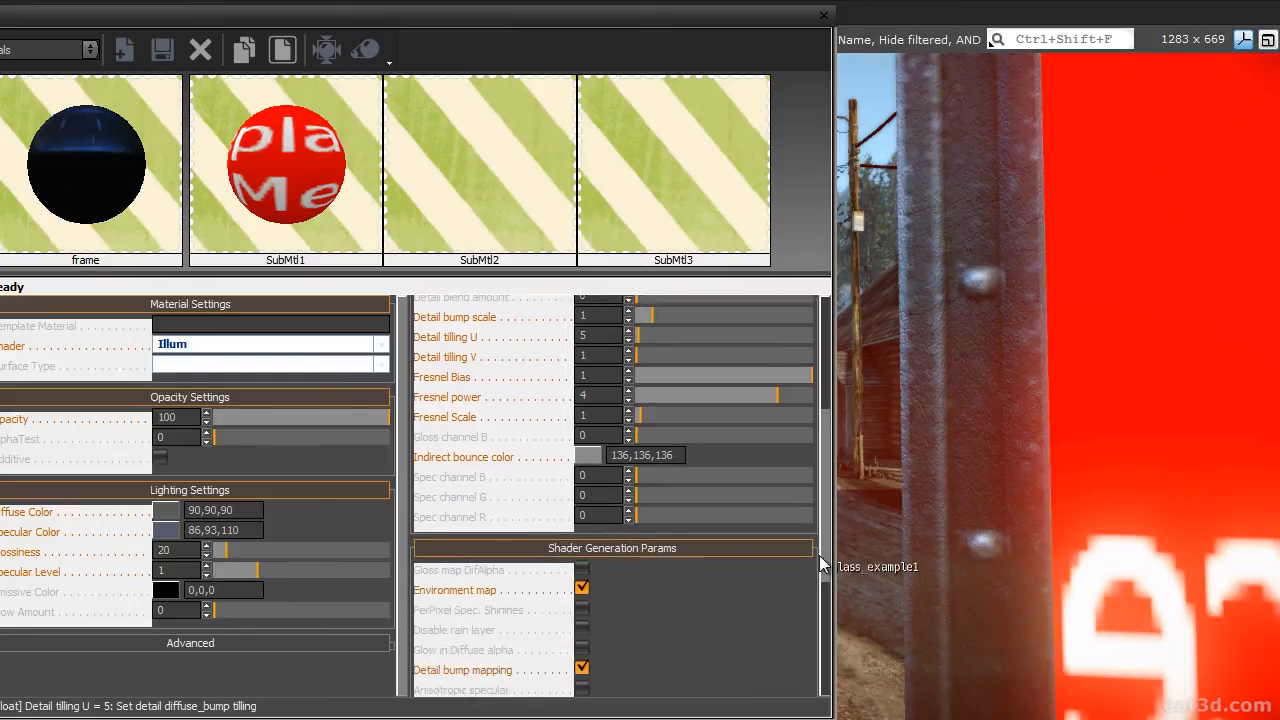
{"action": "scroll", "scroll_direction": "down", "scroll_amount": 3}
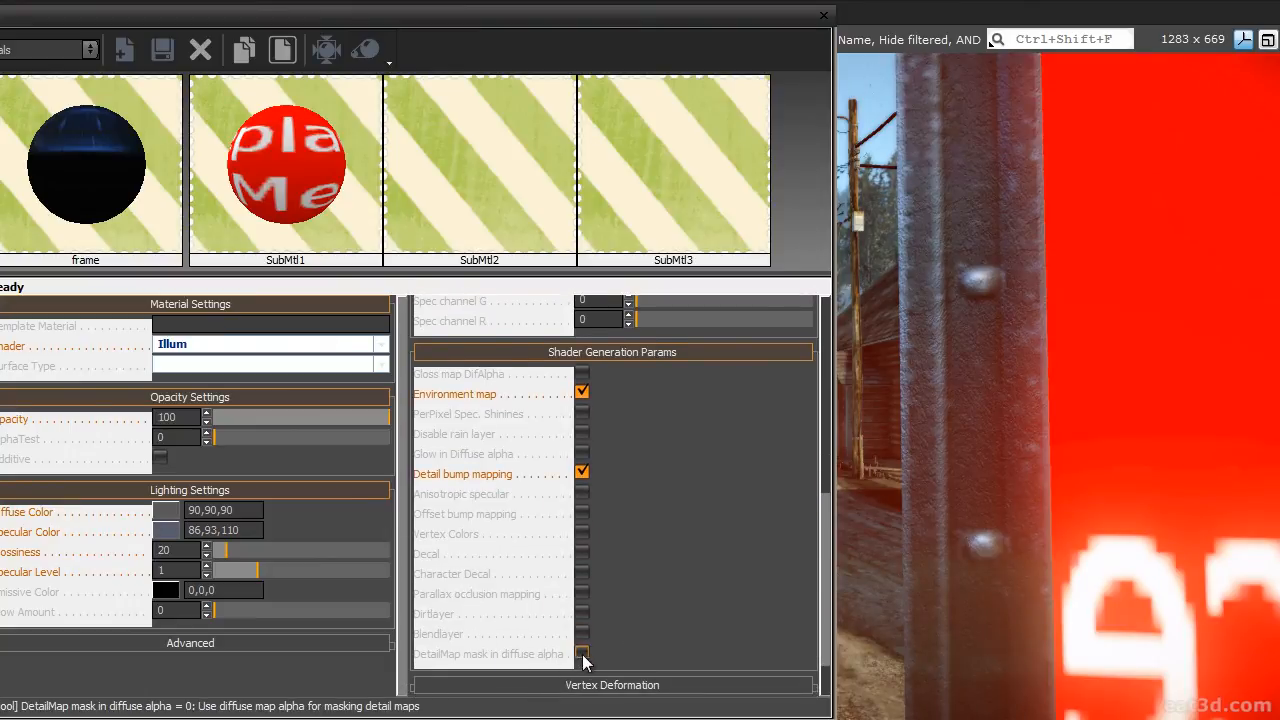
{"action": "left_click", "coordinate": [582, 653]}
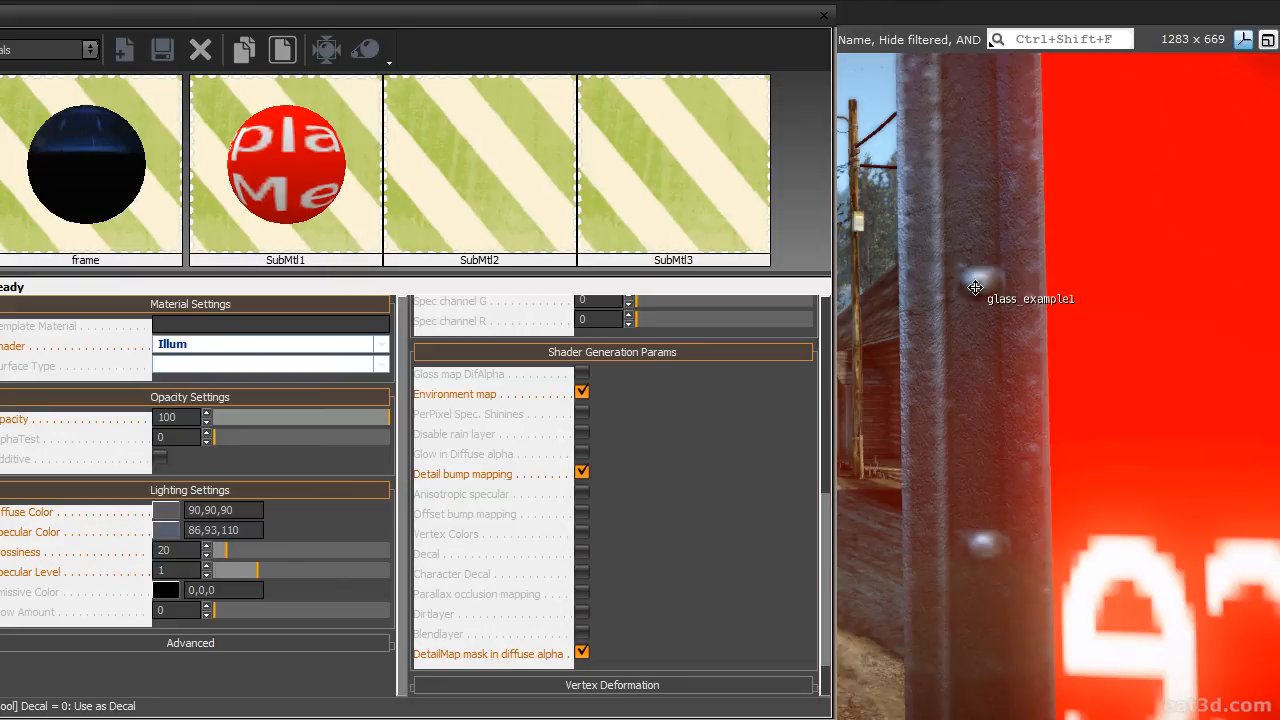
{"action": "left_click", "coordinate": [582, 373]}
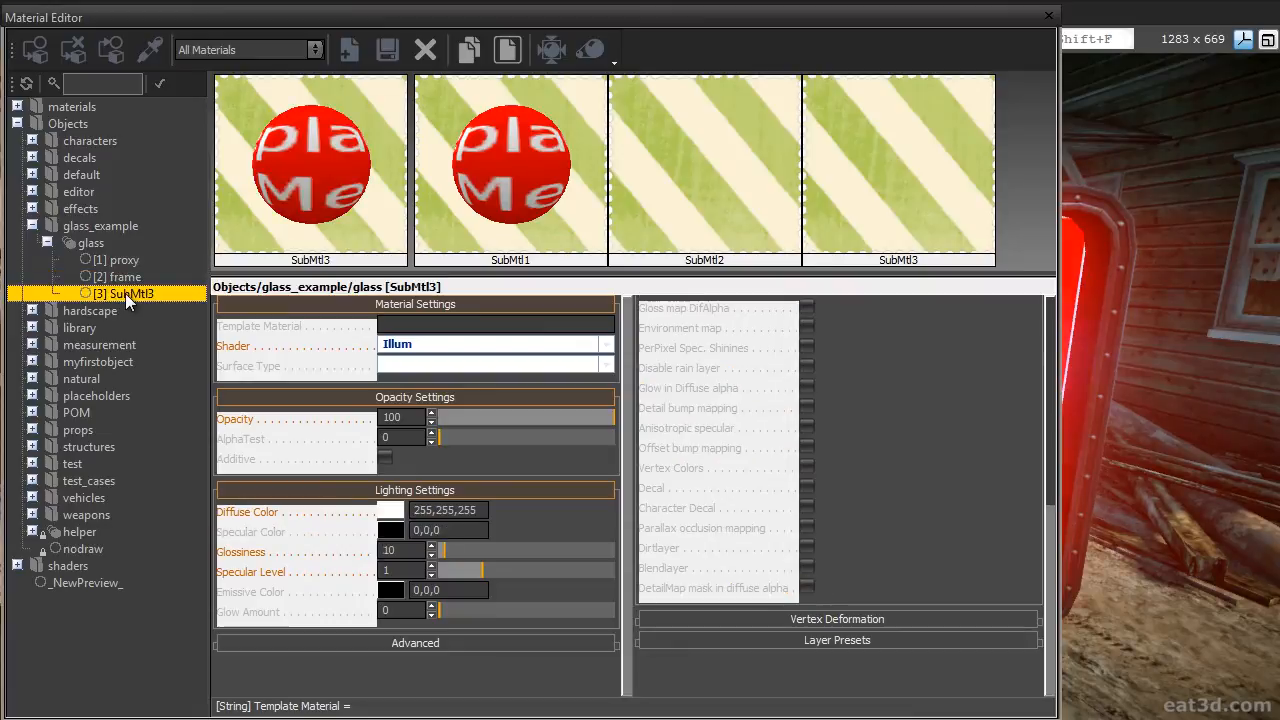
Rename [3] SubMtl3 to 'glass' through its right-click Rename option.
{"action": "right_click", "coordinate": [125, 293]}
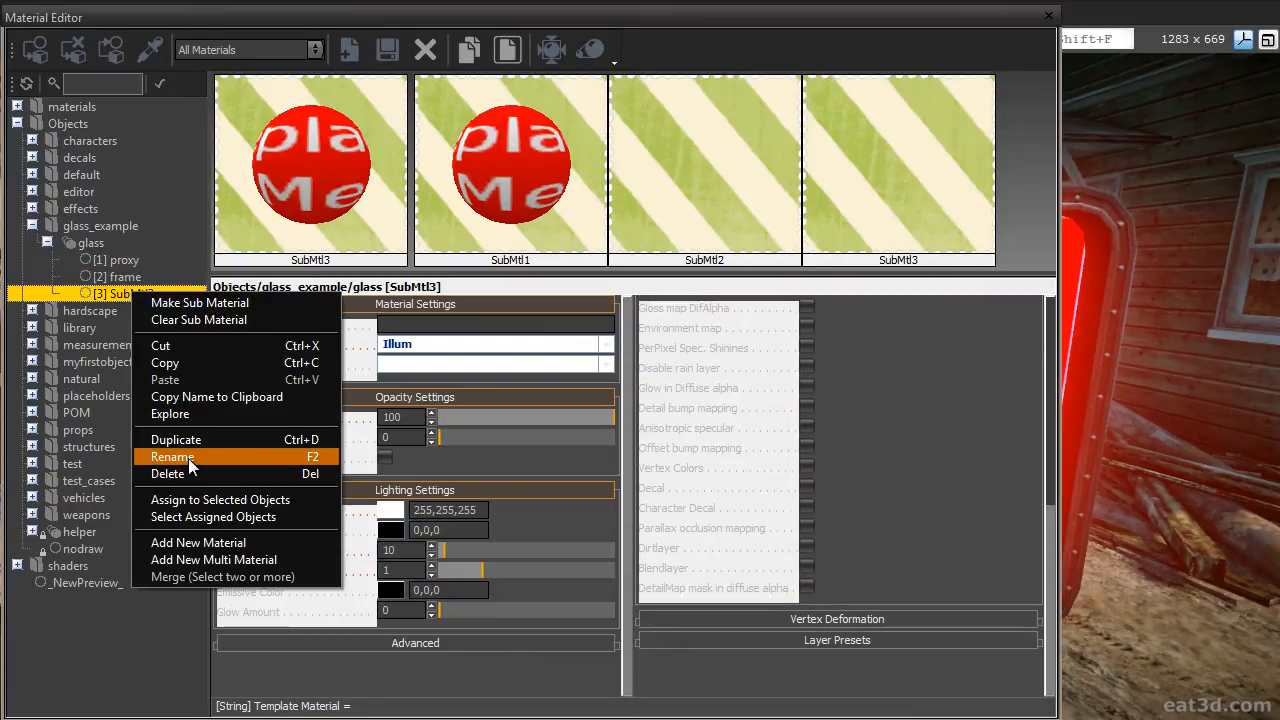
{"action": "left_click", "coordinate": [172, 457]}
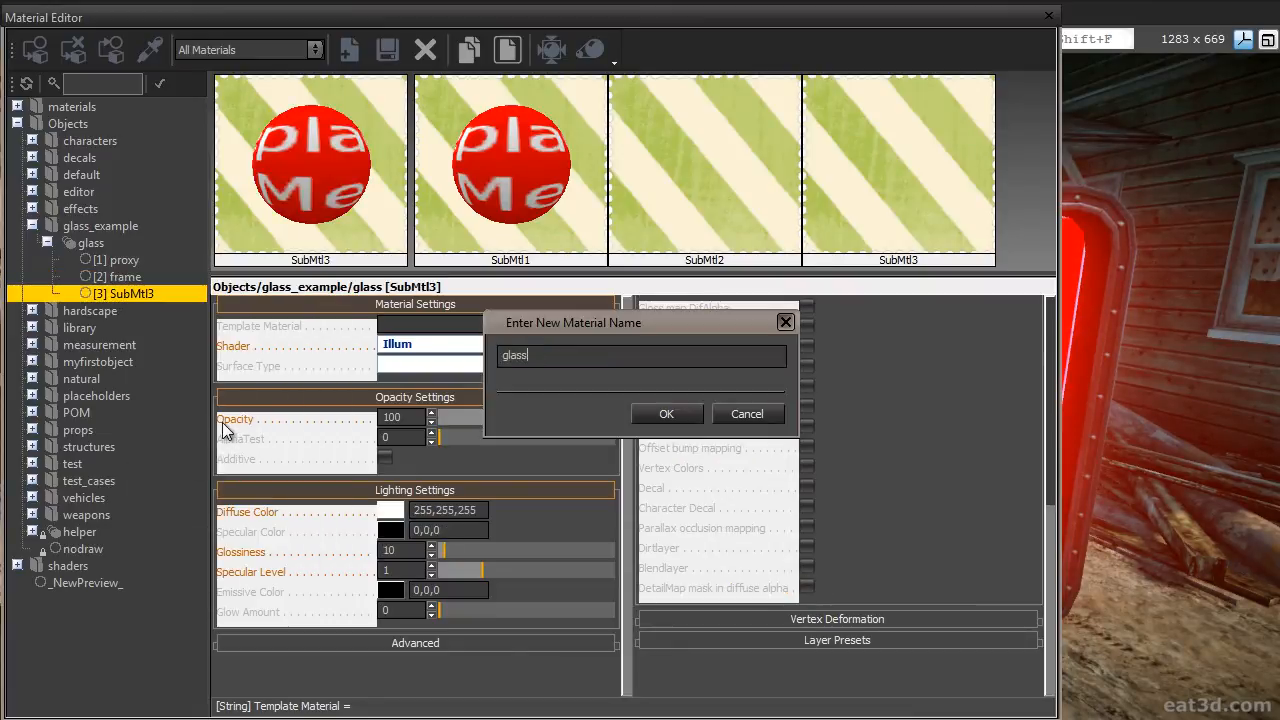
{"action": "left_click", "coordinate": [666, 413]}
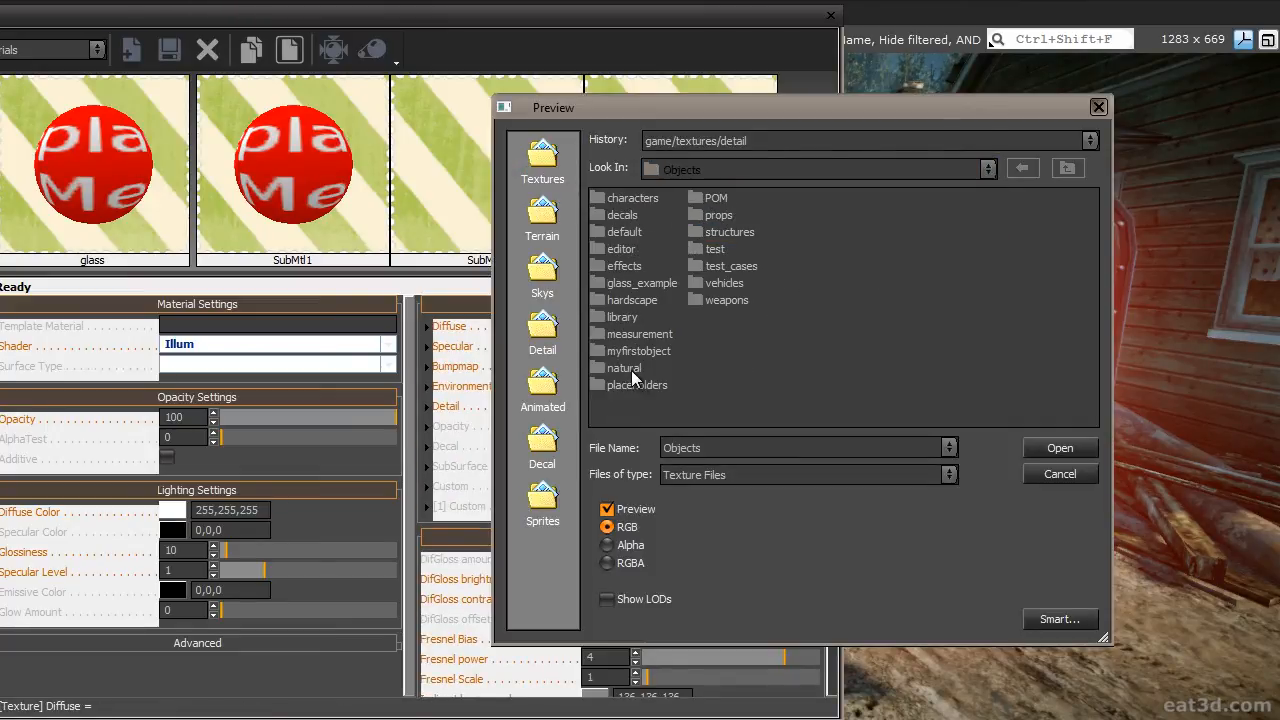
Load glass_diff.tif, glass_spec.tif and cubemap_forest_a_cm.dds into the Diffuse, Specular and Environment slots.
{"action": "left_click", "coordinate": [1059, 447]}
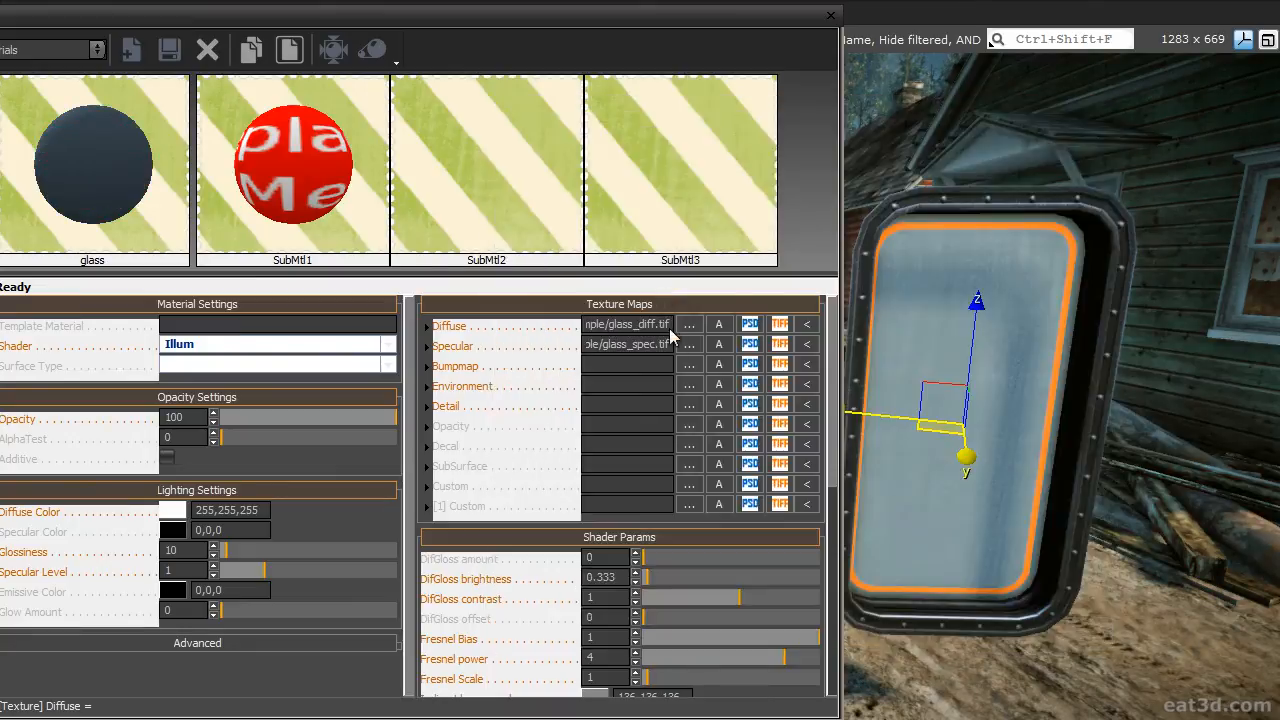
{"action": "left_click", "coordinate": [689, 325]}
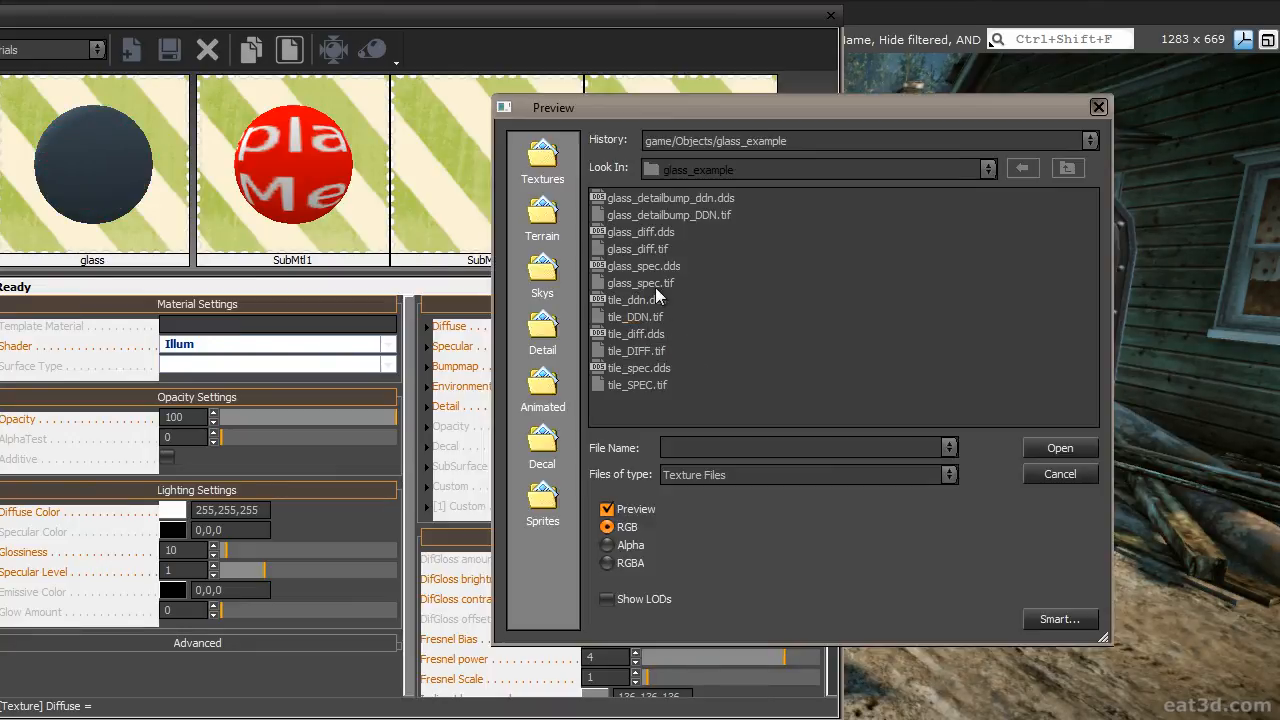
{"action": "mouse_move", "coordinate": [670, 305]}
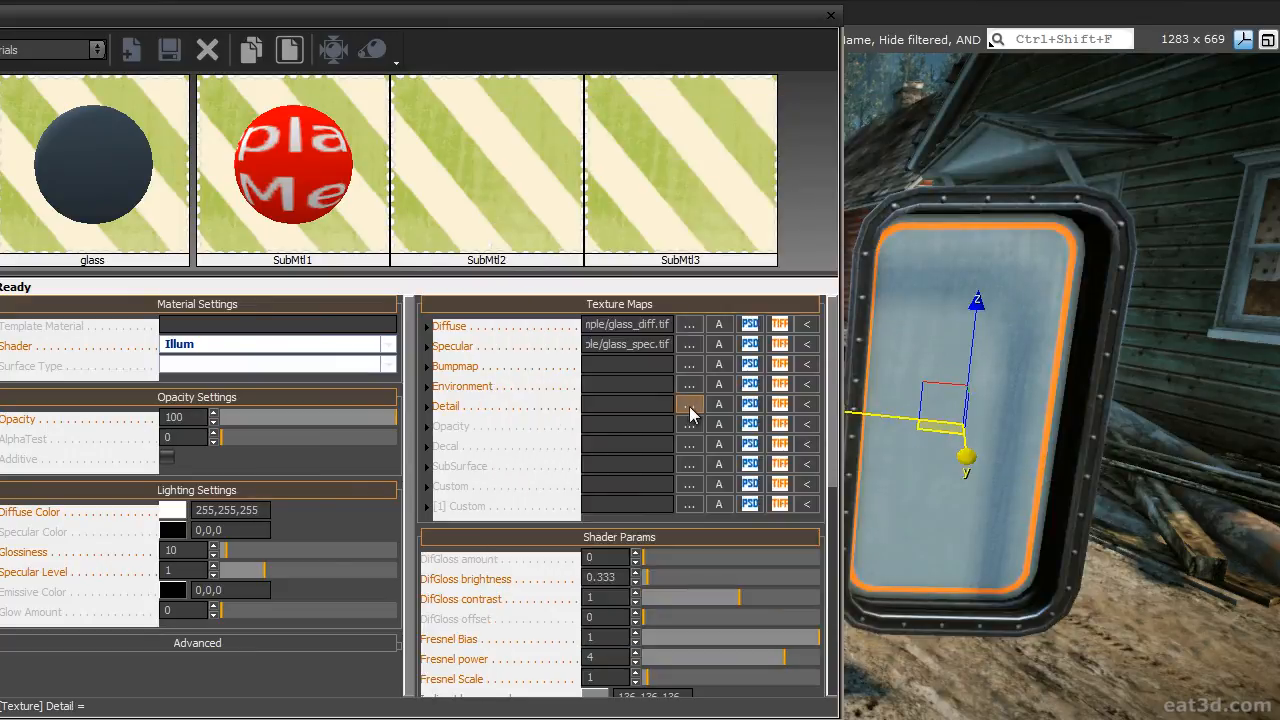
{"action": "left_click", "coordinate": [689, 405]}
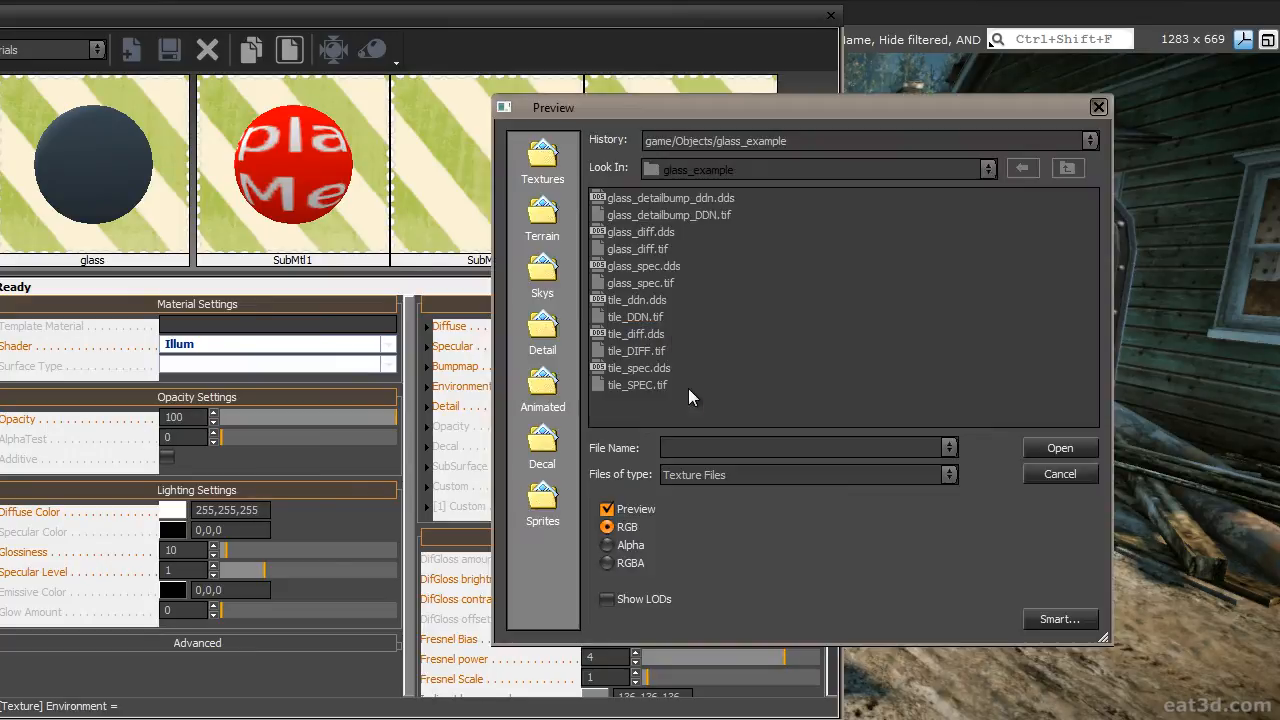
{"action": "left_click", "coordinate": [988, 168]}
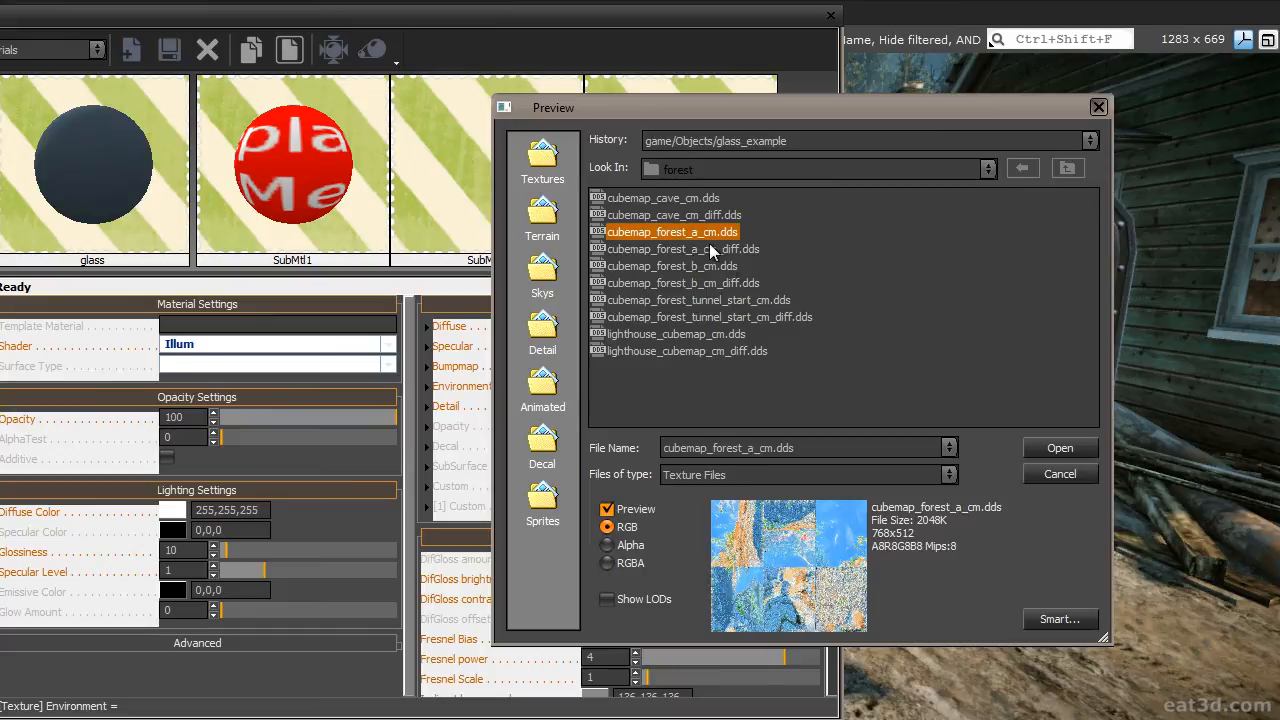
{"action": "left_click", "coordinate": [1059, 447]}
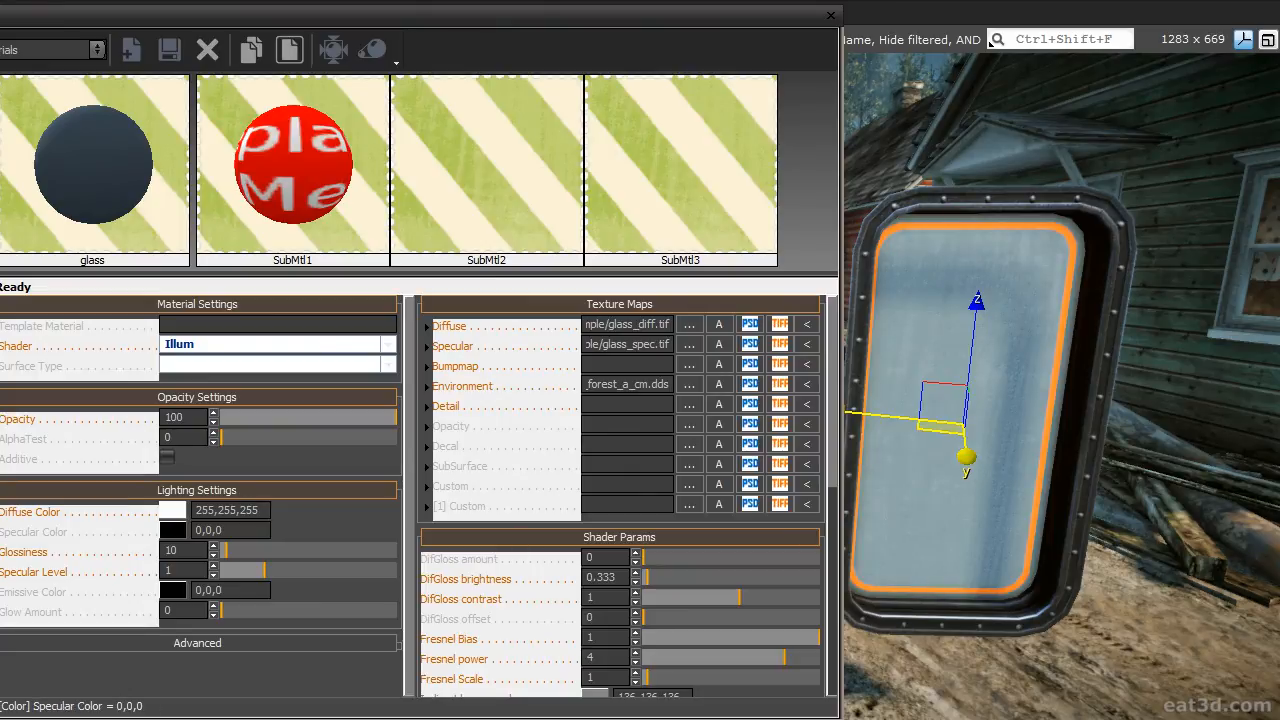
Set glass diffuse colour 80,80,80, specular colour 62,62,62, and glossiness 200.
{"action": "left_click", "coordinate": [171, 510]}
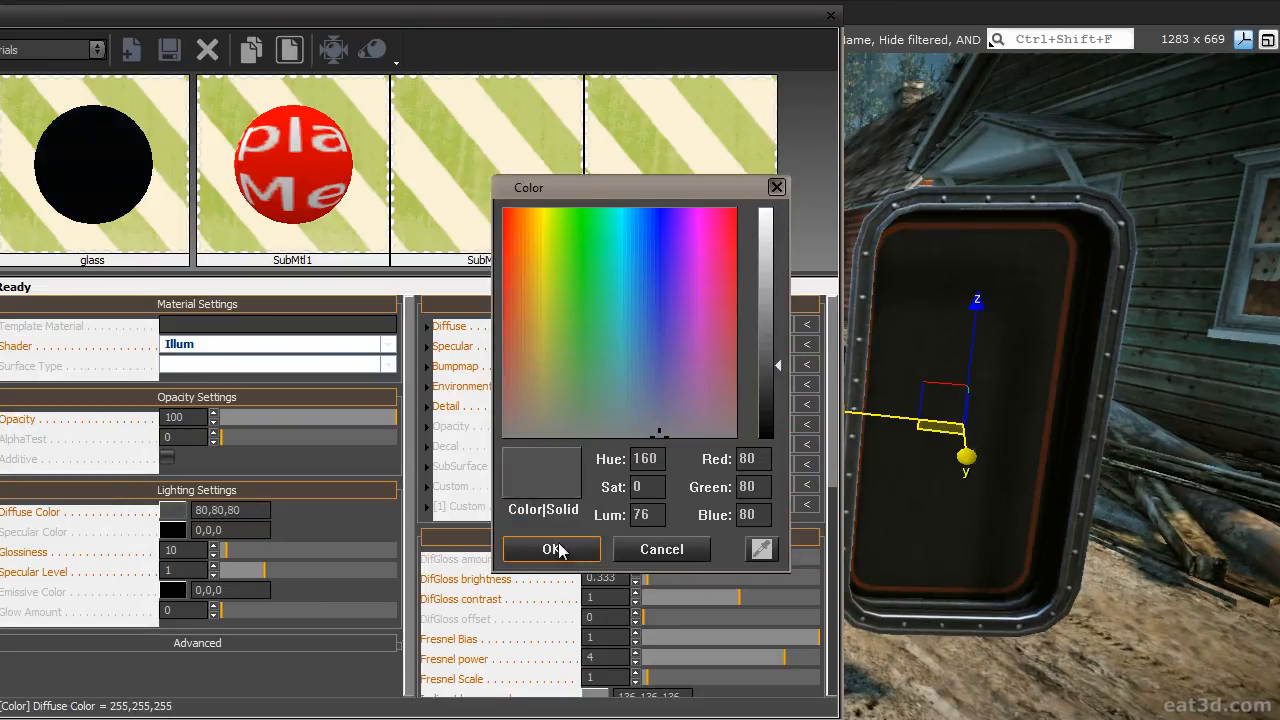
{"action": "left_click", "coordinate": [551, 549]}
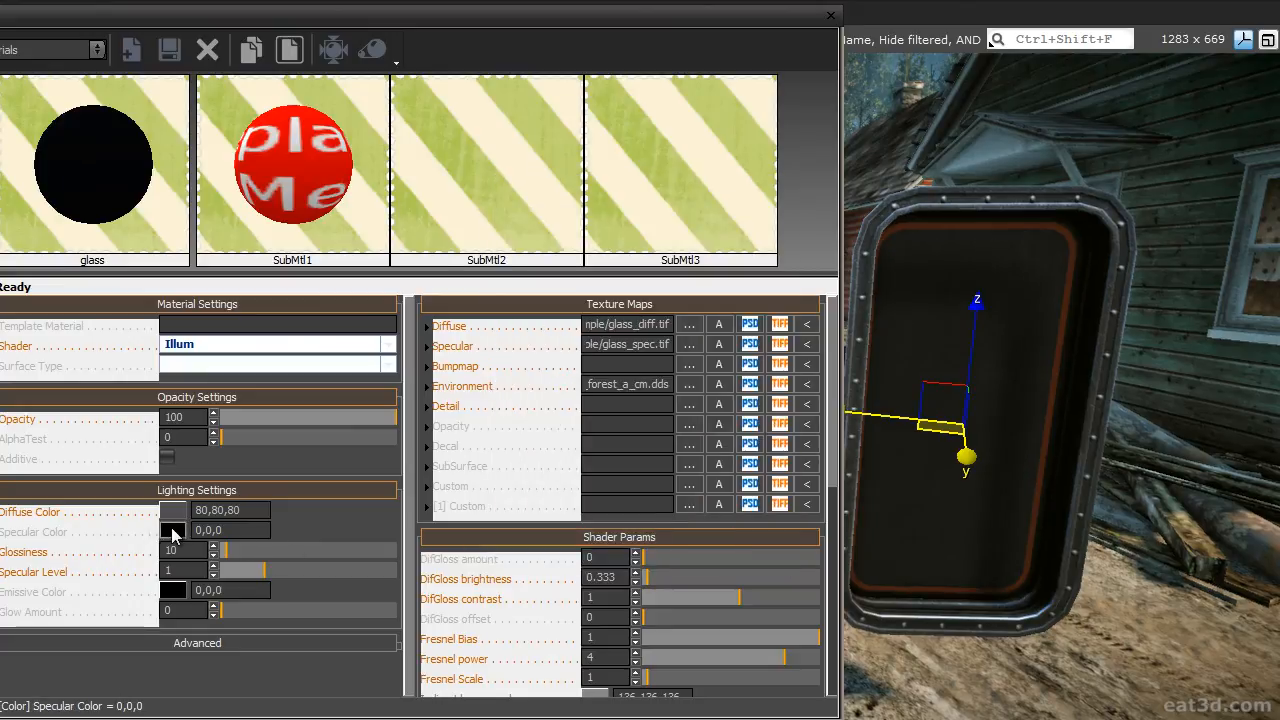
{"action": "left_click", "coordinate": [172, 531]}
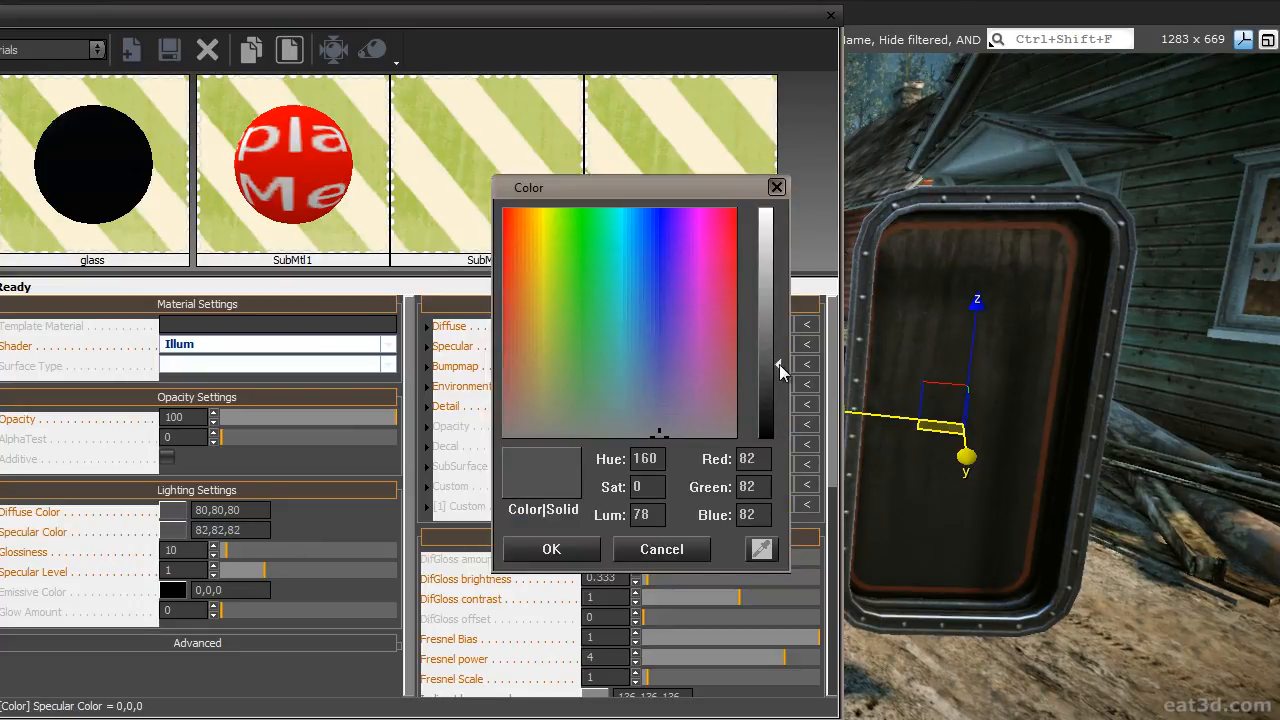
{"action": "left_click_drag", "start_coordinate": [780, 370], "coordinate": [780, 388]}
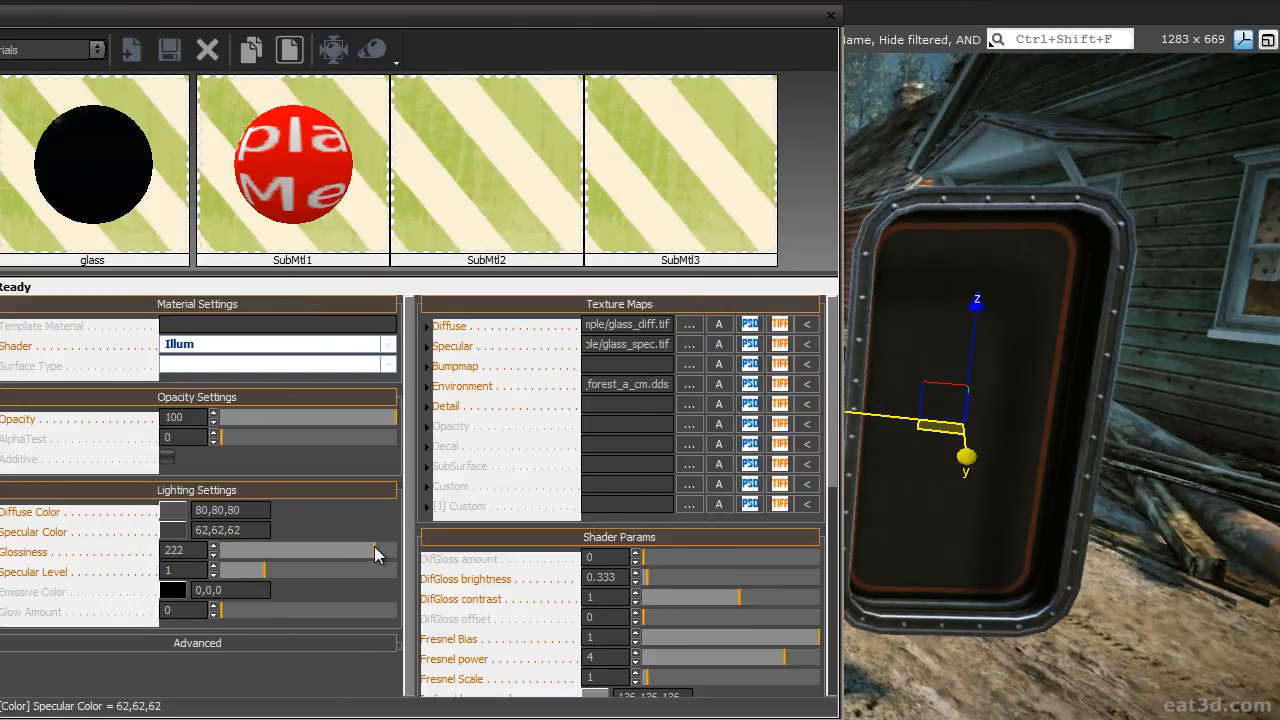
{"action": "left_click_drag", "start_coordinate": [378, 552], "coordinate": [362, 552]}
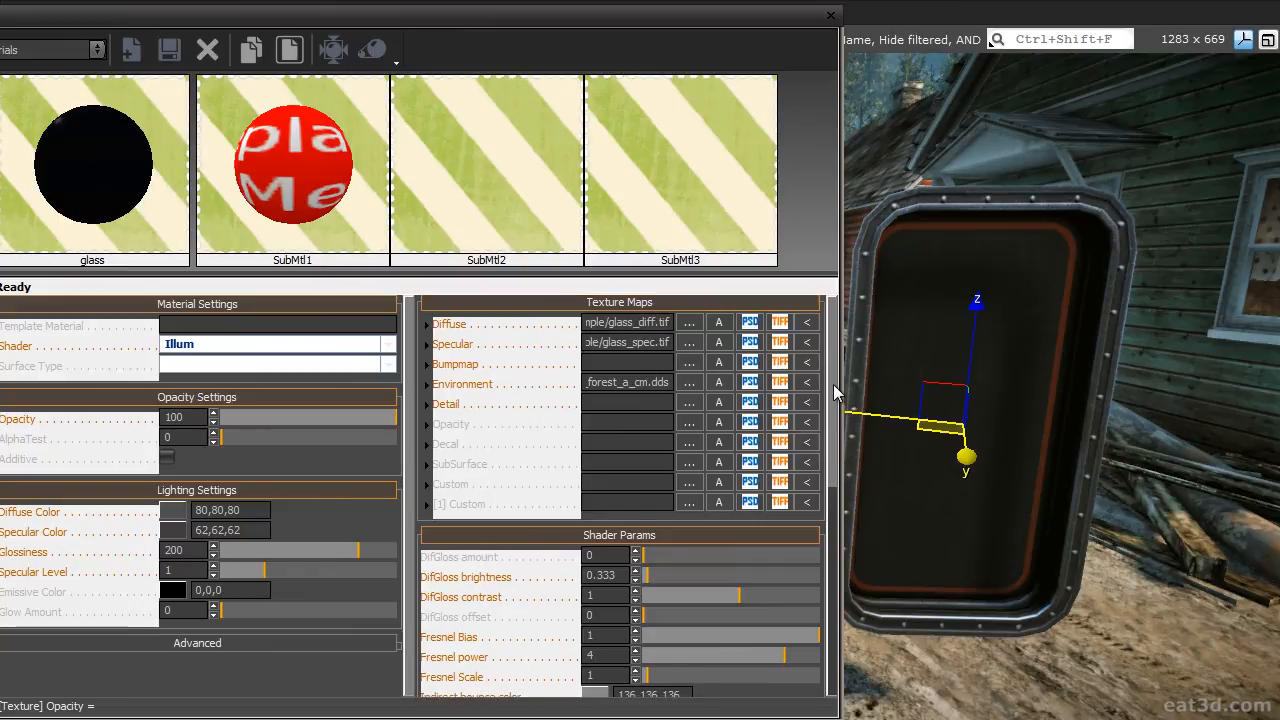
Tick Environment map under Shader Generation Params, then test glossiness from maximum down to about 107.
{"action": "scroll", "scroll_direction": "down", "scroll_amount": 3}
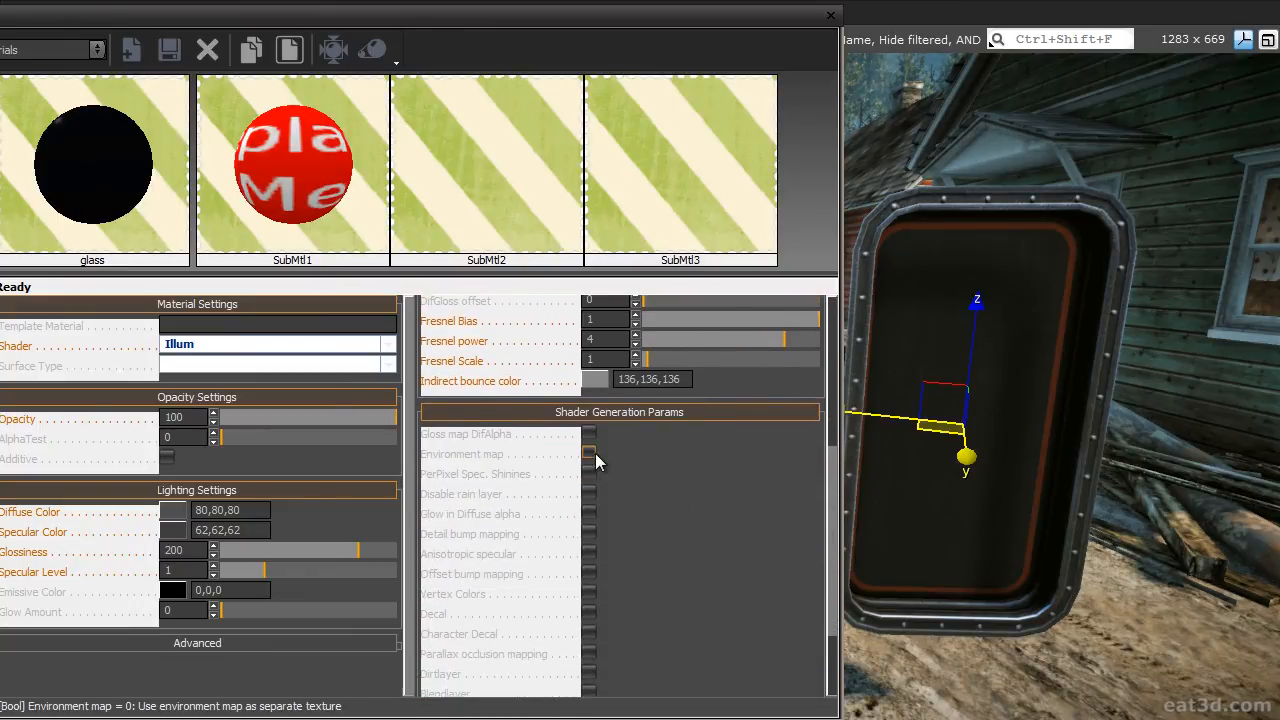
{"action": "left_click", "coordinate": [589, 453]}
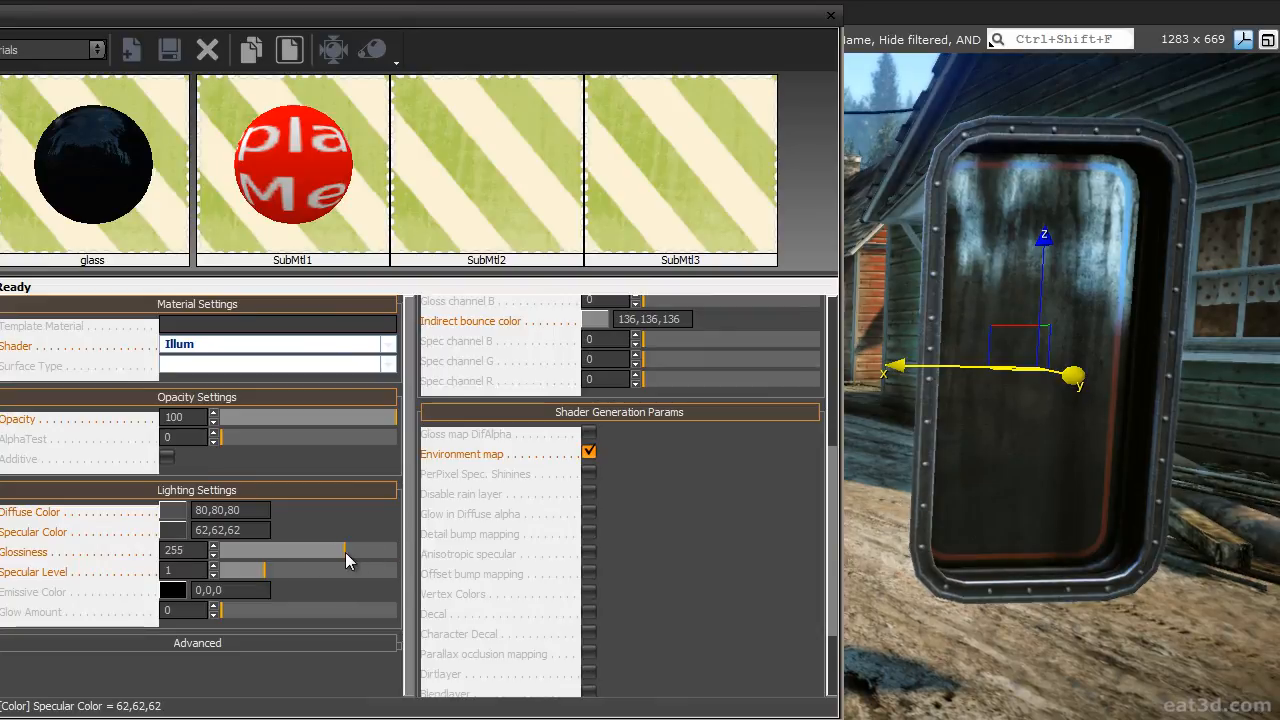
{"action": "left_click_drag", "start_coordinate": [345, 551], "coordinate": [295, 551]}
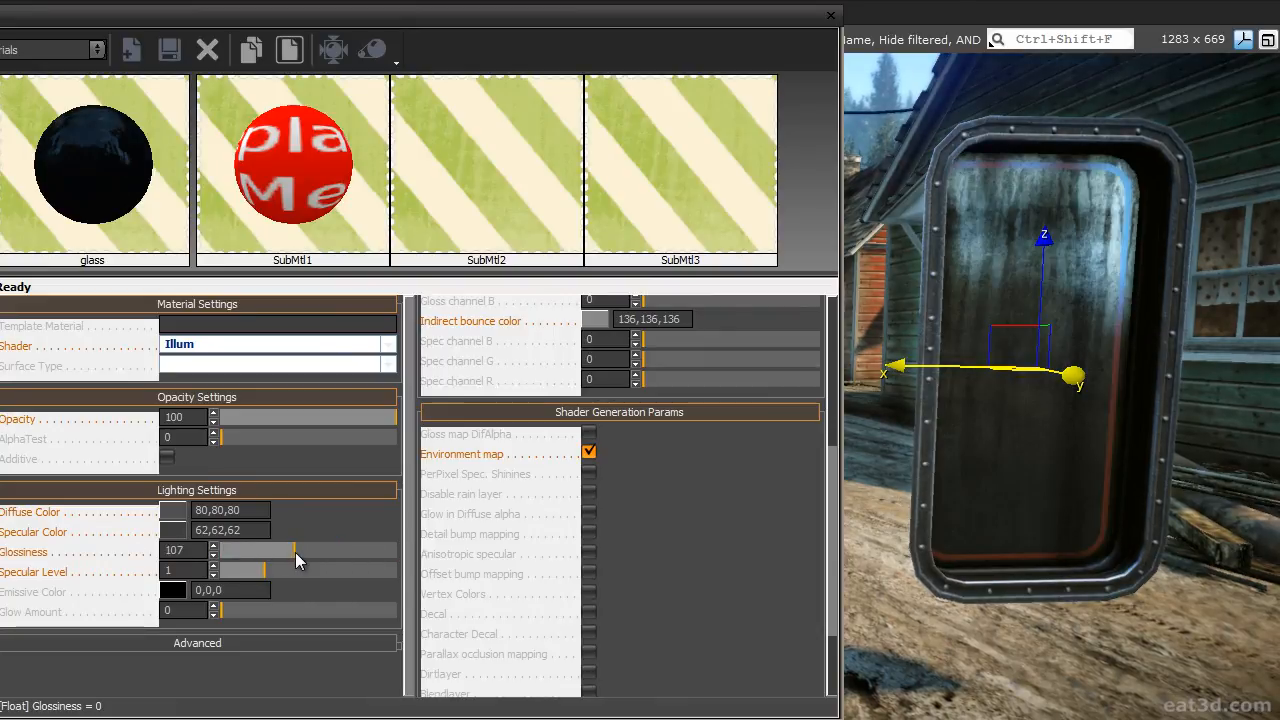
{"action": "left_click_drag", "start_coordinate": [295, 551], "coordinate": [350, 551]}
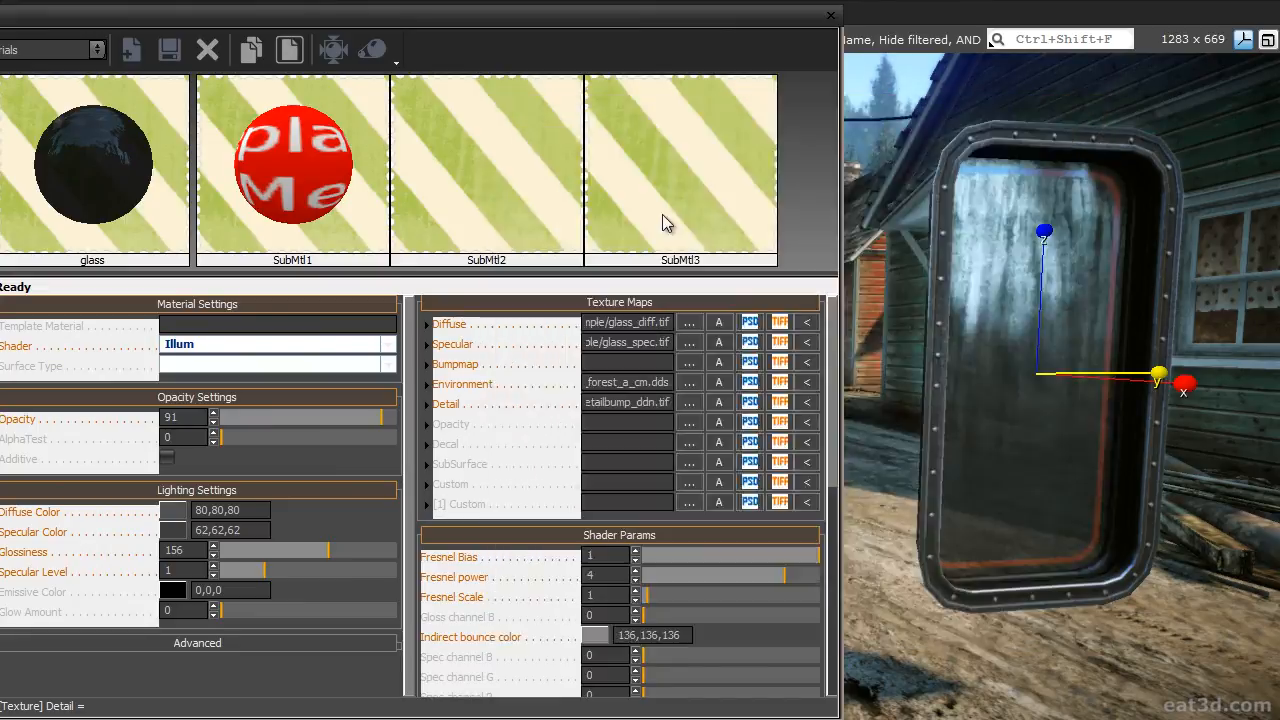
Scroll the glass material panel down toward the Opacity and Detail texture settings.
{"action": "scroll", "scroll_direction": "down", "scroll_amount": 3}
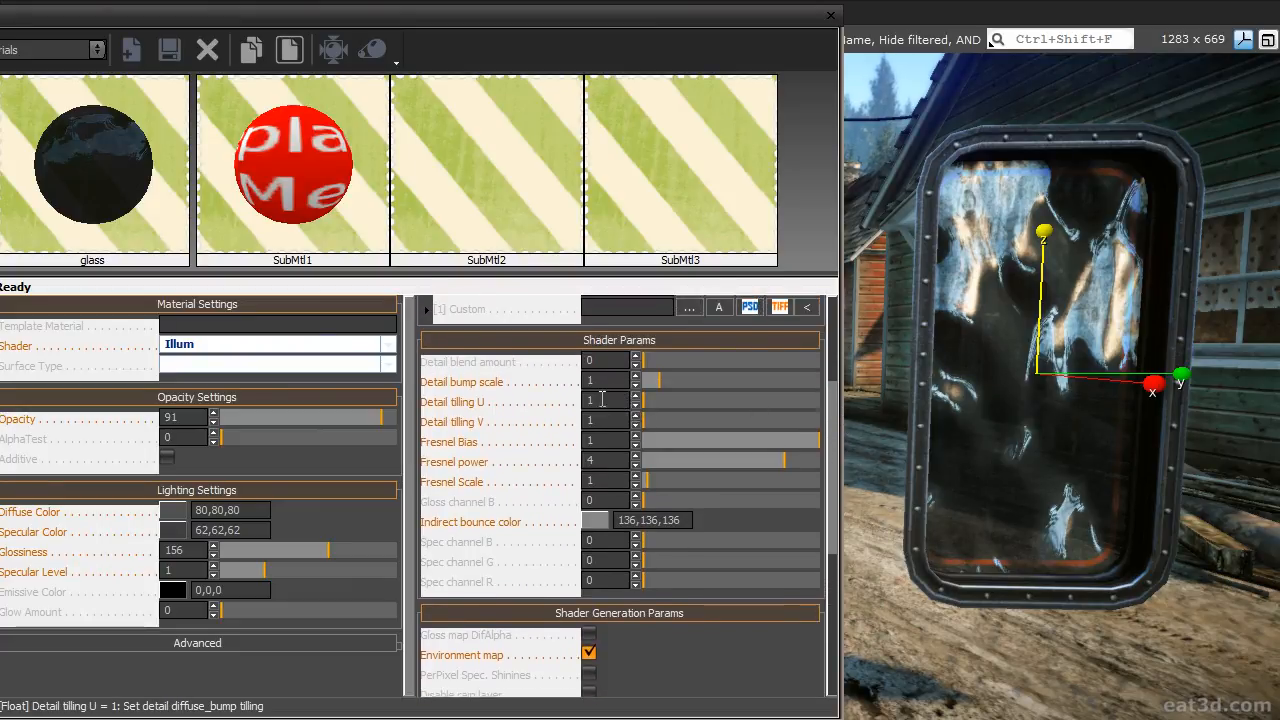
Edit the detail tiling U value to 0.25 and rotate the glass model to inspect the distortion.
{"action": "left_click", "coordinate": [590, 381]}
{"action": "type", "text": "0.75"}
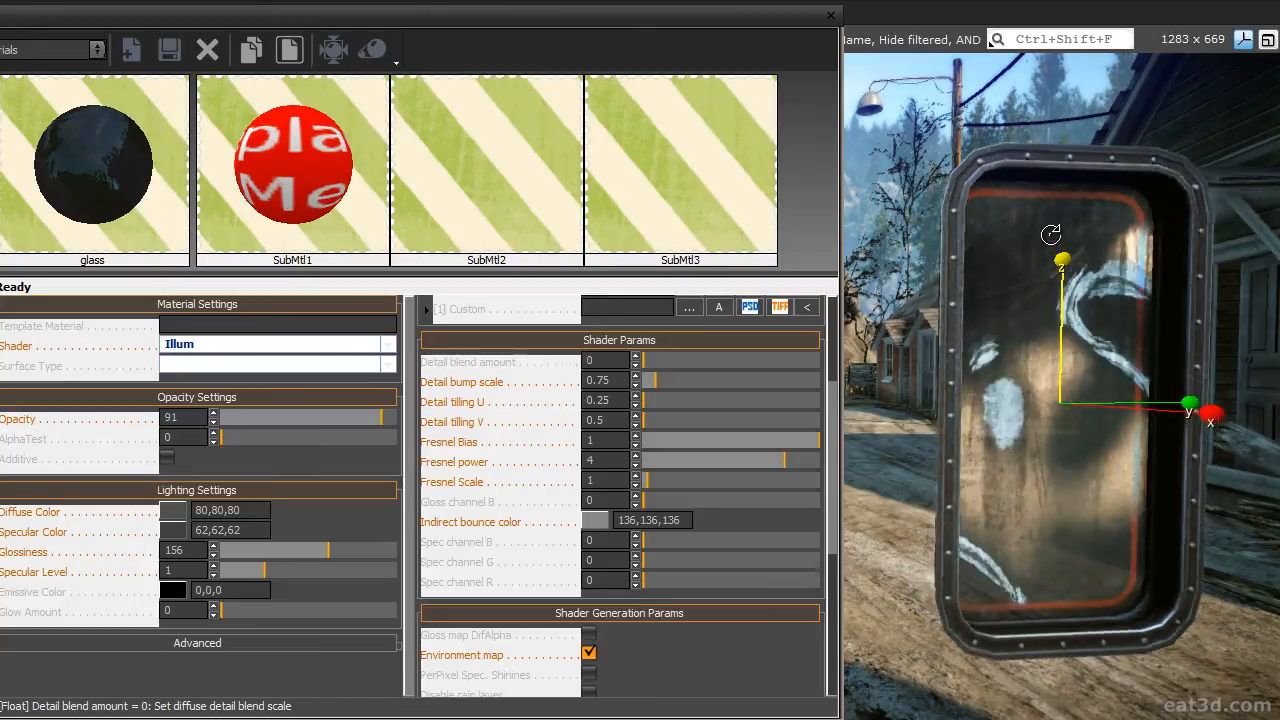
{"action": "left_click_drag", "start_coordinate": [1190, 405], "coordinate": [1100, 415]}
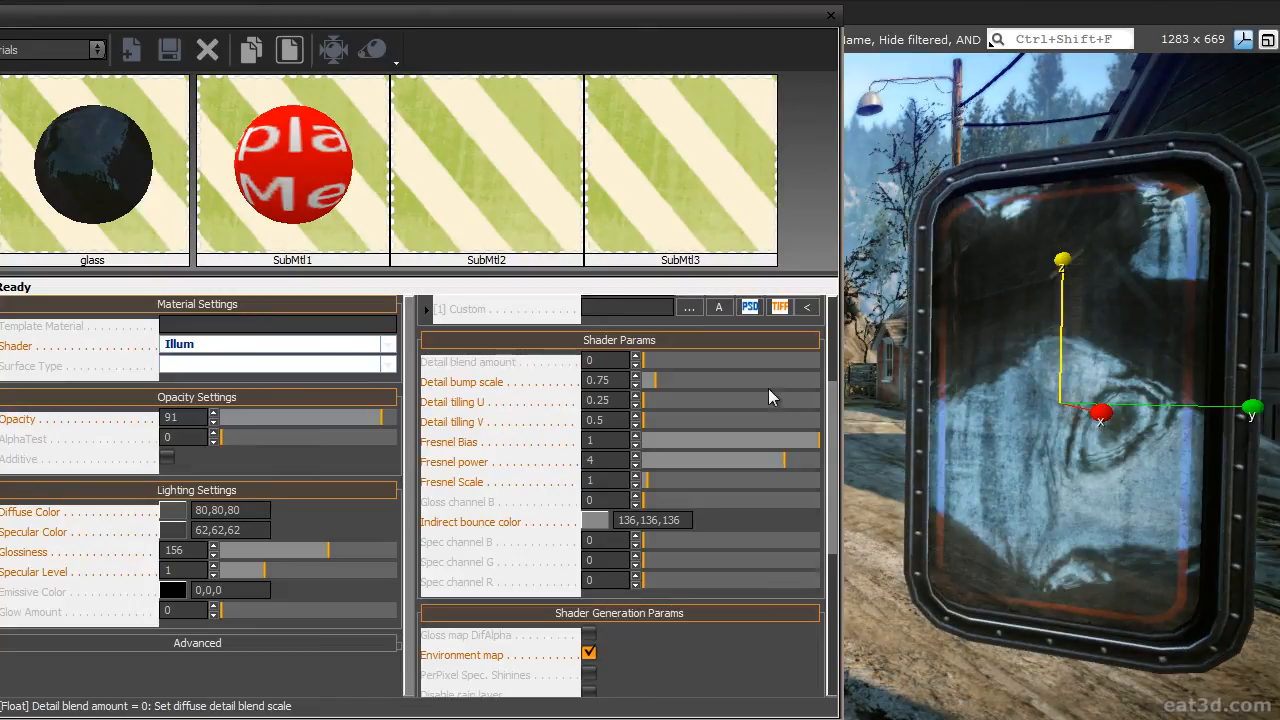